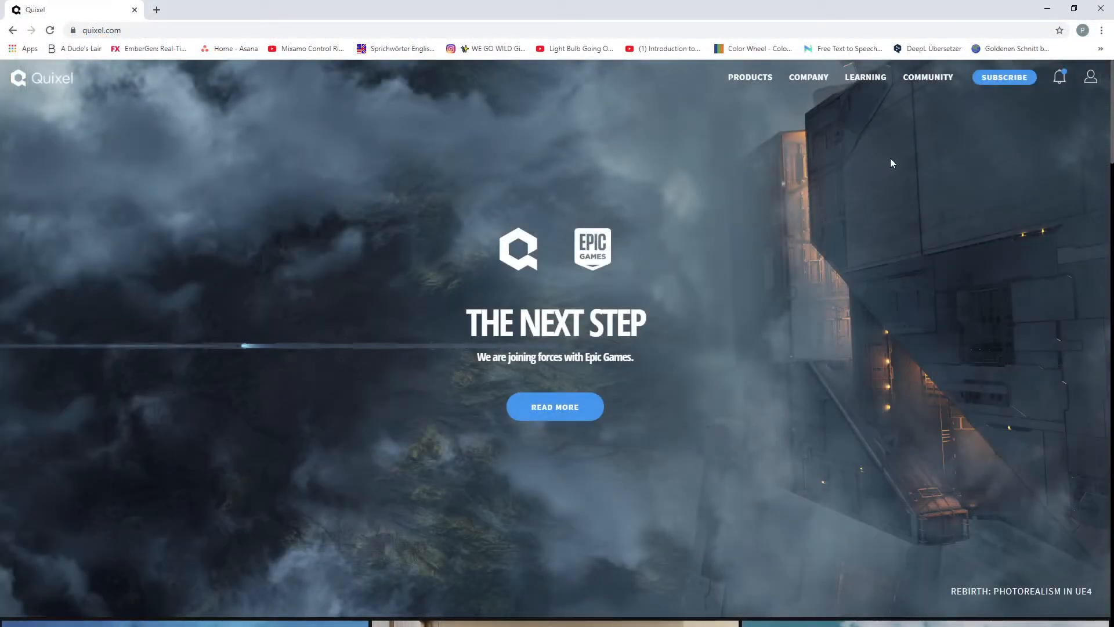
pyautogui.moveTo(750, 77)
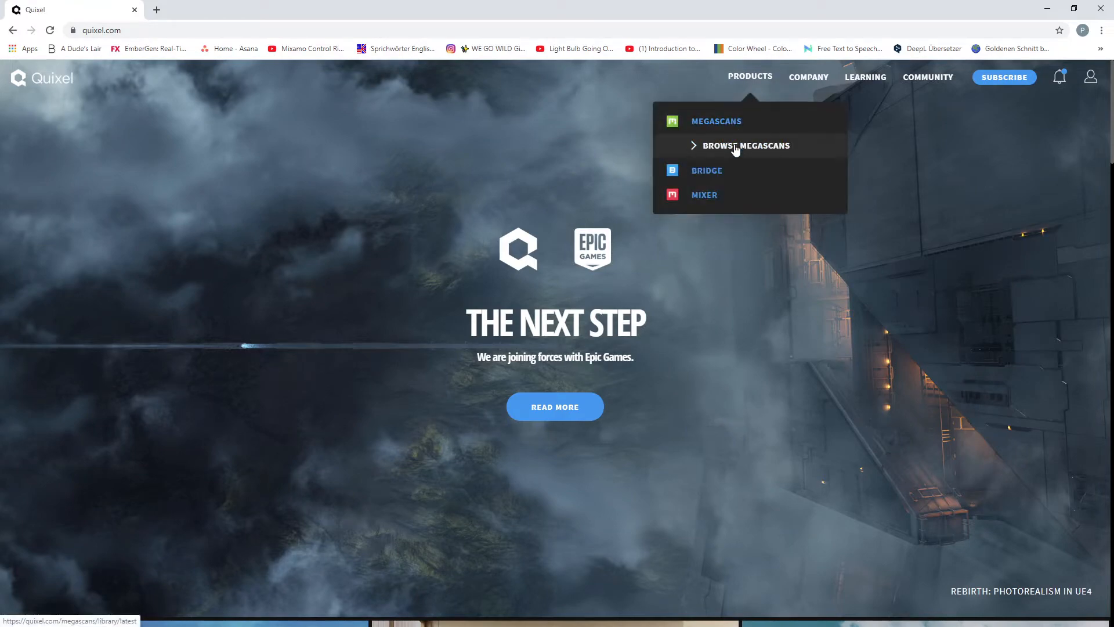
# Open the free Rock Sandstone asset from the Megascans library, then start a new browser tab.
pyautogui.click(745, 145)
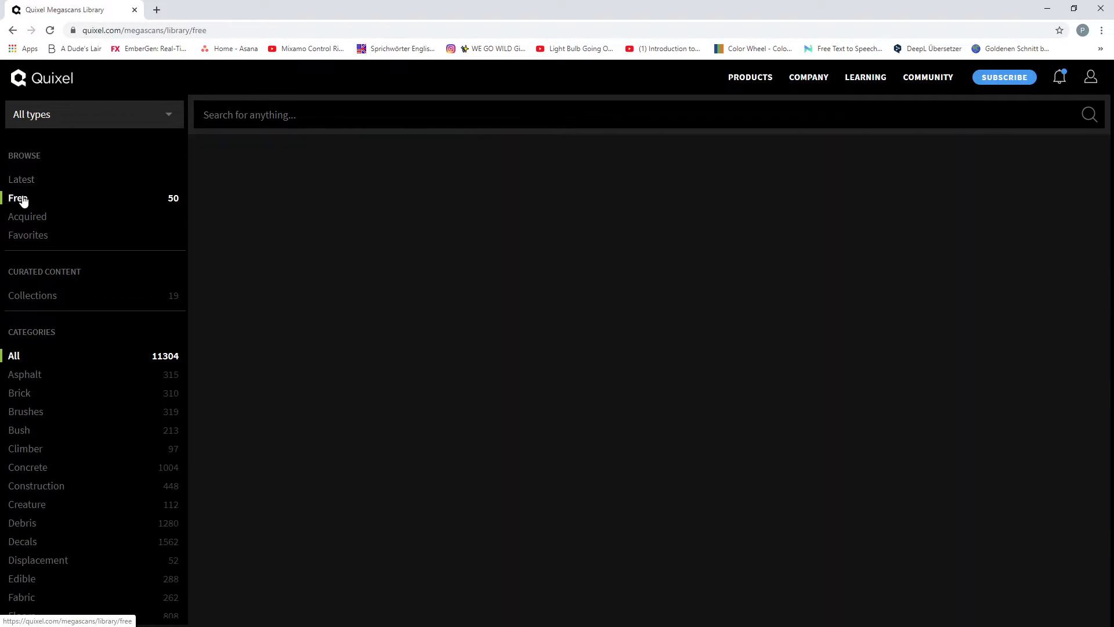
pyautogui.click(18, 197)
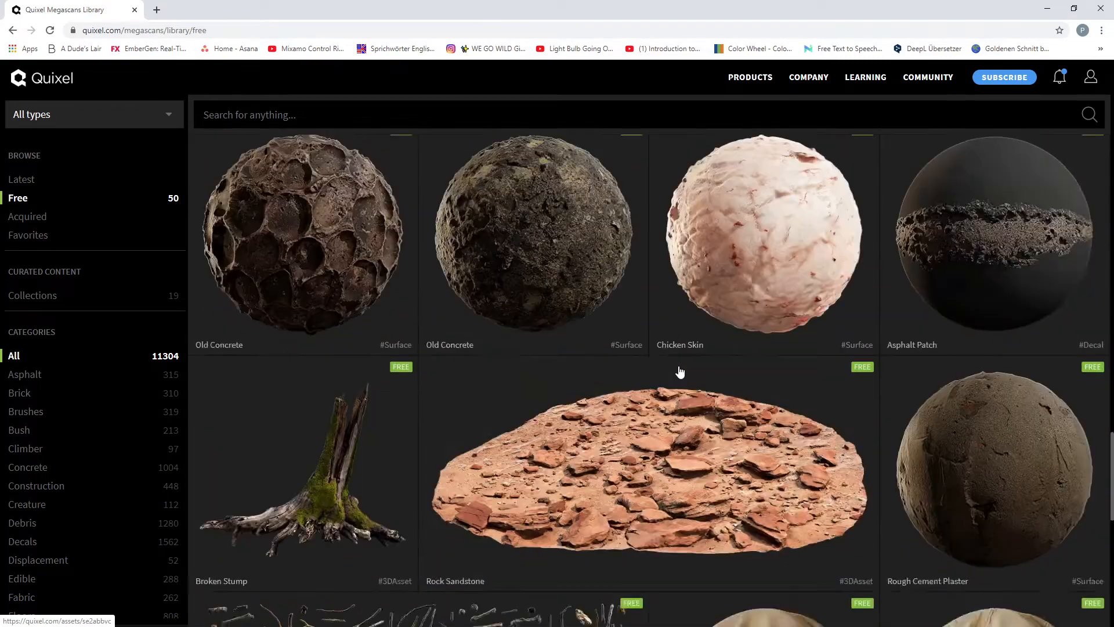
pyautogui.click(648, 469)
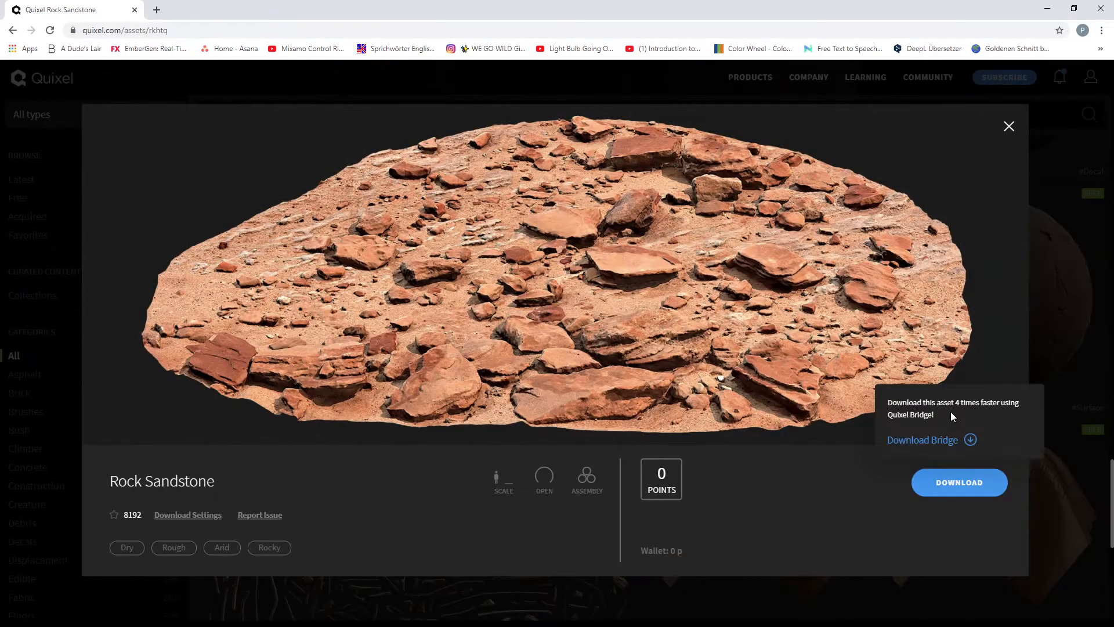
pyautogui.click(280, 9)
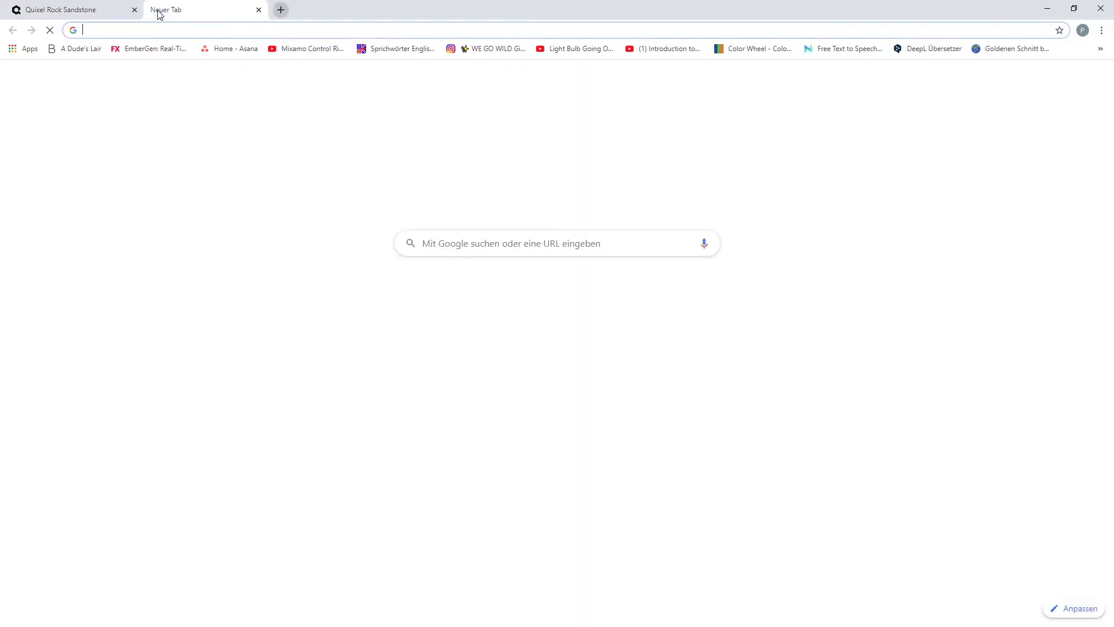
# Reach u-render.com's Examples & Assets downloads and inspect the archive's HDR folder.
pyautogui.write('u-render.com')
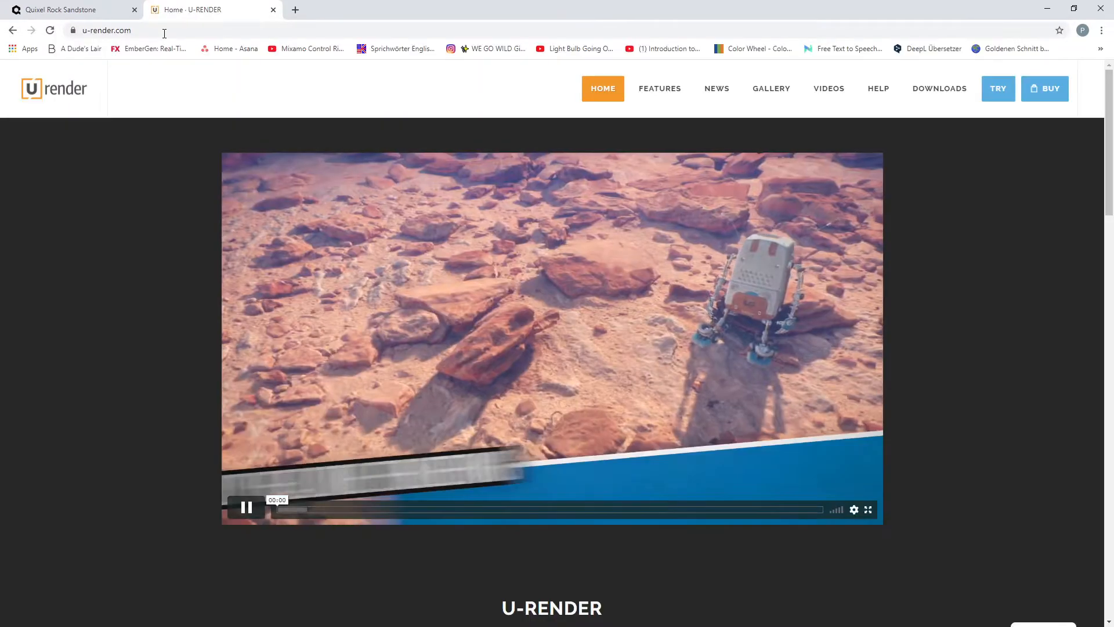
pyautogui.click(939, 88)
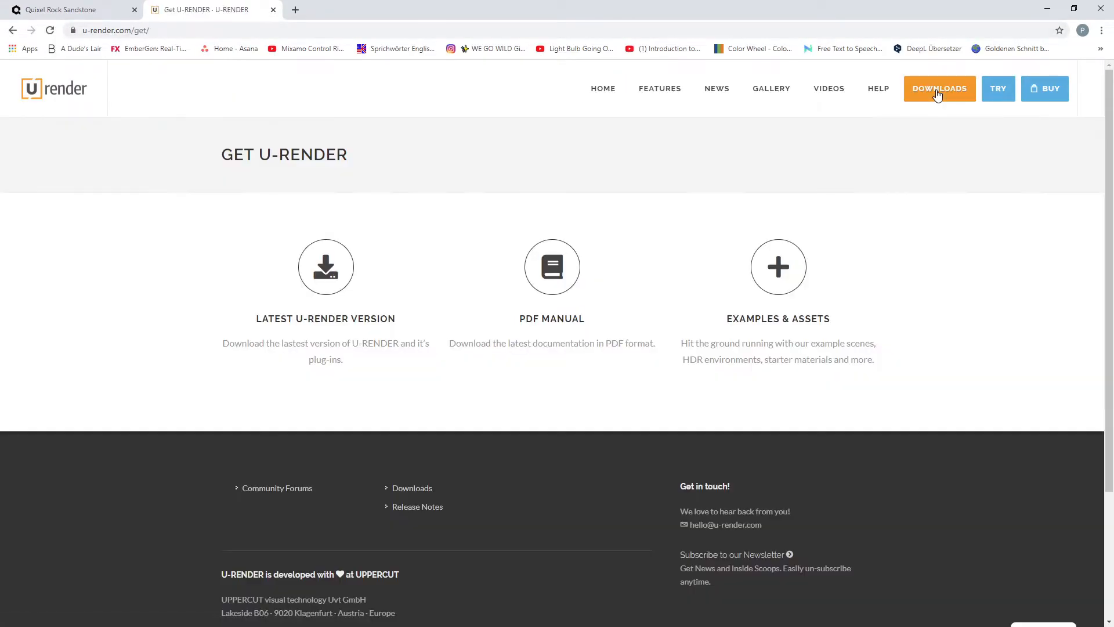
pyautogui.click(778, 267)
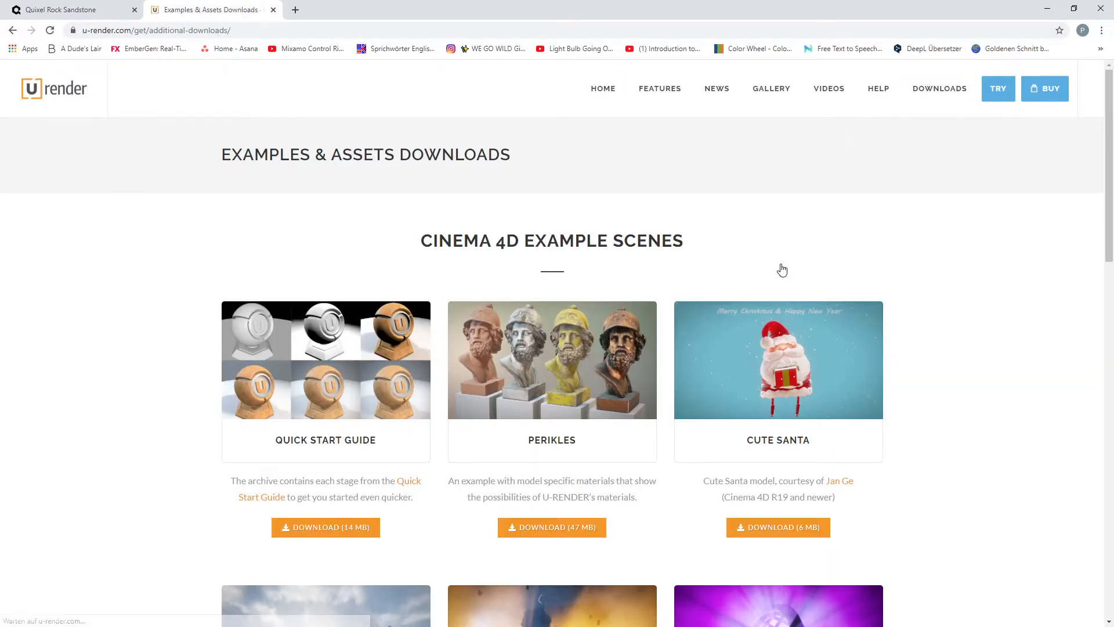
pyautogui.scroll(-3)
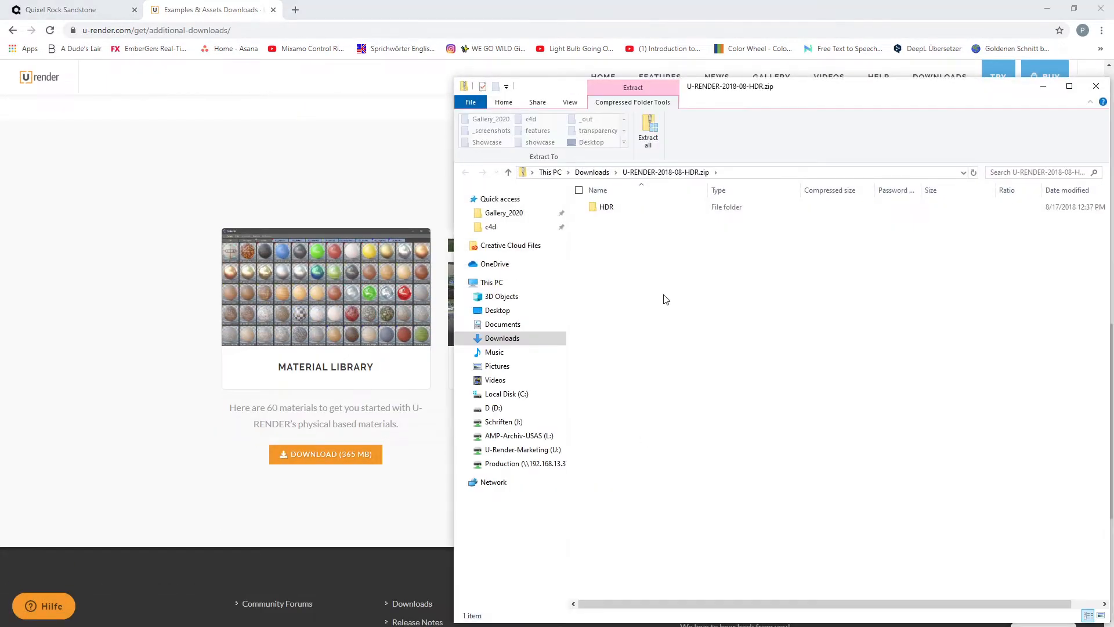
pyautogui.doubleClick(606, 207)
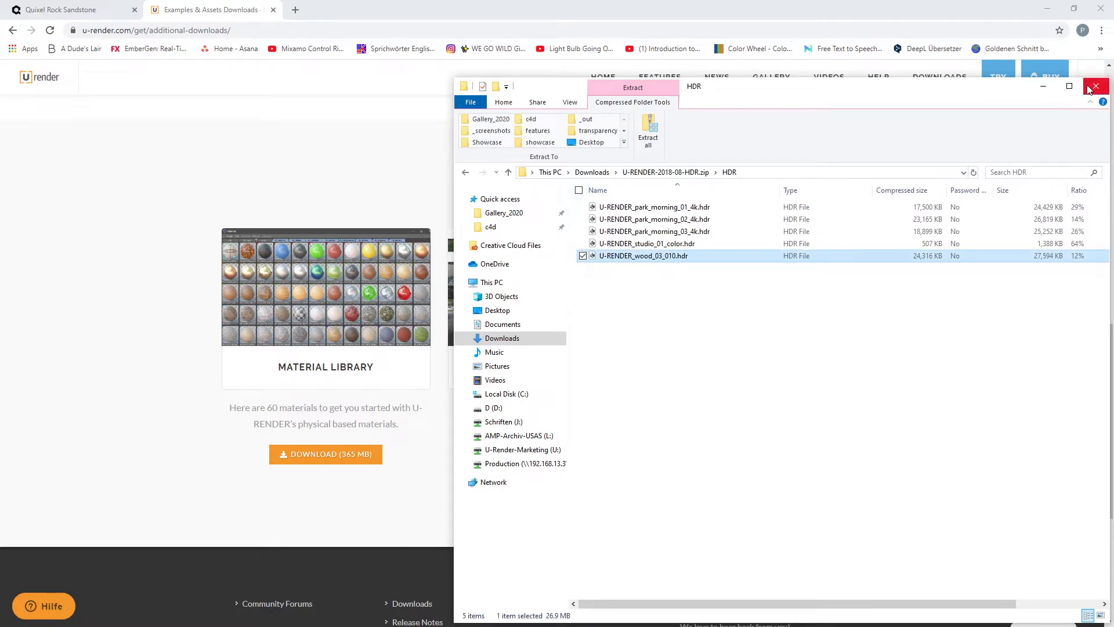
pyautogui.click(1096, 86)
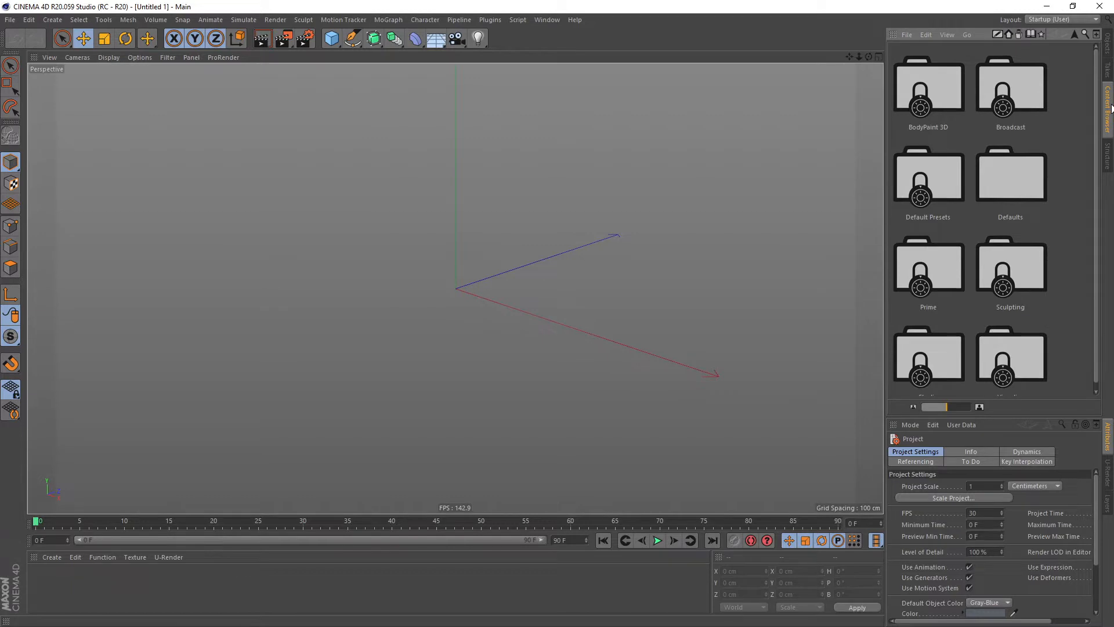
pyautogui.moveTo(1098, 120)
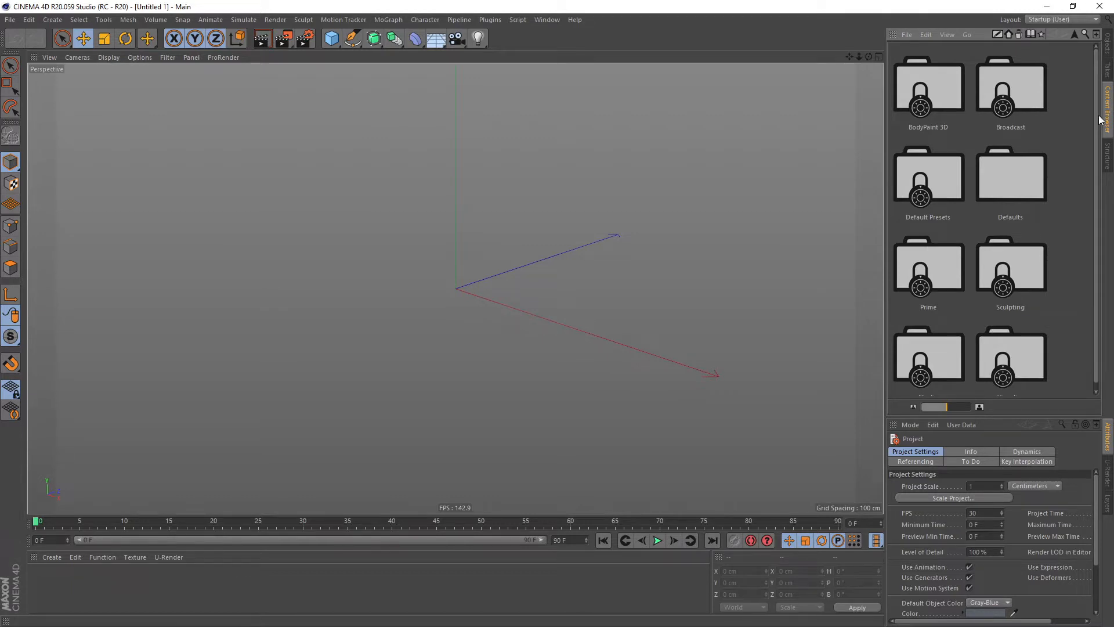
# Search the Content Browser presets for 'vac' to load the Robot - Vacbot scene.
pyautogui.click(928, 351)
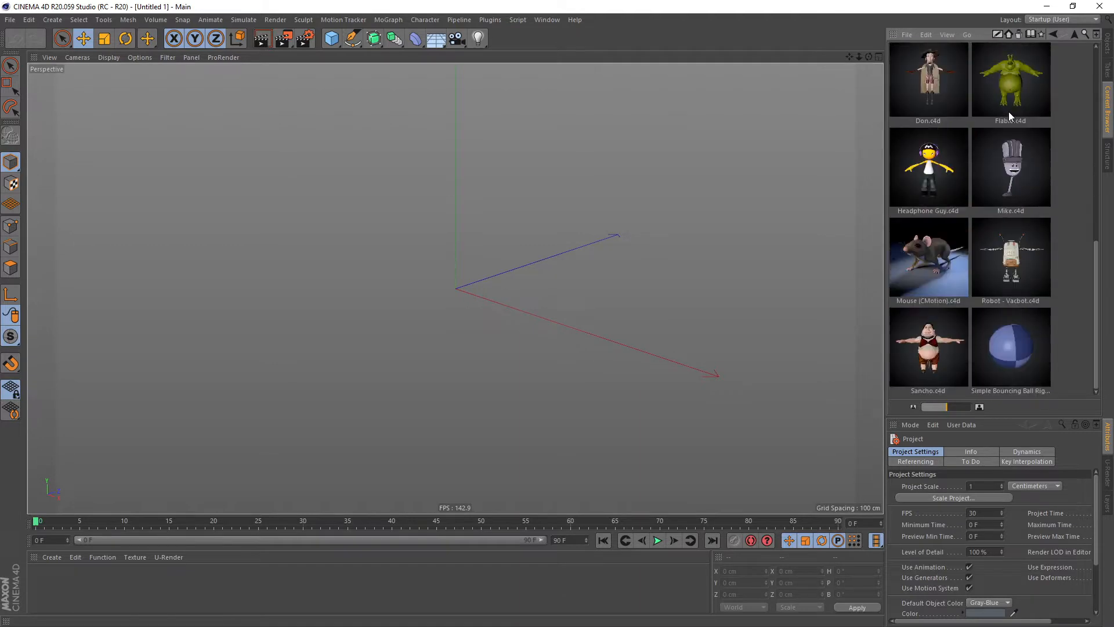
pyautogui.click(1010, 257)
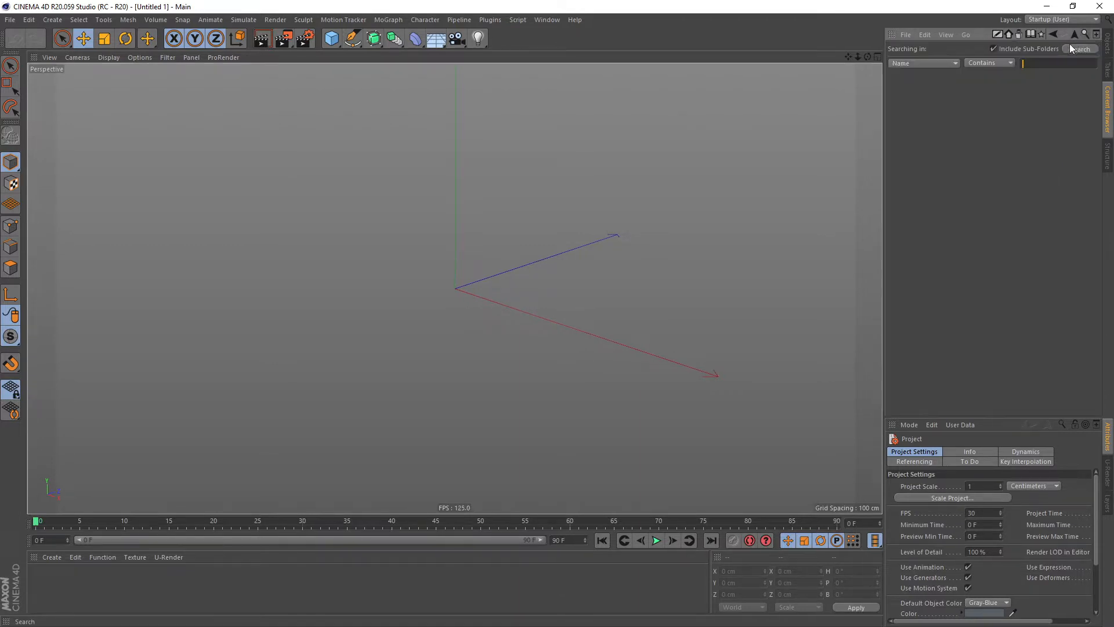
pyautogui.write('vac')
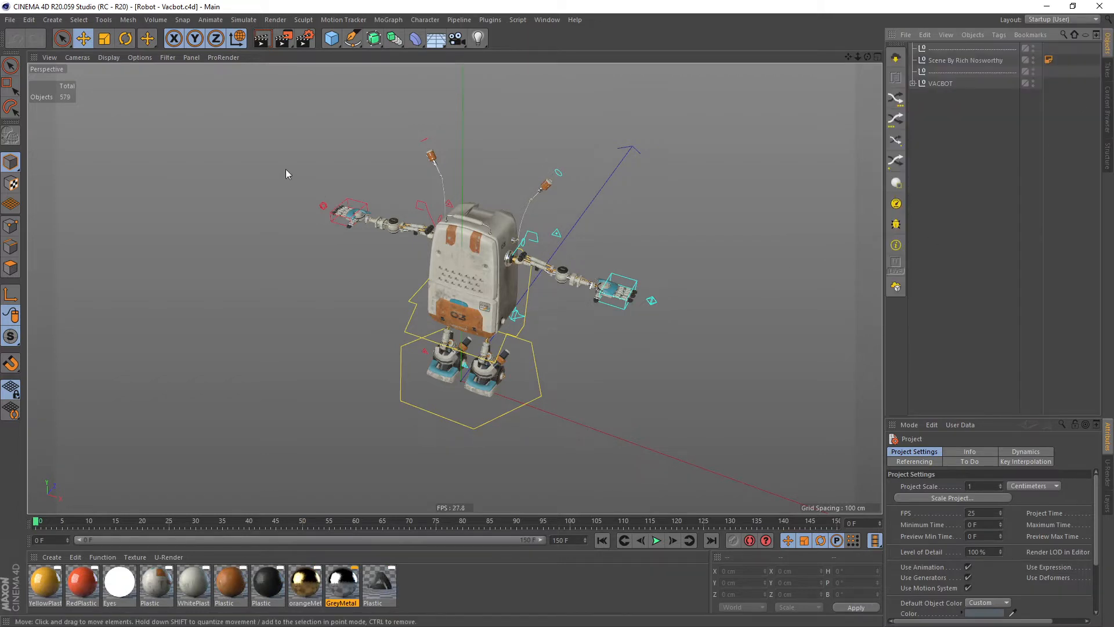
# Set the Render Settings renderer to U-RENDER.
pyautogui.click(302, 38)
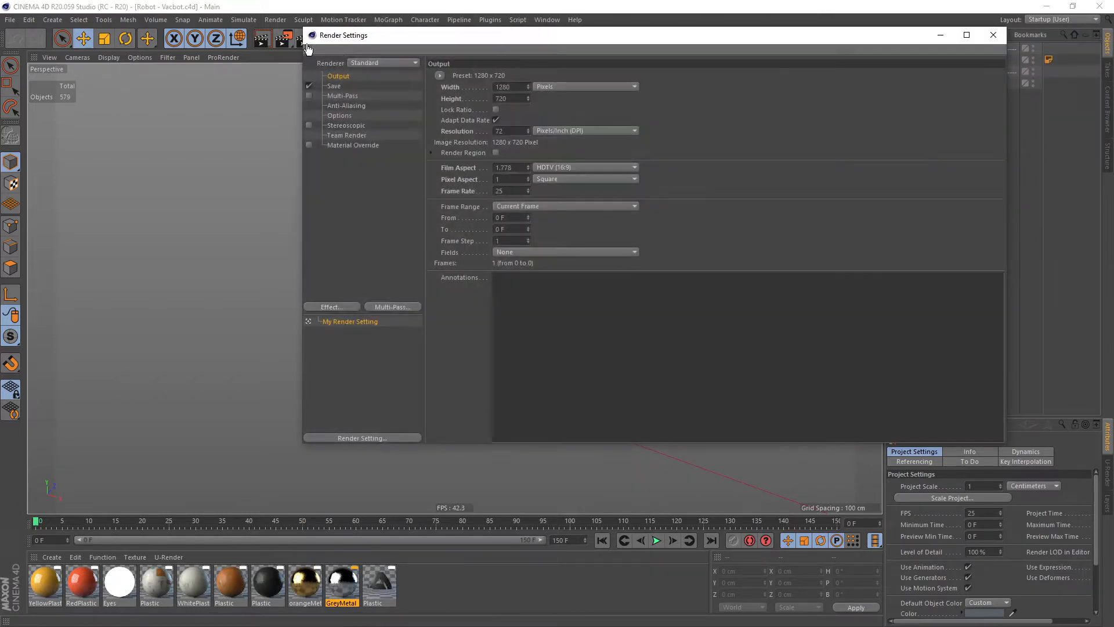
pyautogui.click(383, 63)
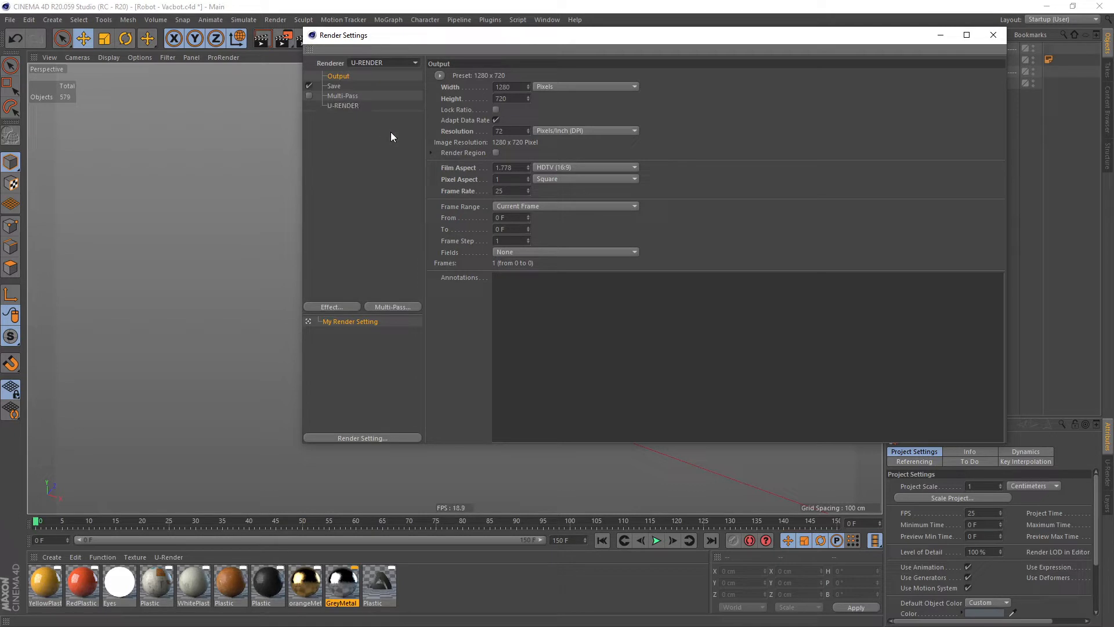
pyautogui.click(993, 34)
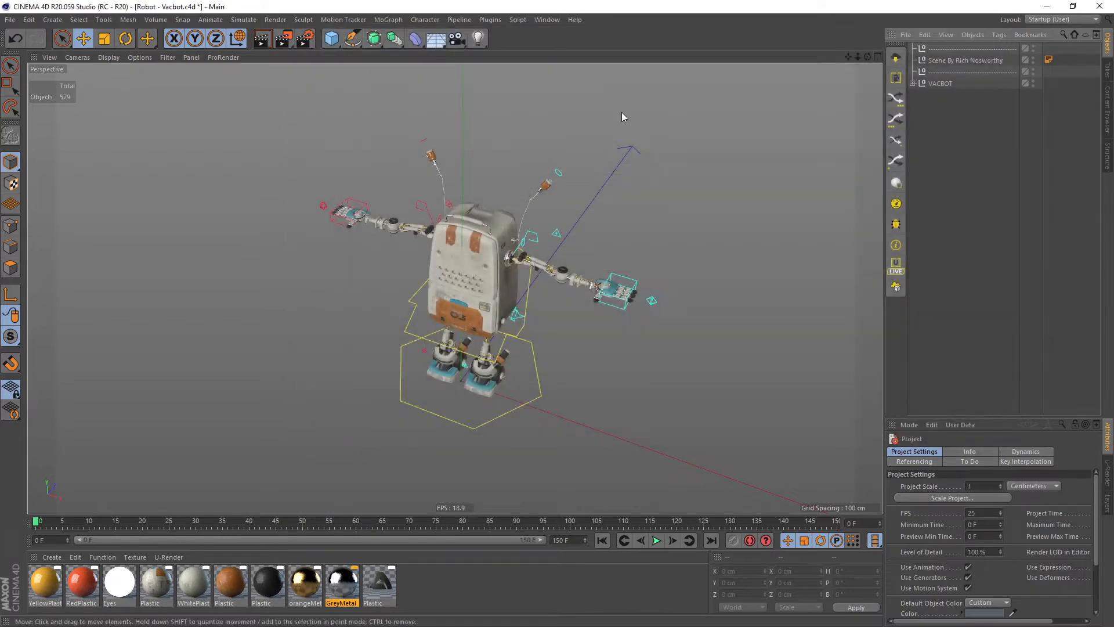
# Convert all scene materials to U-RENDER materials.
pyautogui.click(490, 20)
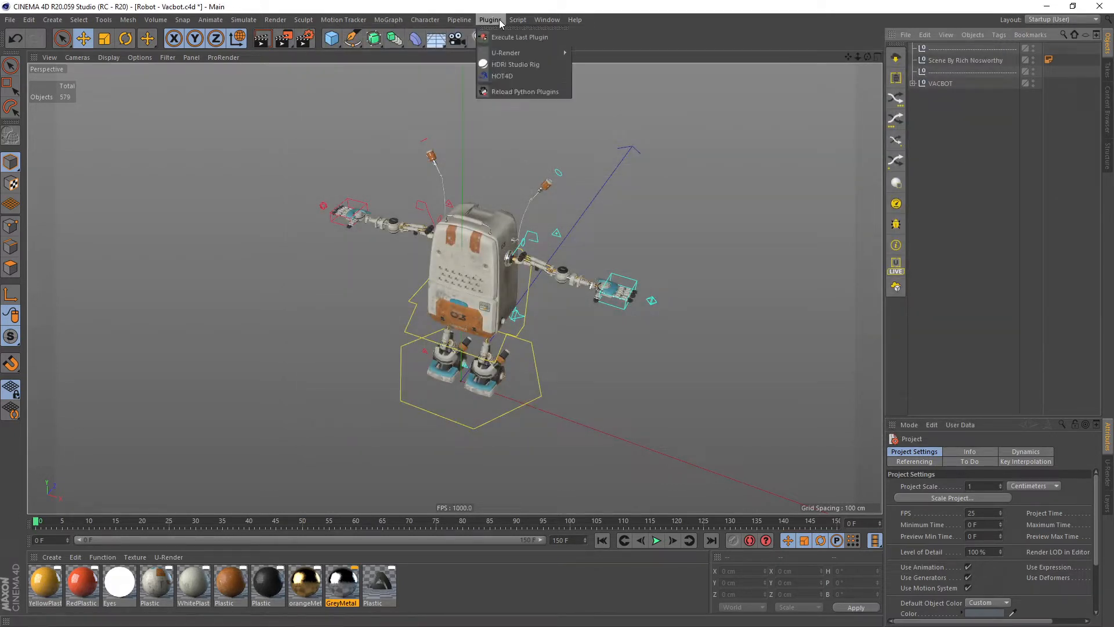
pyautogui.moveTo(505, 53)
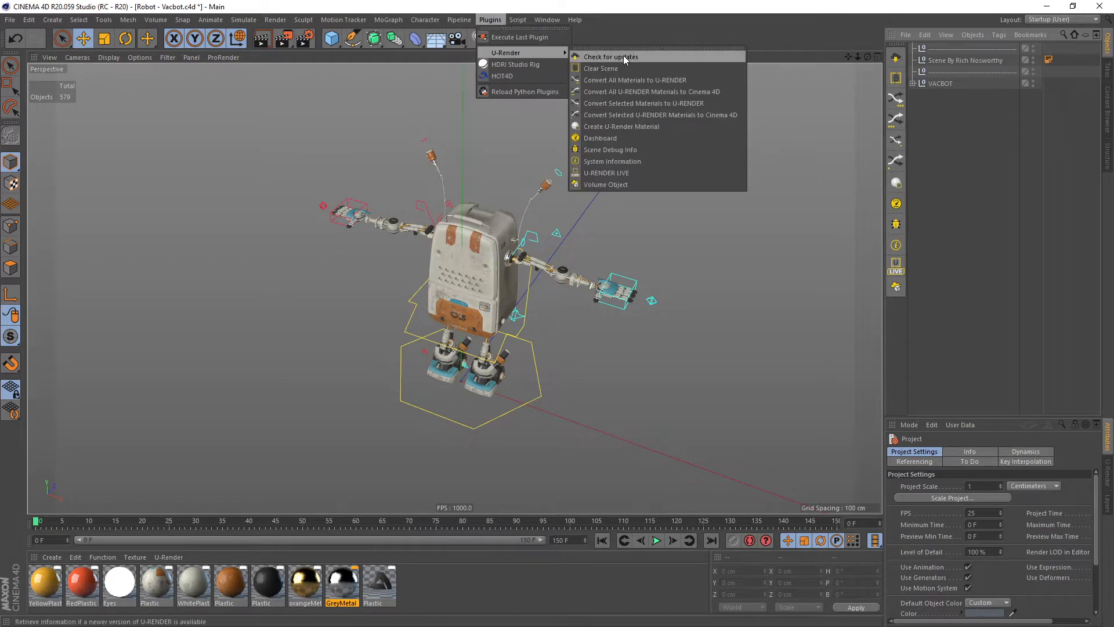
pyautogui.moveTo(646, 79)
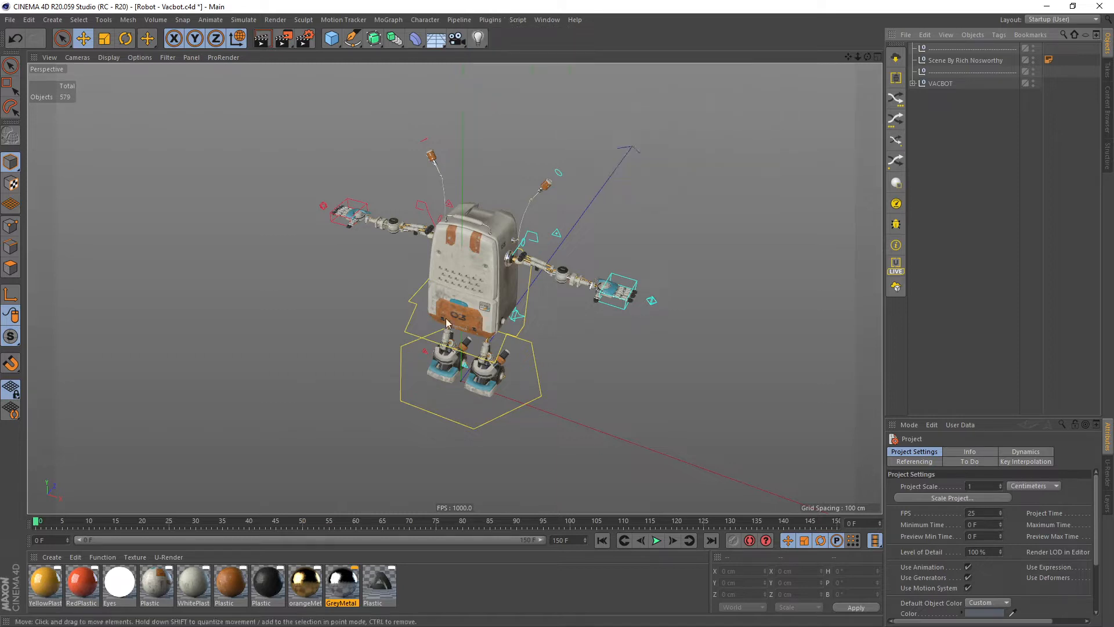
pyautogui.click(168, 557)
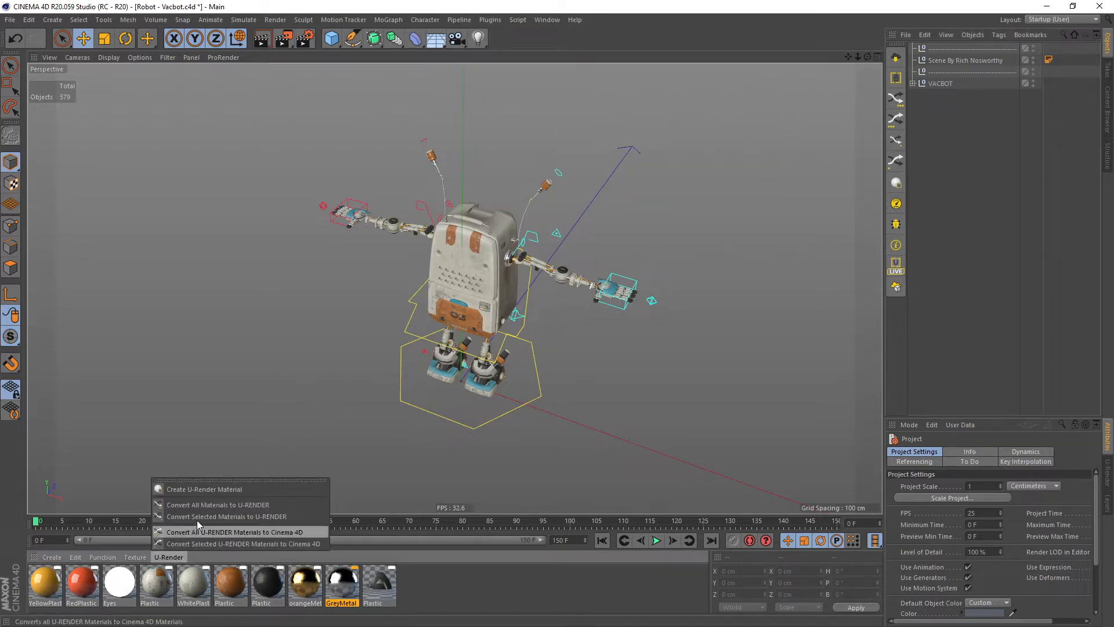
pyautogui.click(239, 531)
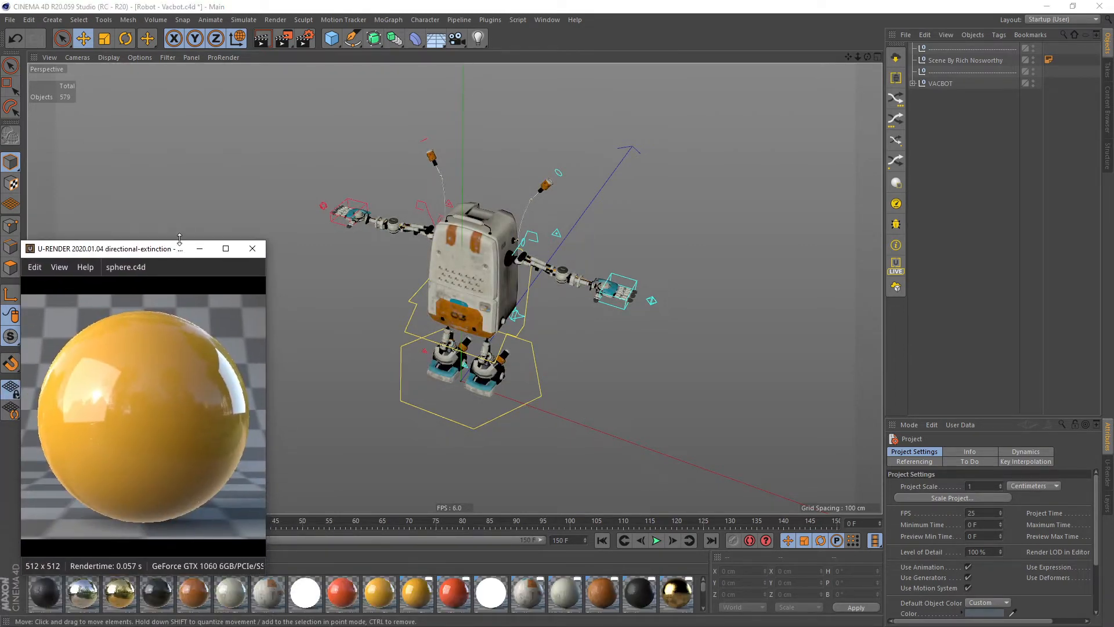
# Enlarge the U-RENDER live window and zoom the viewport in on the robot's arm.
pyautogui.moveTo(107, 248); pyautogui.dragTo(106, 343)
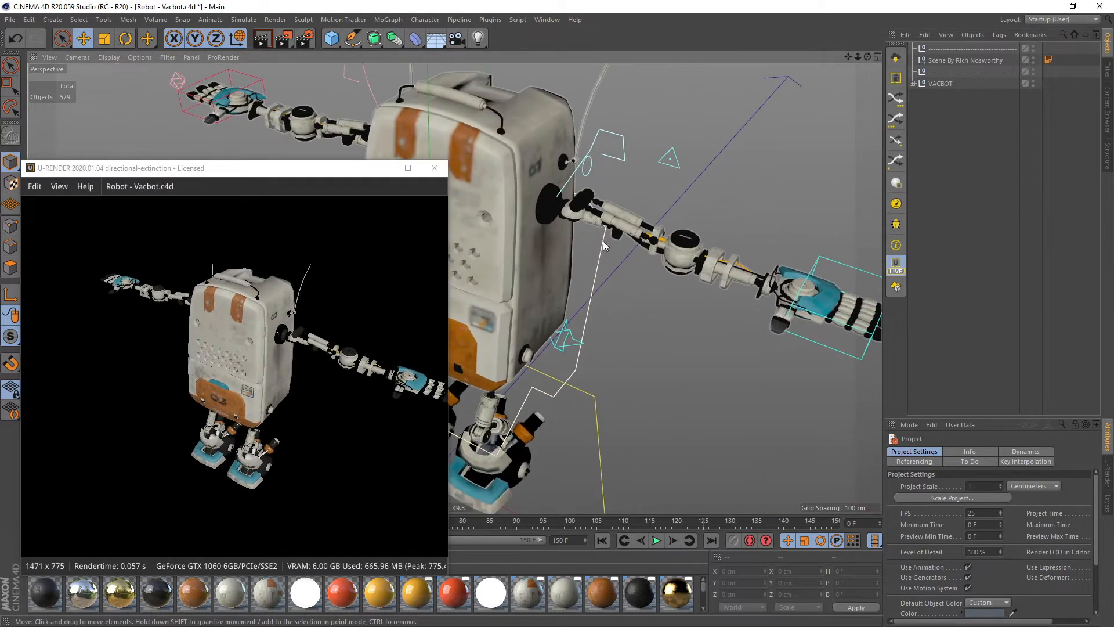
pyautogui.moveTo(604, 247); pyautogui.dragTo(576, 279)
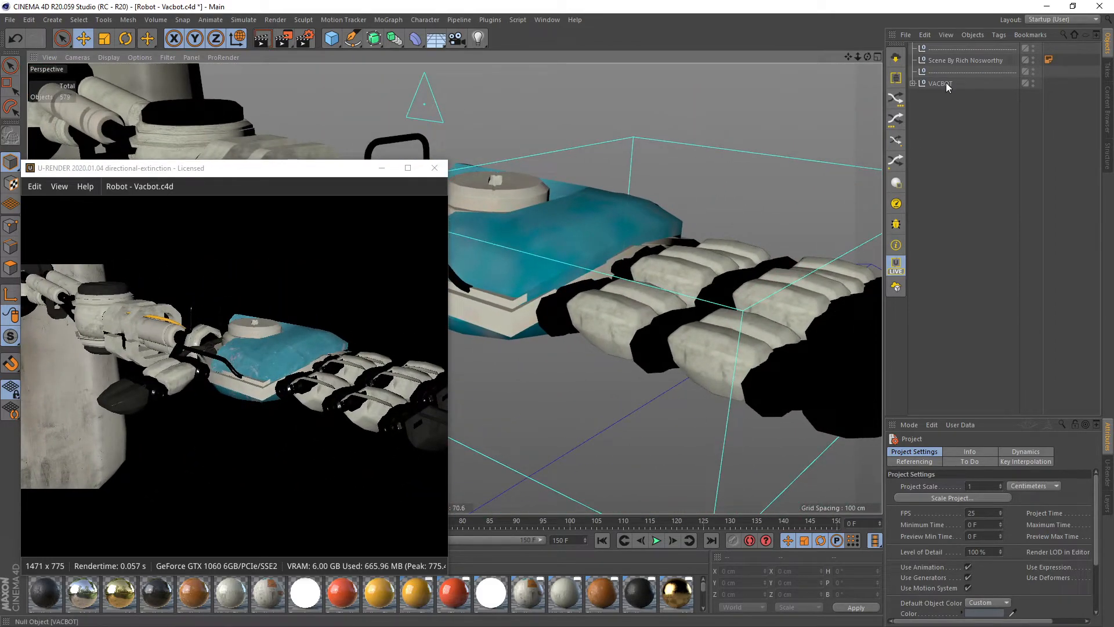
# Add a U-RENDER Object Tag to VACBOT and uncheck Backface Culling.
pyautogui.rightClick(938, 83)
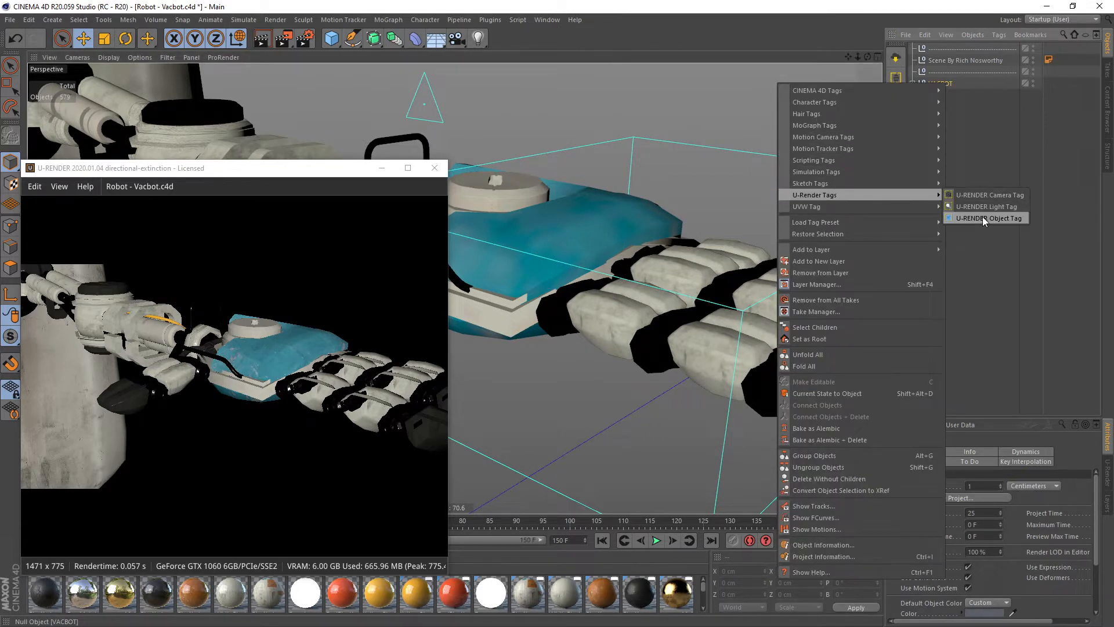
pyautogui.click(985, 219)
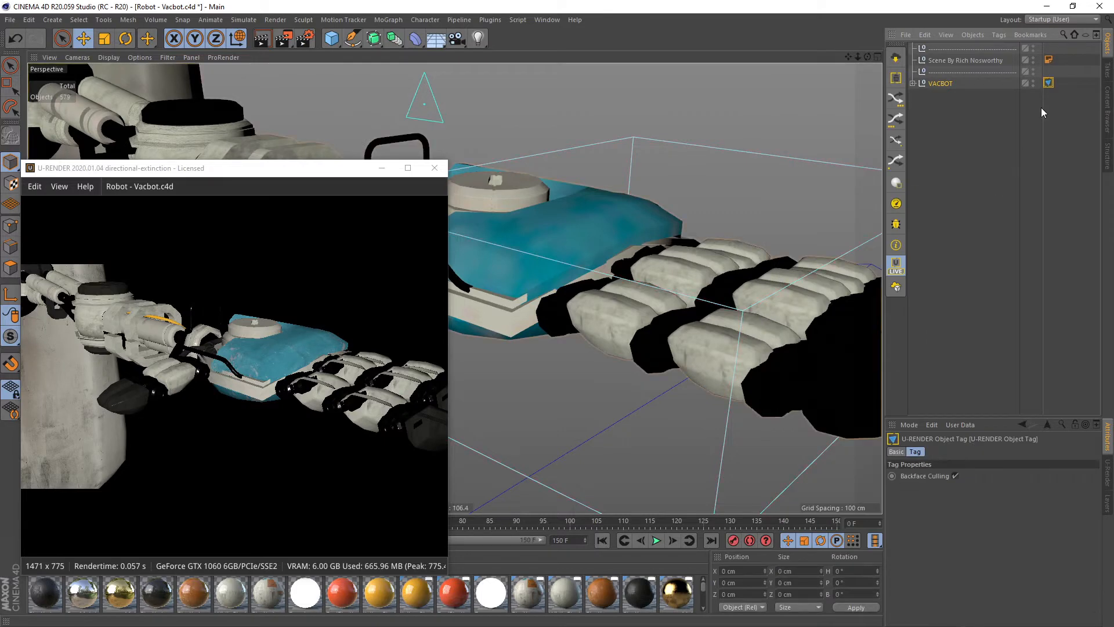
pyautogui.click(956, 475)
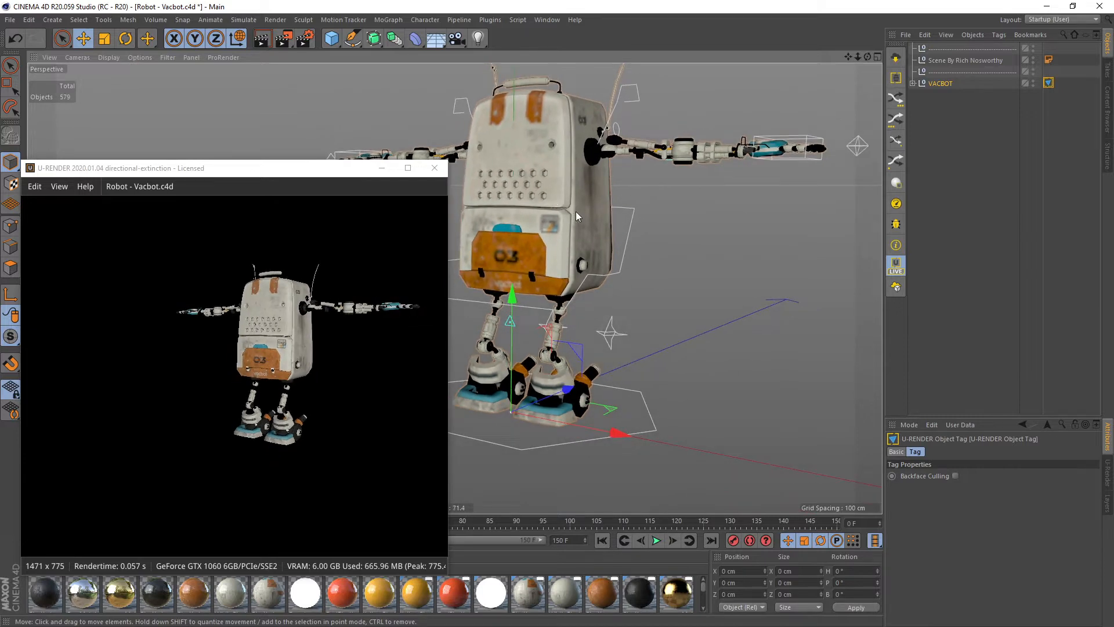
# Close the U-RENDER window, select VACBOT, and Save Project with Assets to vabot_assets.
pyautogui.click(941, 83)
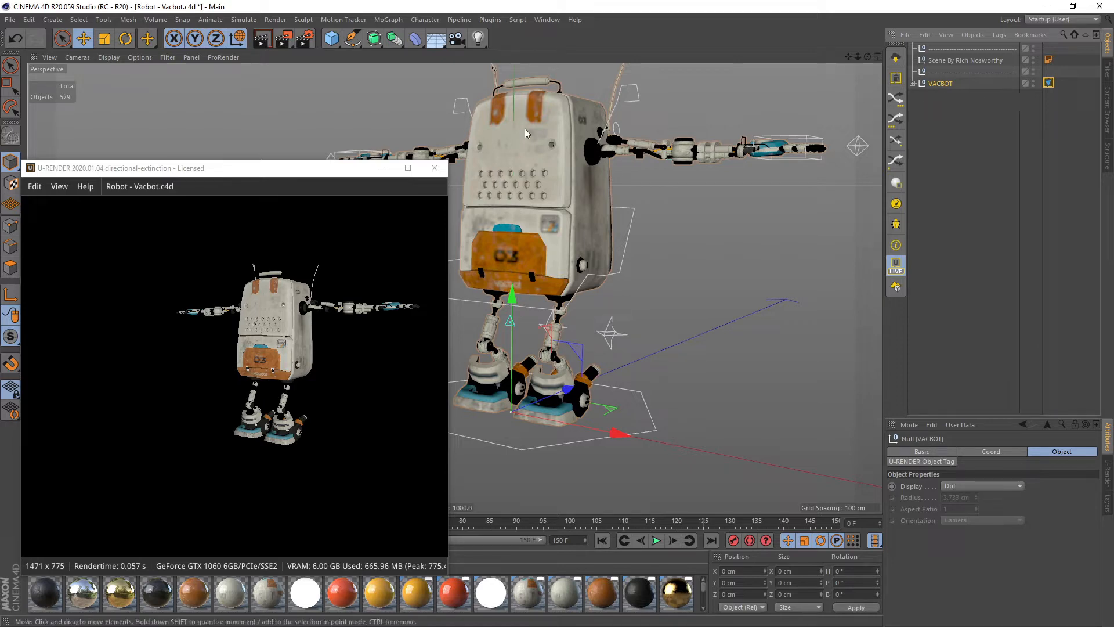
pyautogui.moveTo(434, 168)
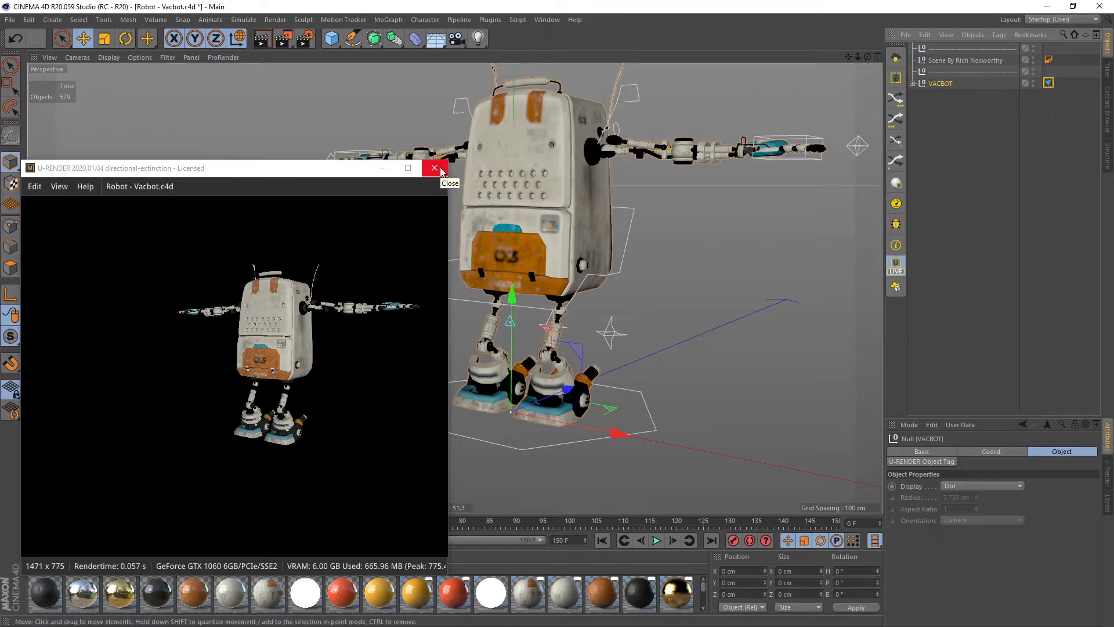
pyautogui.click(434, 168)
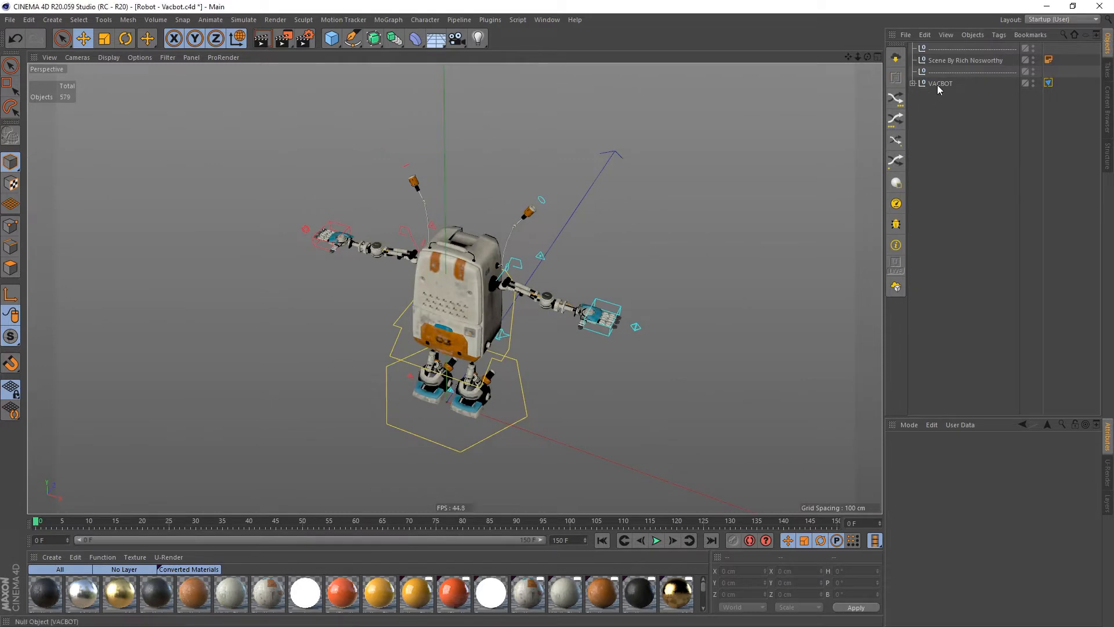
pyautogui.click(10, 19)
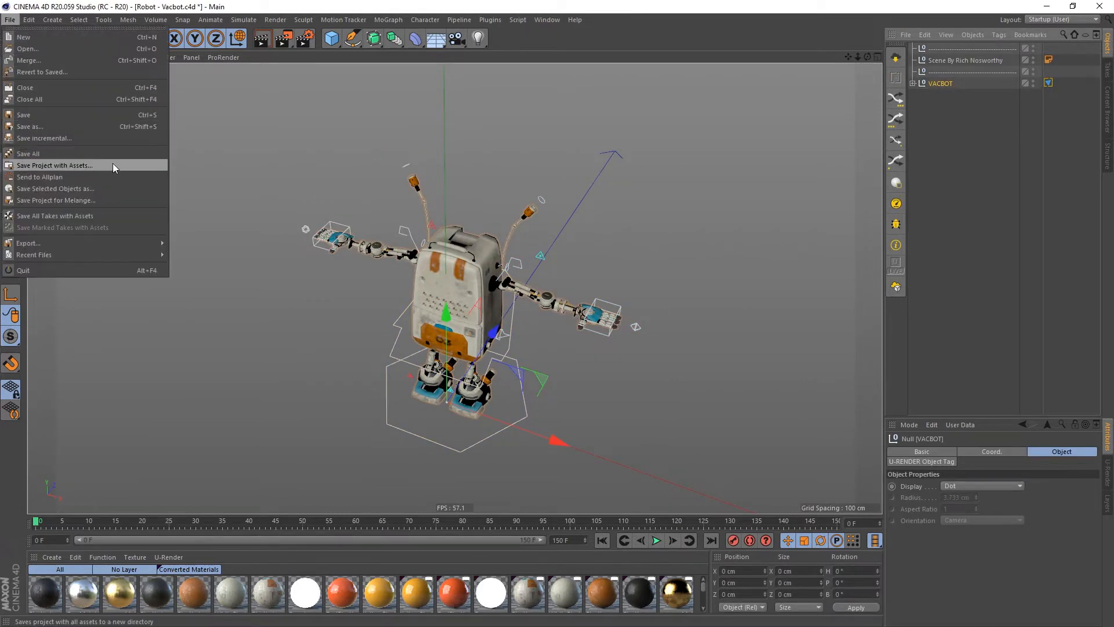
pyautogui.click(54, 164)
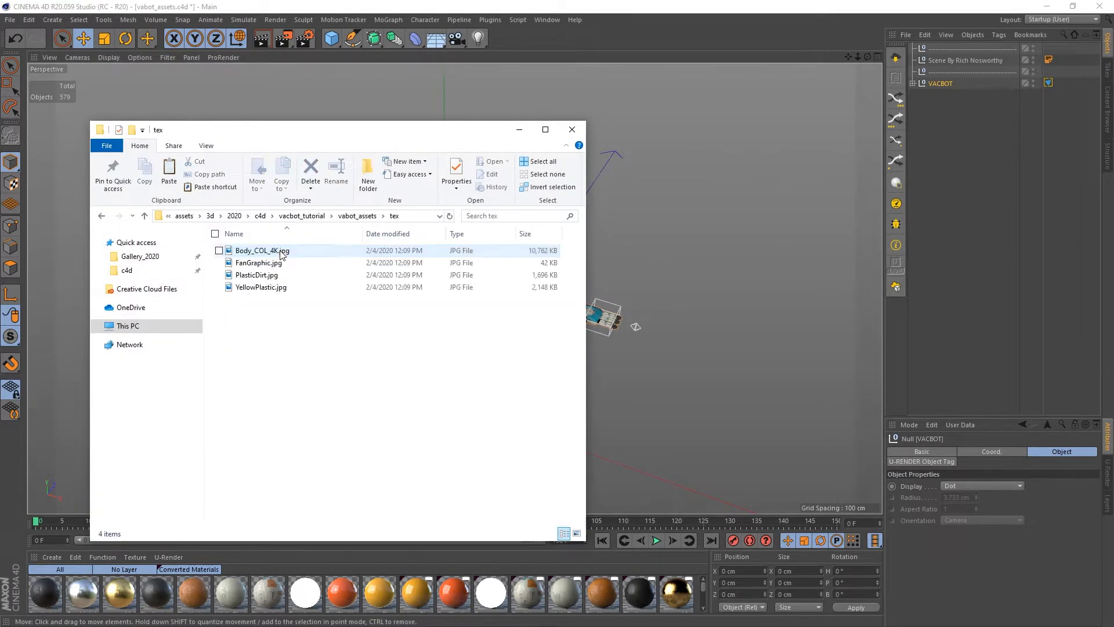
# Go up to vacbot_tutorial in Explorer and open the vabot_assets folder.
pyautogui.click(143, 215)
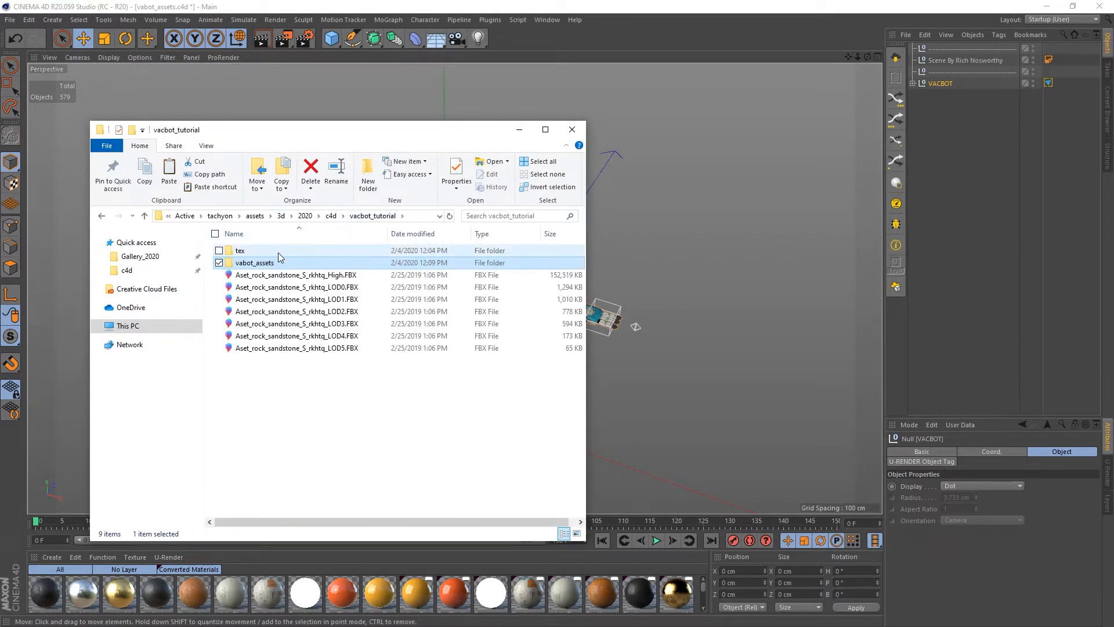
pyautogui.doubleClick(240, 250)
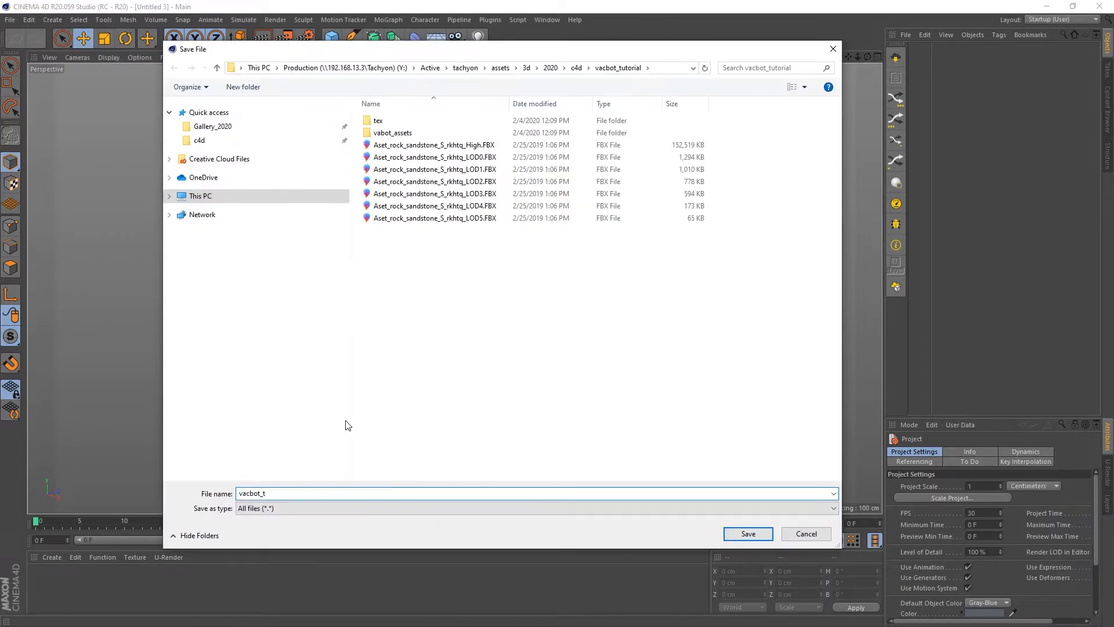
# Save the scene as vacbot_tutorial.c4d in the vacbot_tutorial folder.
pyautogui.click(747, 534)
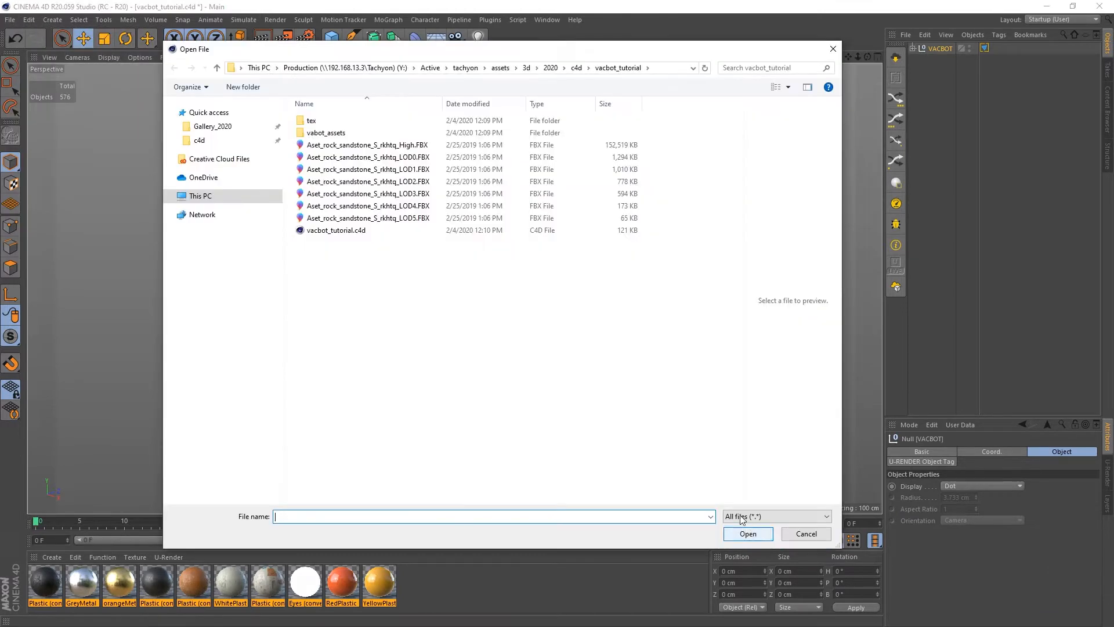
# Import Aset_rock_sandstone_S_rkhtq_High.FBX with the default FBX import settings.
pyautogui.click(368, 145)
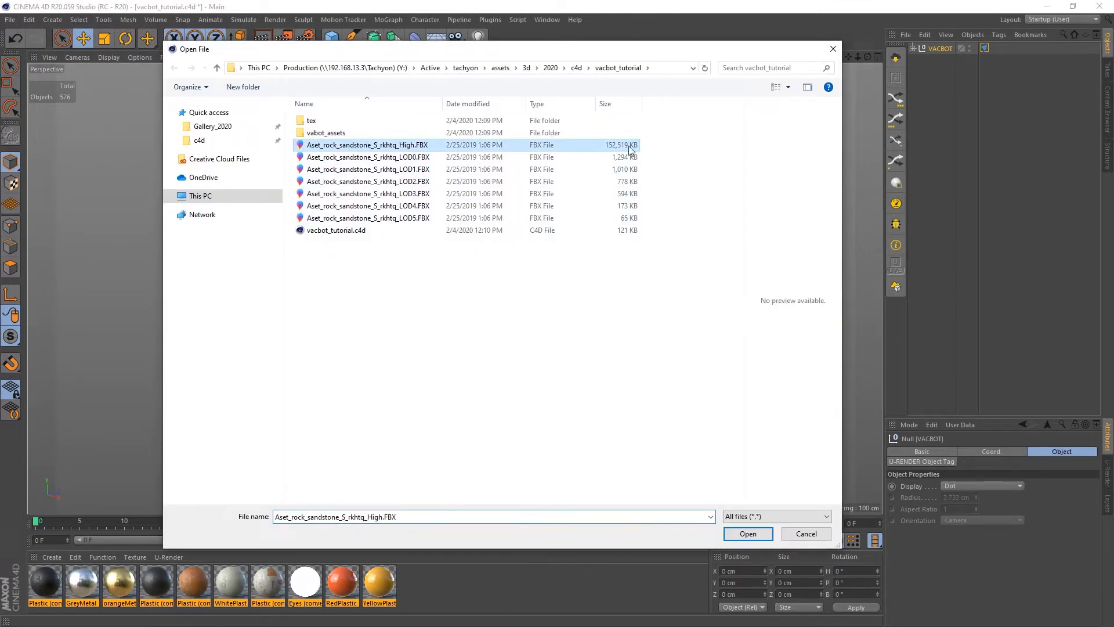
pyautogui.click(748, 534)
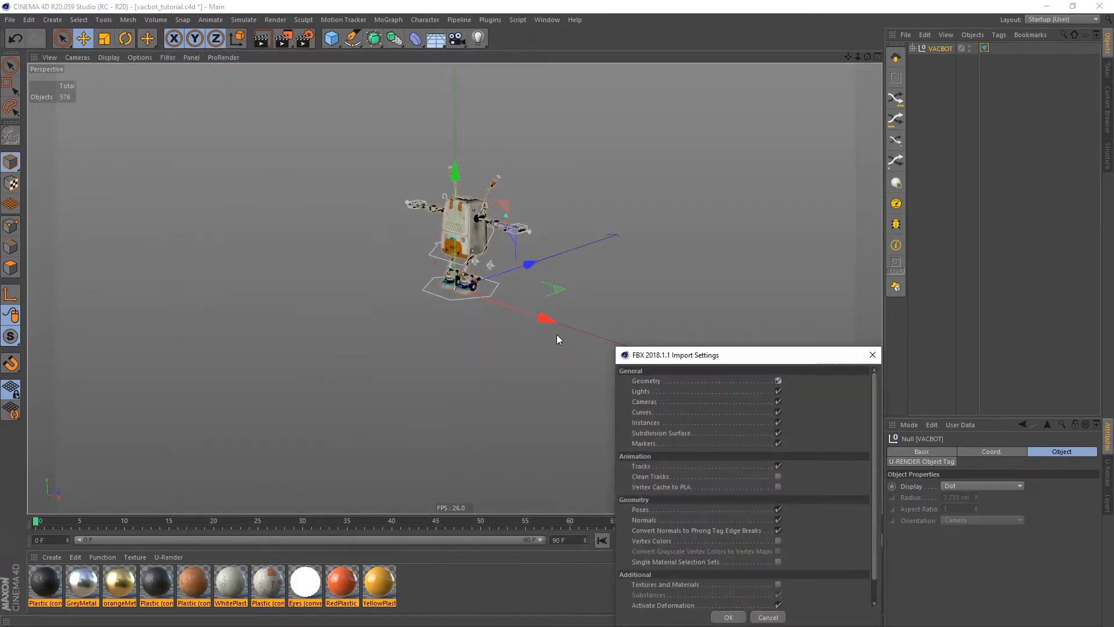
pyautogui.click(727, 617)
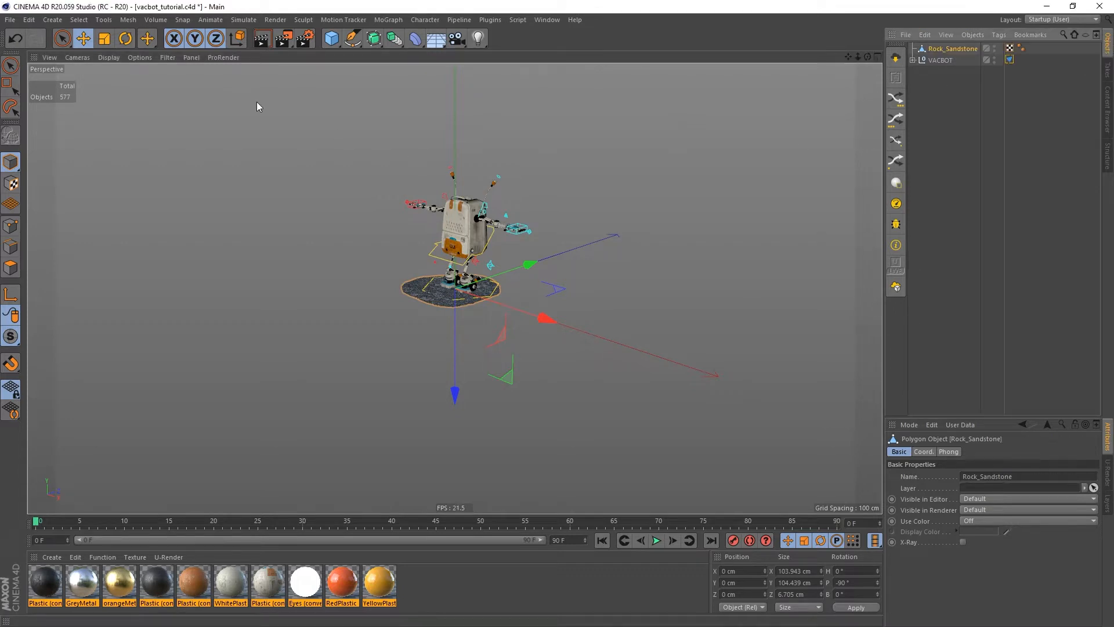
# Split the viewport side-by-side, set the renderer to U-RENDER, and start the live render.
pyautogui.click(190, 57)
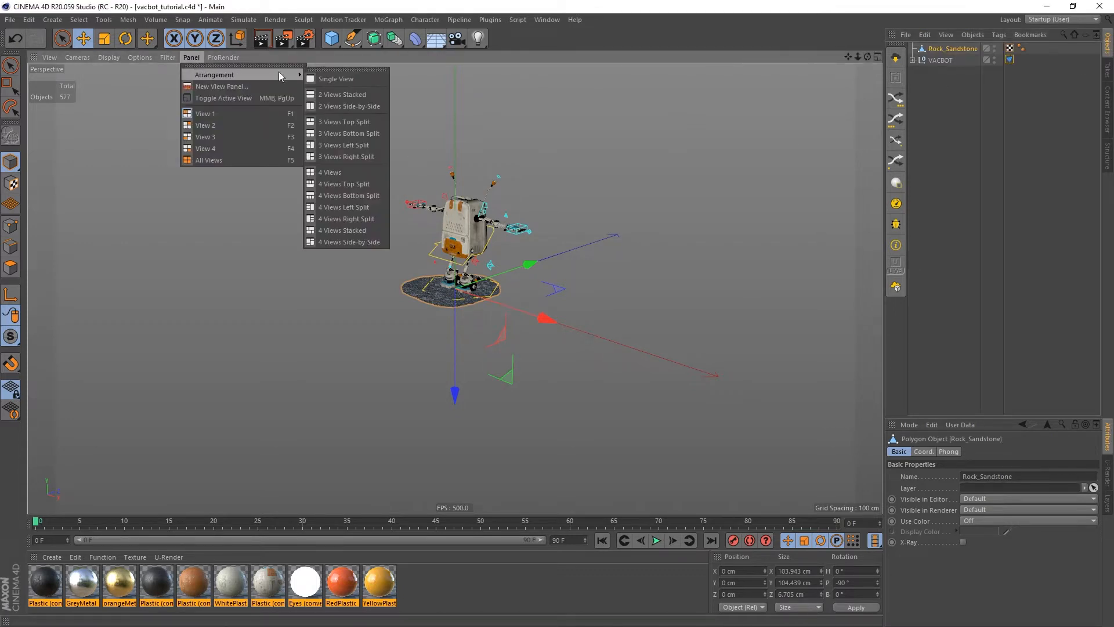
pyautogui.click(348, 105)
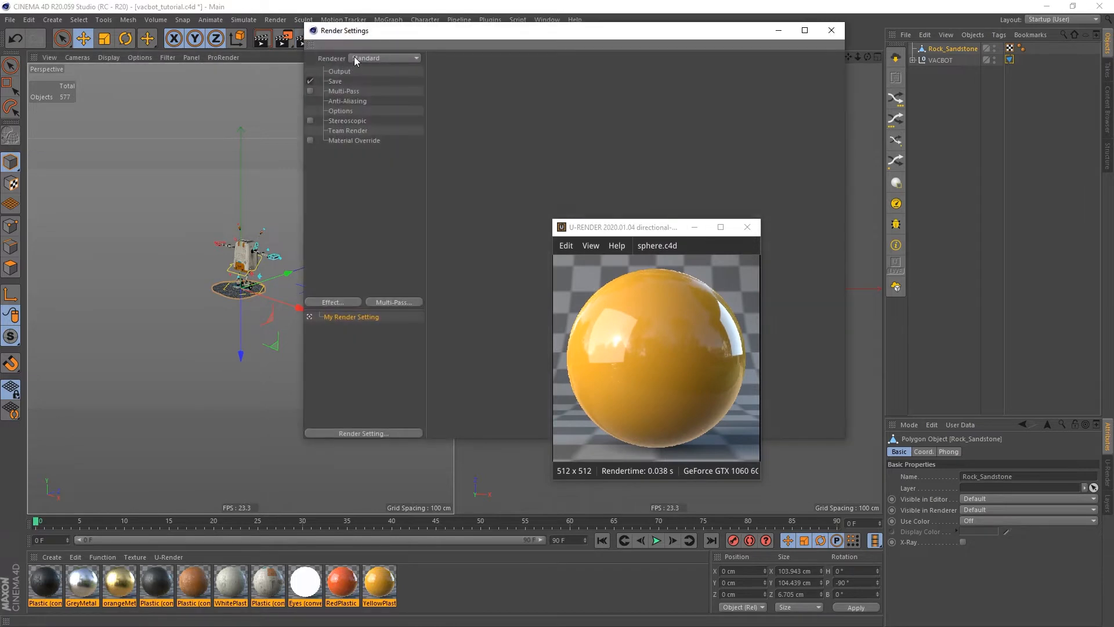
pyautogui.click(384, 58)
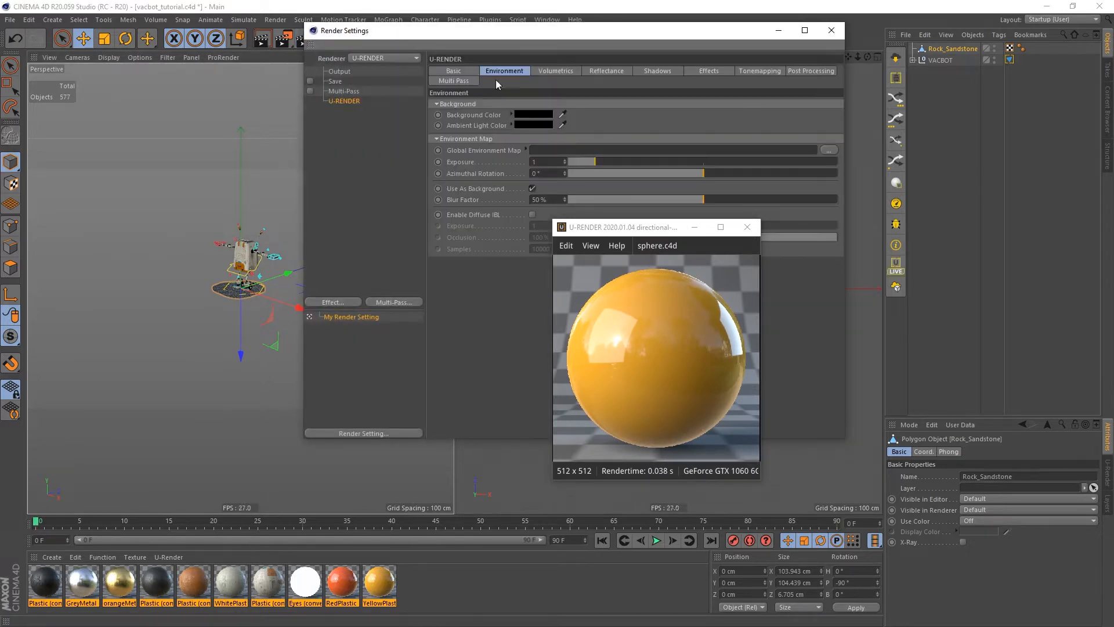
pyautogui.click(830, 31)
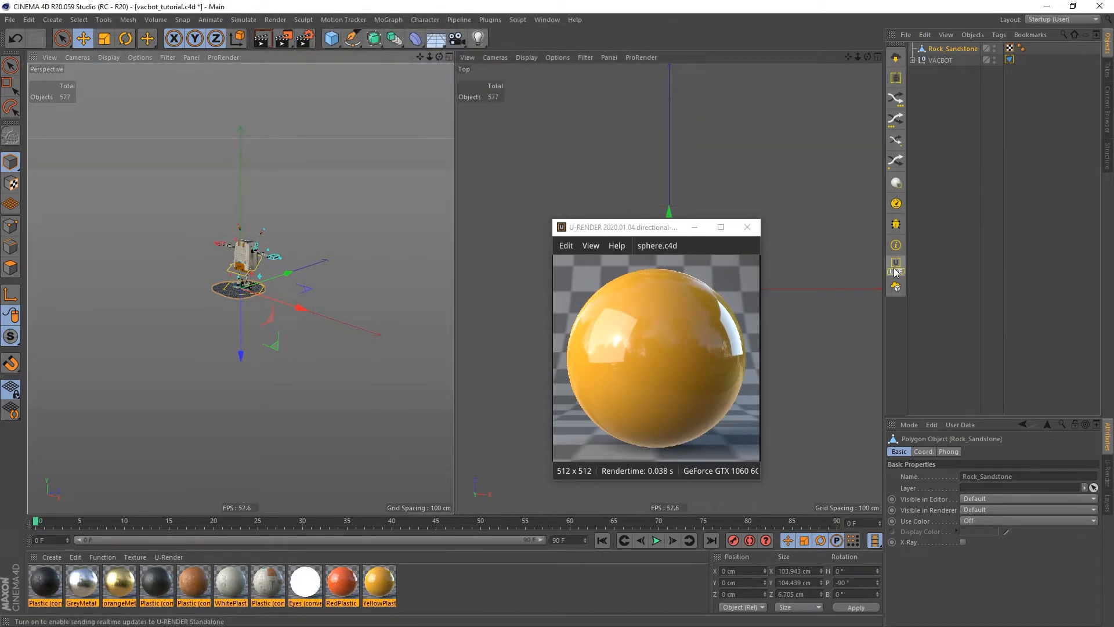
pyautogui.click(896, 267)
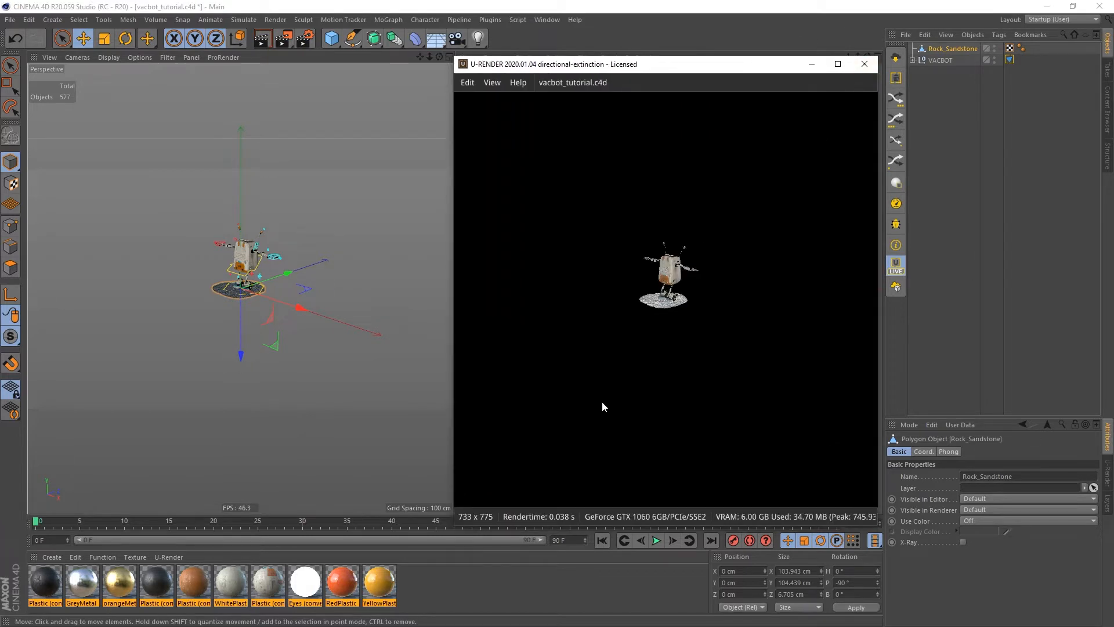
# Set U-Render Live Resolution to Viewport and frame the robot on the rock.
pyautogui.click(949, 436)
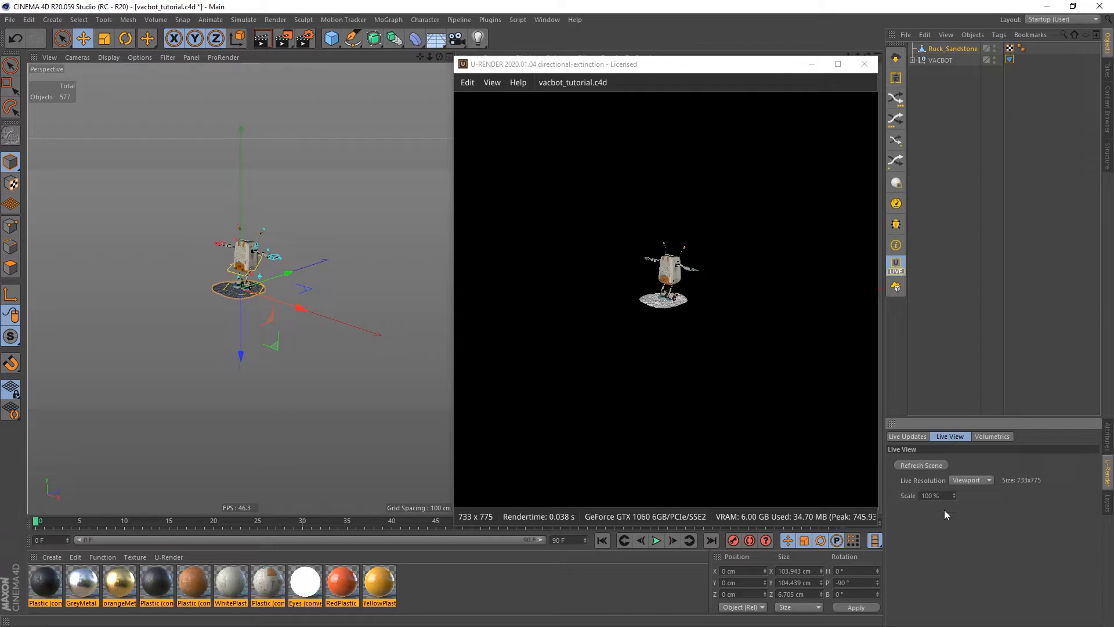
pyautogui.click(972, 480)
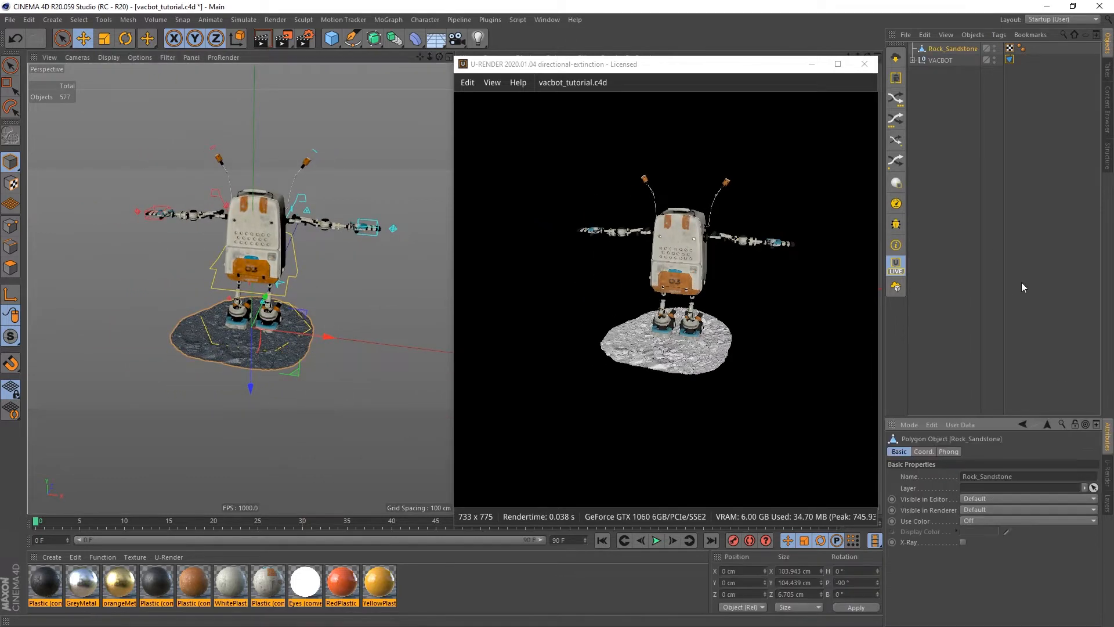
pyautogui.click(924, 452)
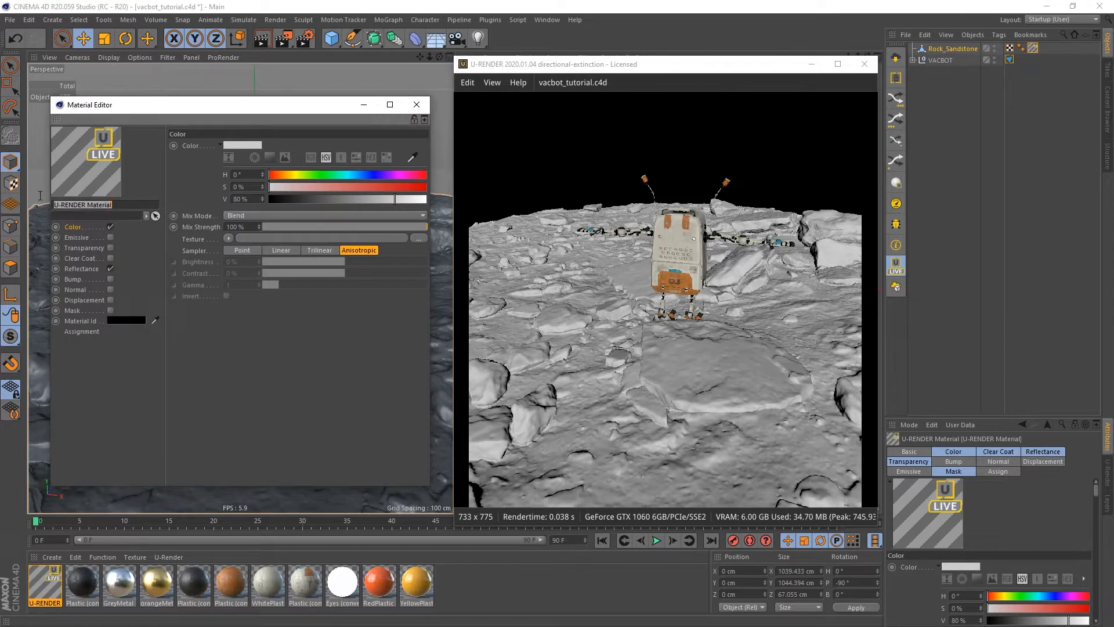
# Name the new U-RENDER material rock_sandstone.
pyautogui.write('rock_sandstone')
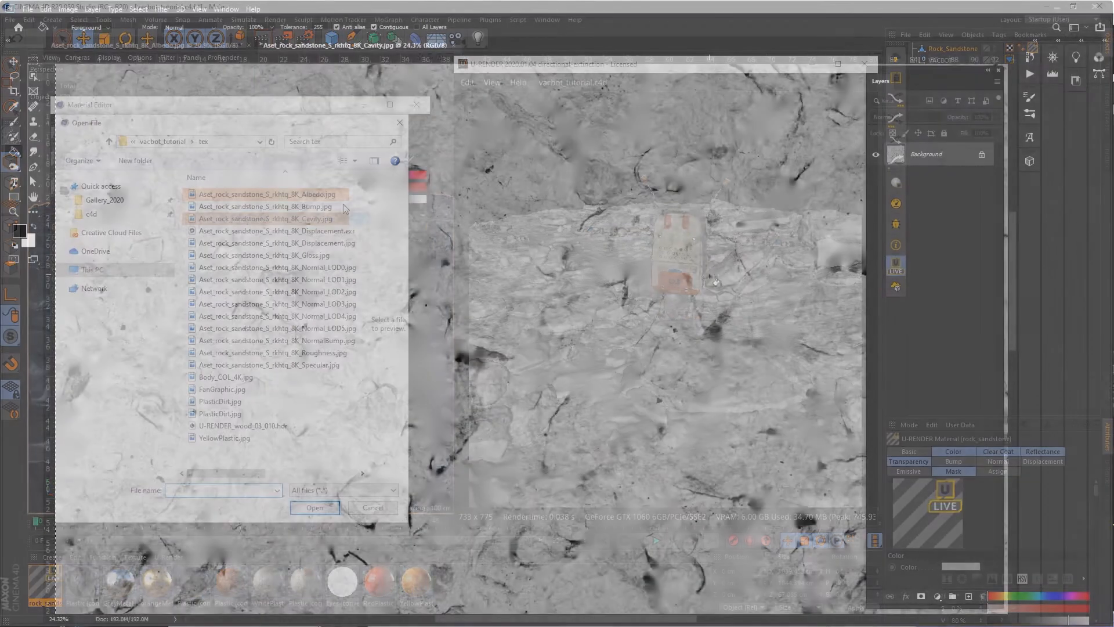
# Set the cavity layer's blend mode to Overlay over the sandstone albedo in Photoshop.
pyautogui.click(314, 507)
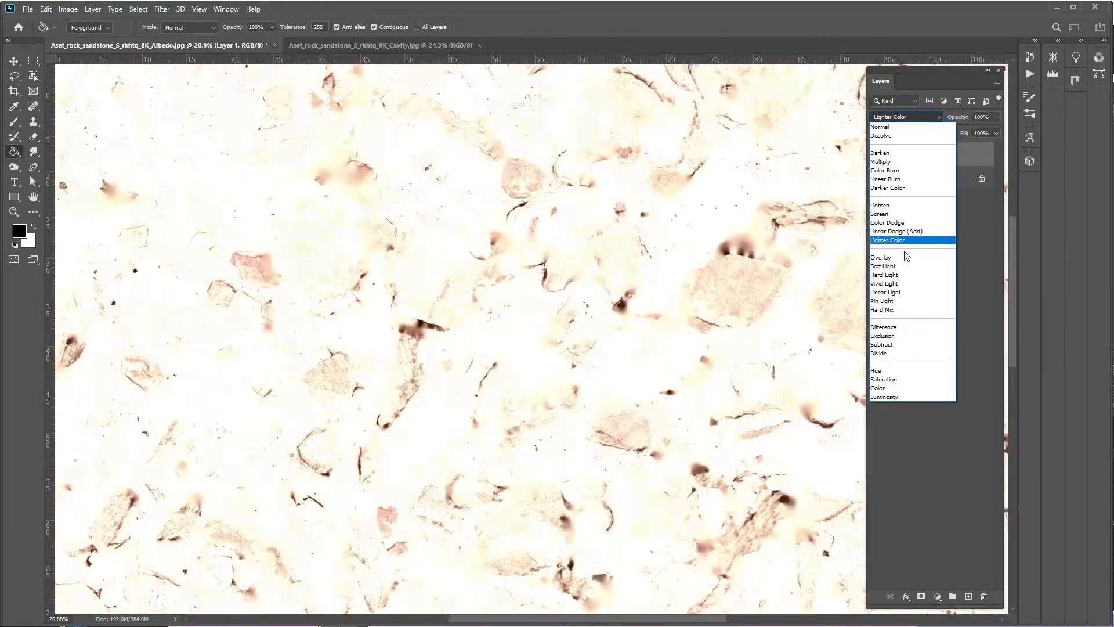
pyautogui.click(881, 257)
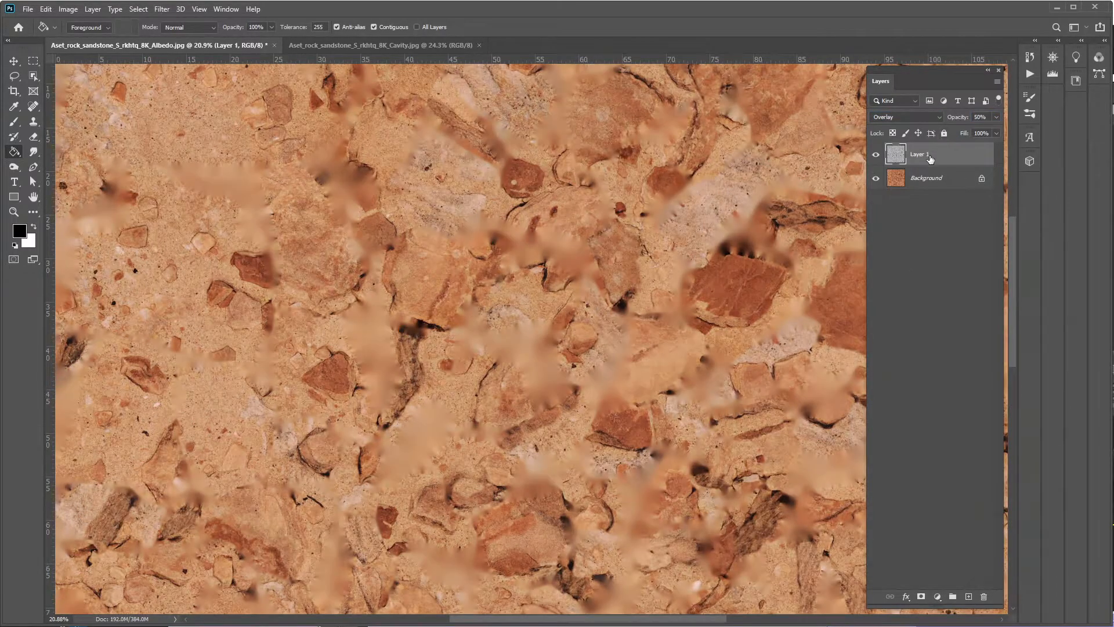
pyautogui.click(926, 178)
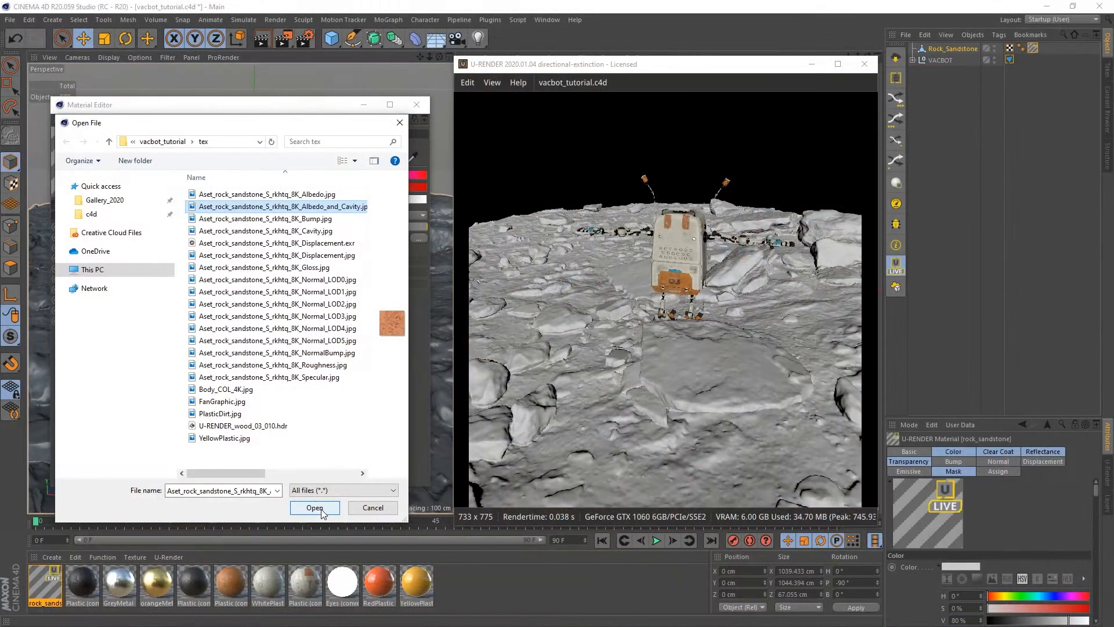
# Load the Albedo_and_Cavity JPG as colour texture and the NormalBump JPG as normal map.
pyautogui.click(314, 507)
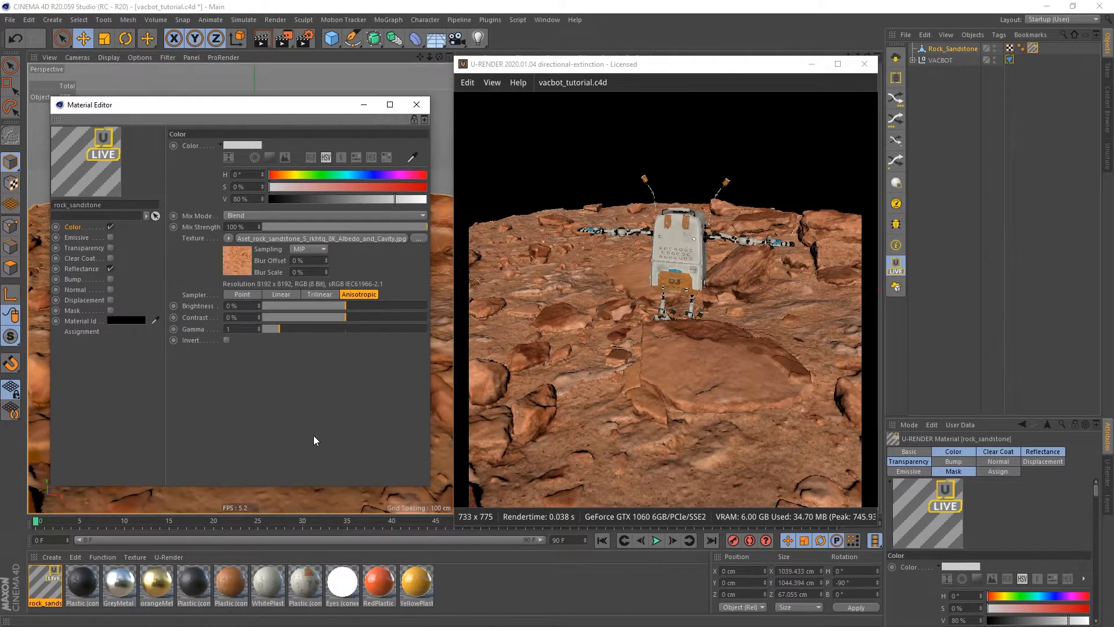
pyautogui.click(81, 268)
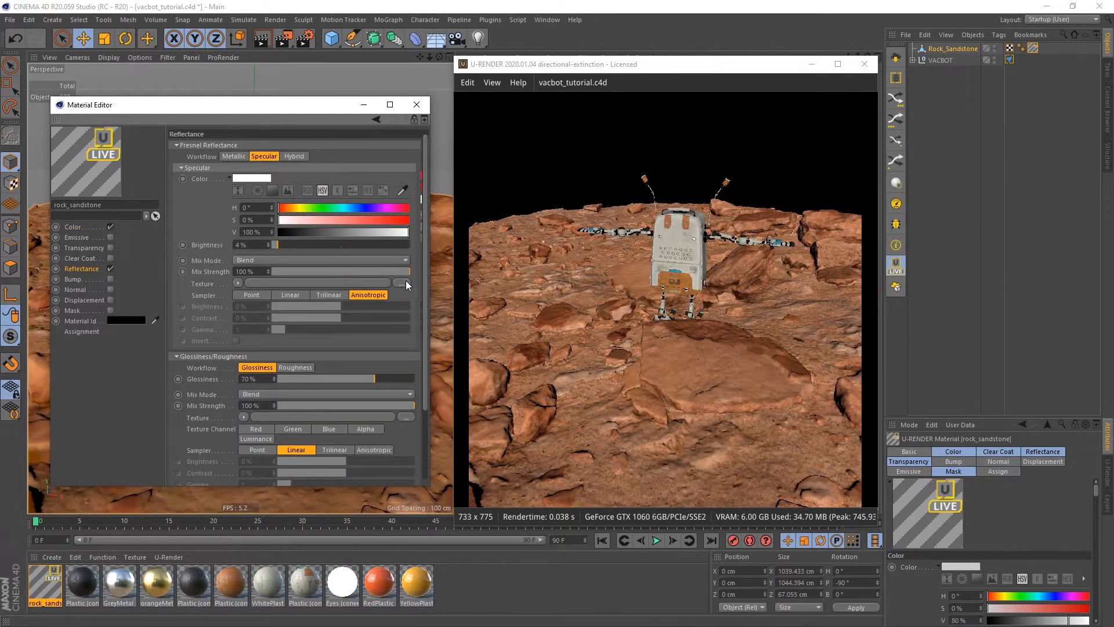
pyautogui.click(407, 284)
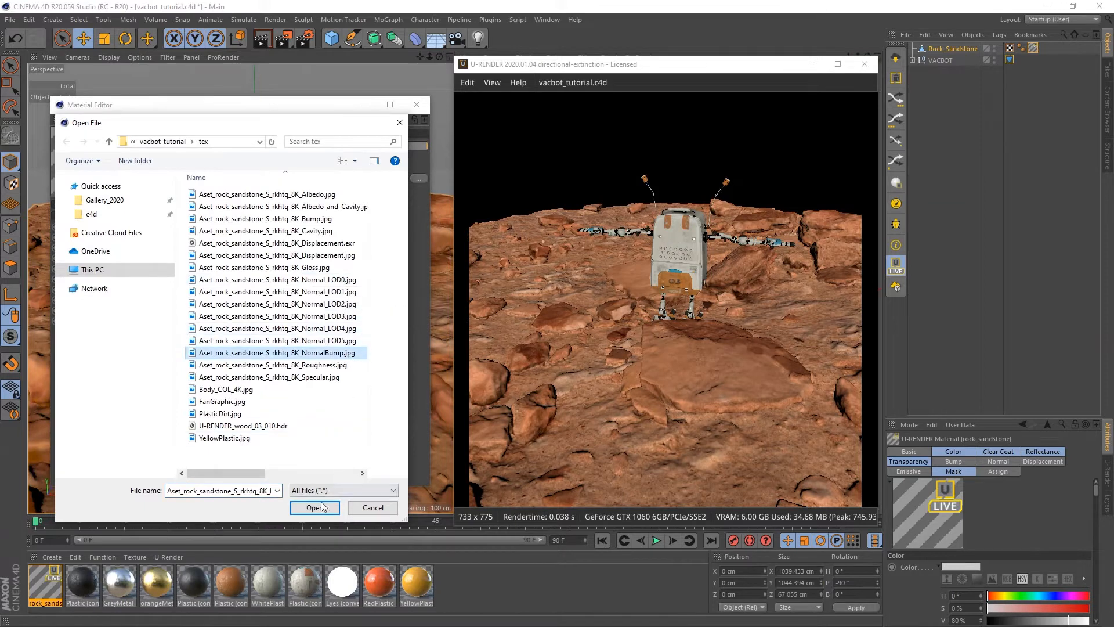
pyautogui.click(314, 507)
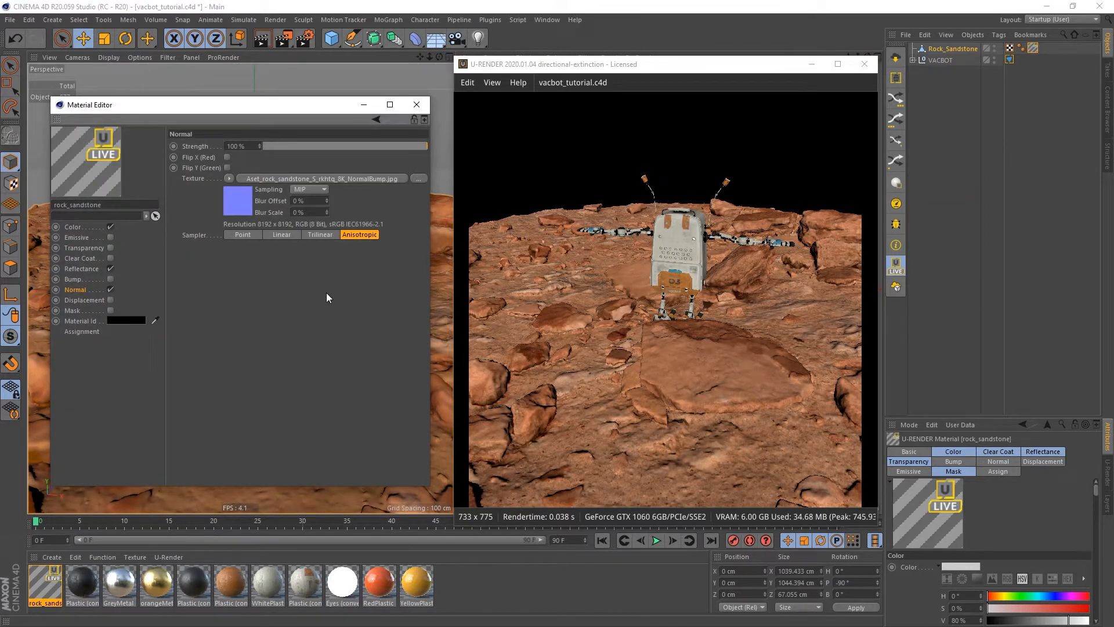
pyautogui.click(417, 105)
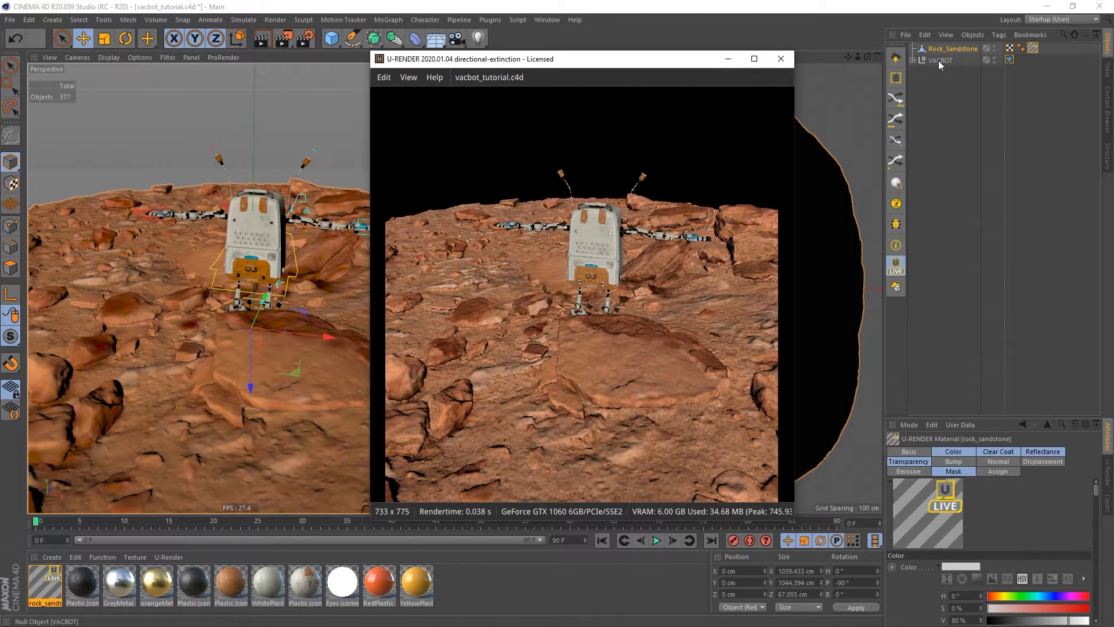
# Select Rock_Sandstone and set its S.X, S.Y and S.Z scale to 10.
pyautogui.rightClick(940, 60)
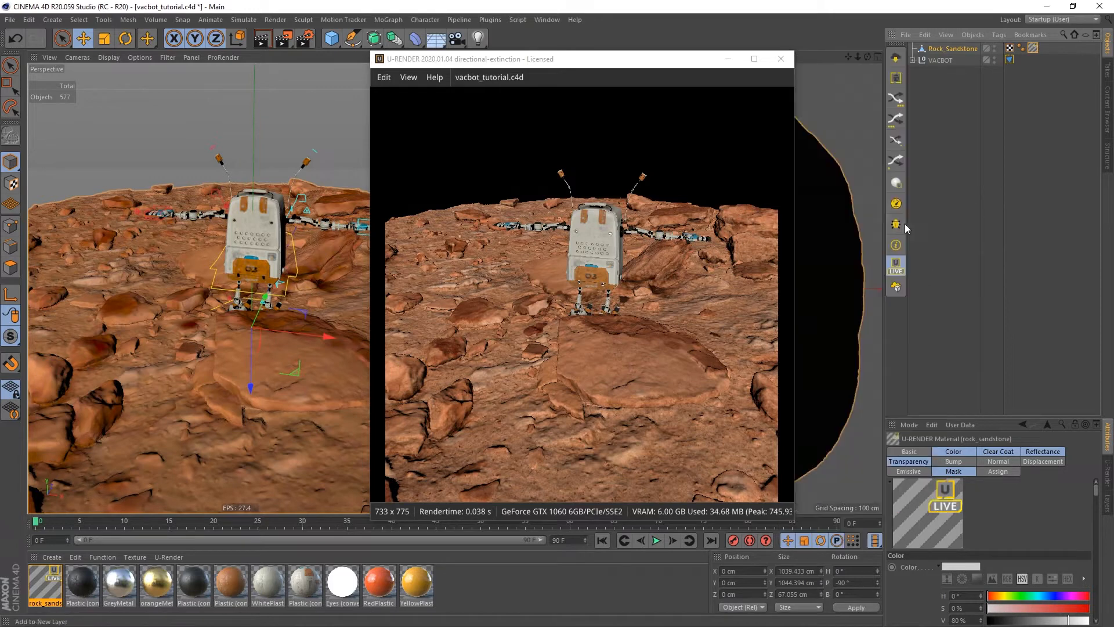
pyautogui.moveTo(469, 59); pyautogui.dragTo(555, 53)
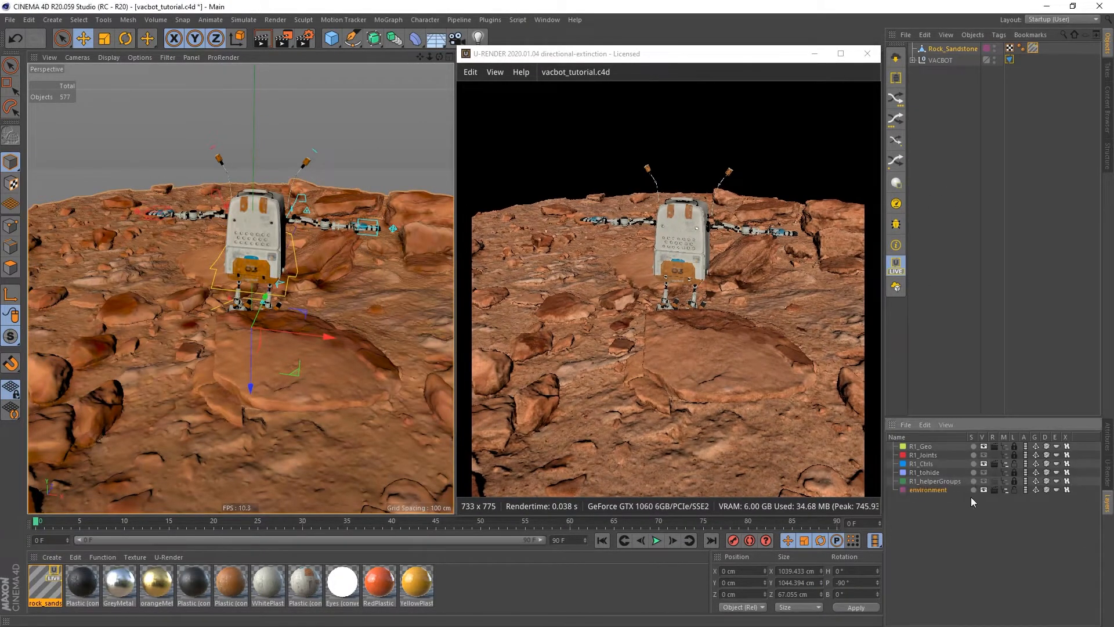
pyautogui.moveTo(1019, 495)
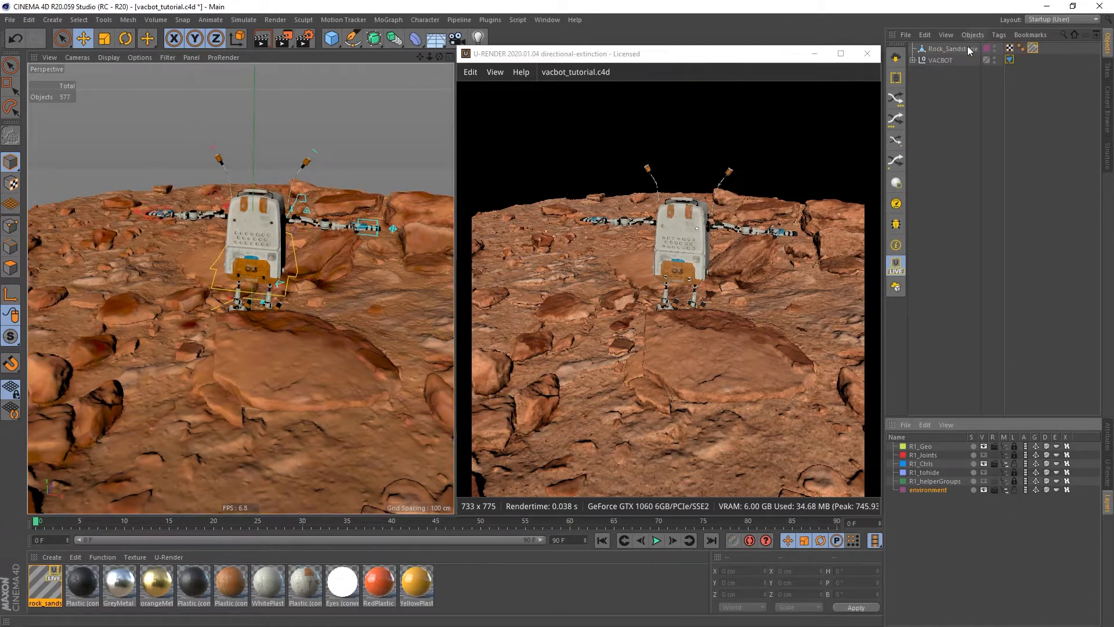
pyautogui.click(949, 49)
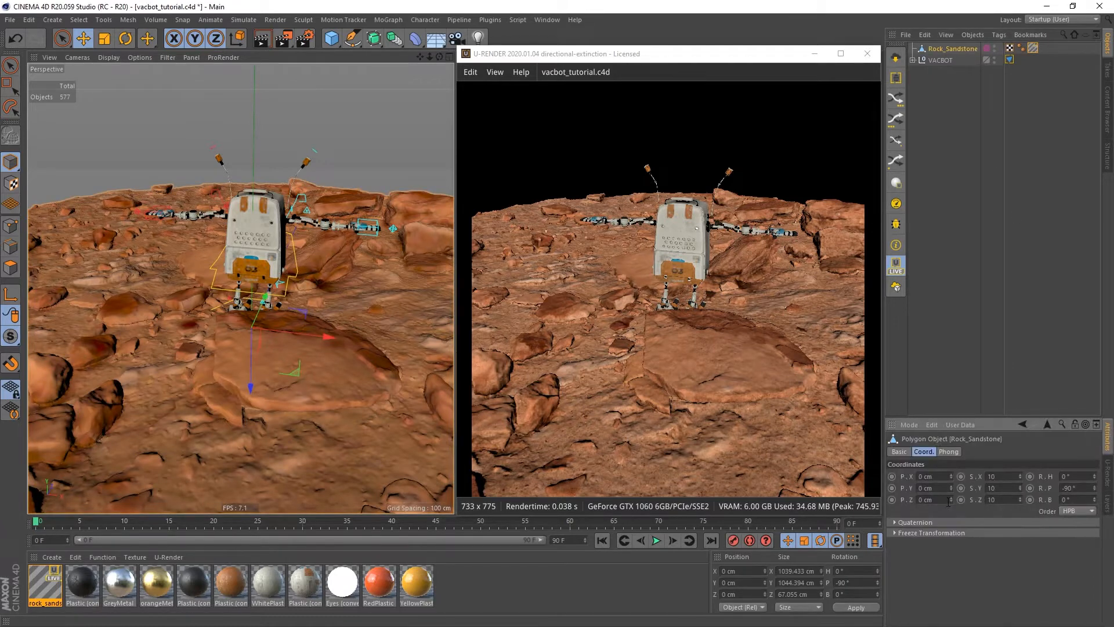
pyautogui.click(898, 452)
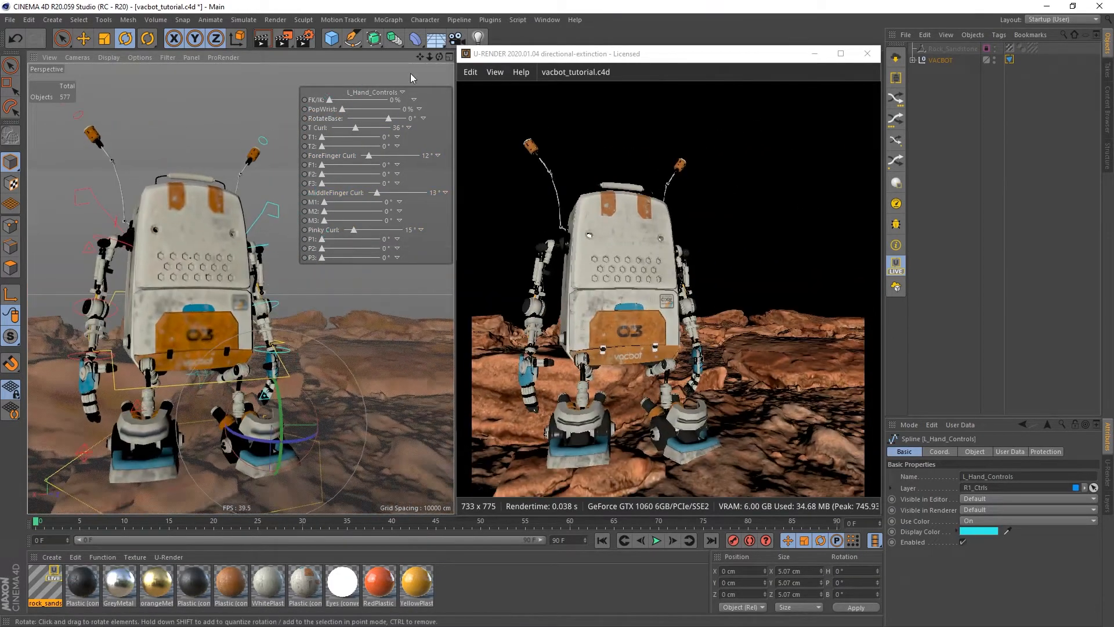
# Add a Null with a child Light and rotate the rig to rake across the rocks.
pyautogui.click(52, 19)
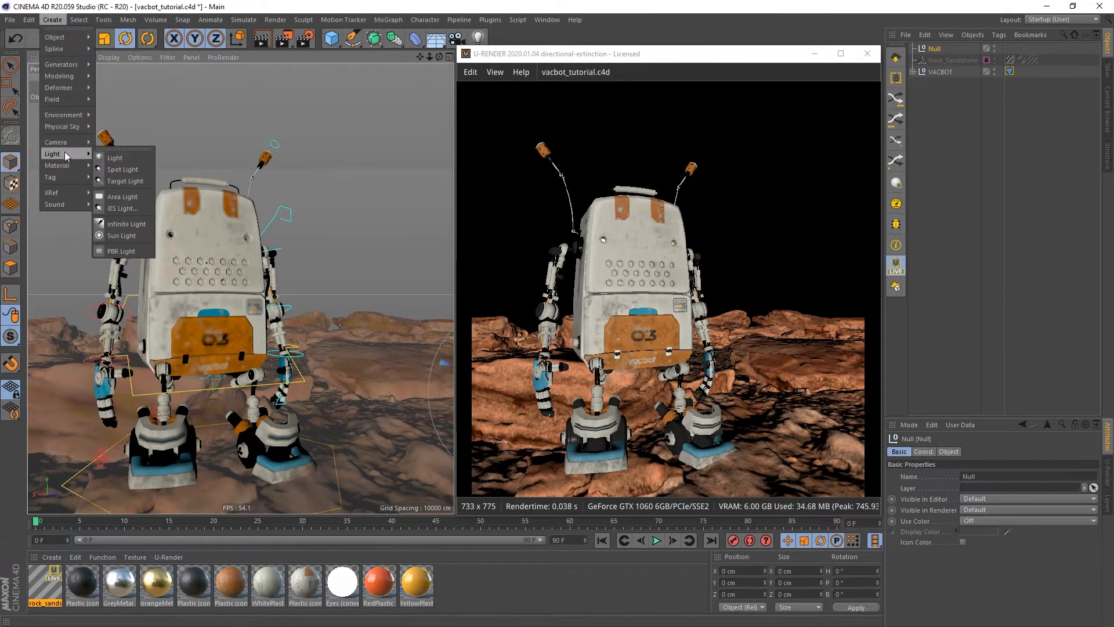
pyautogui.click(114, 157)
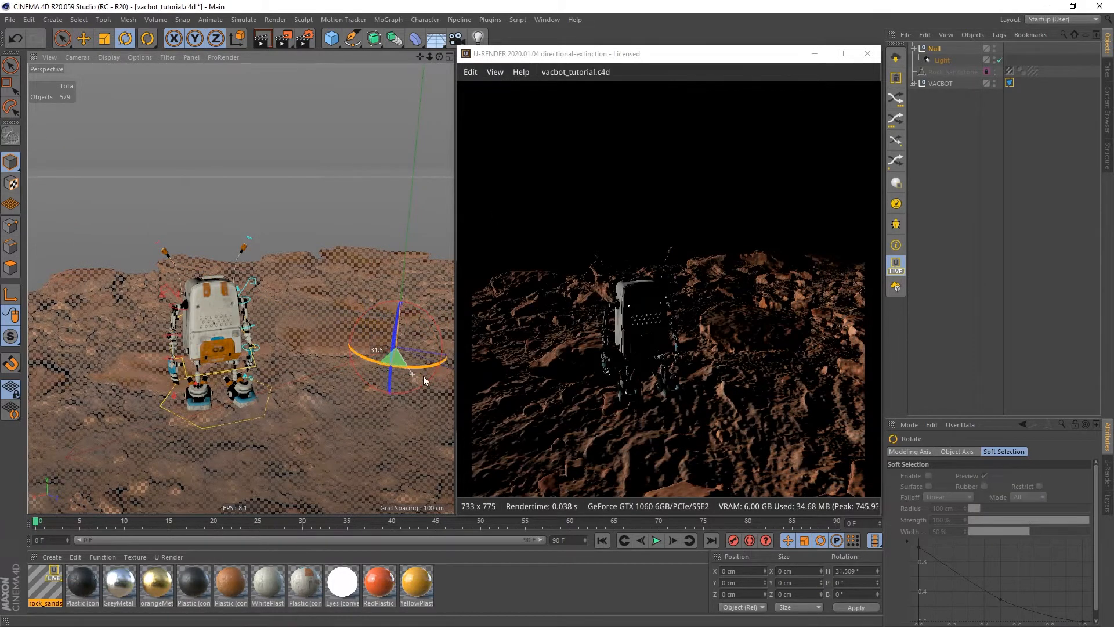
pyautogui.moveTo(423, 377); pyautogui.dragTo(270, 359)
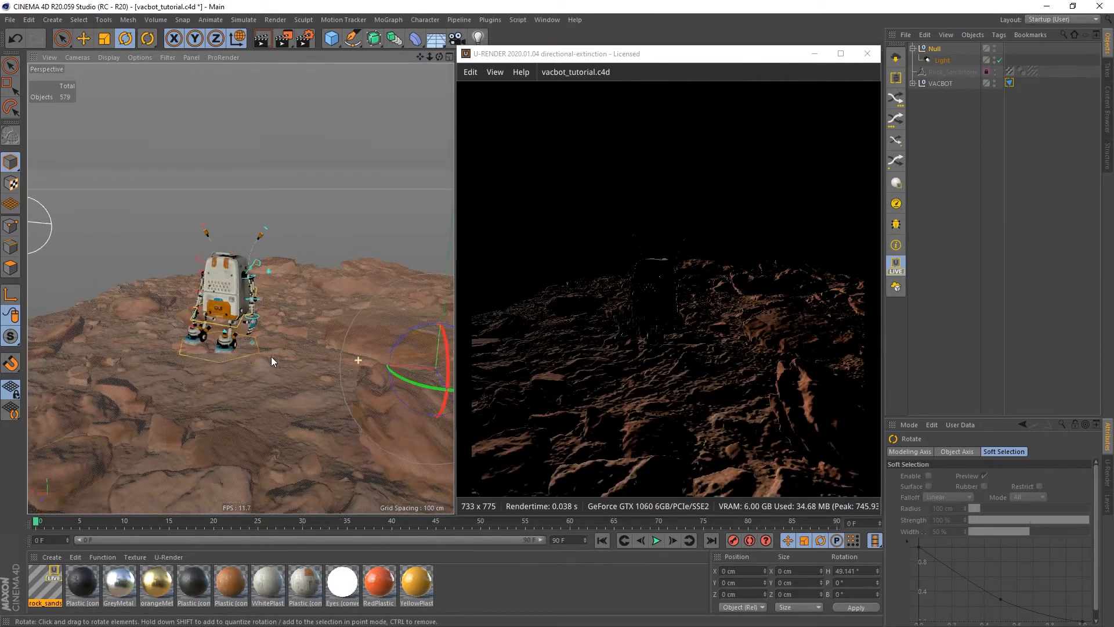
pyautogui.moveTo(270, 361); pyautogui.dragTo(213, 394)
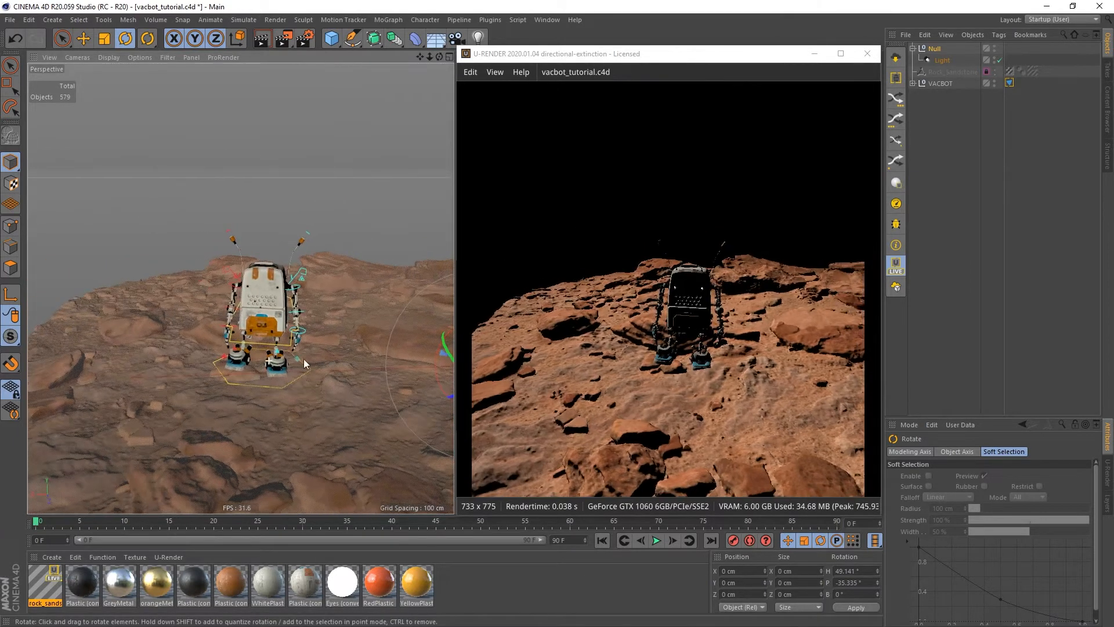
# Add a U-RENDER Light Tag with Soft Edges shadow mode and reselect the null.
pyautogui.rightClick(941, 60)
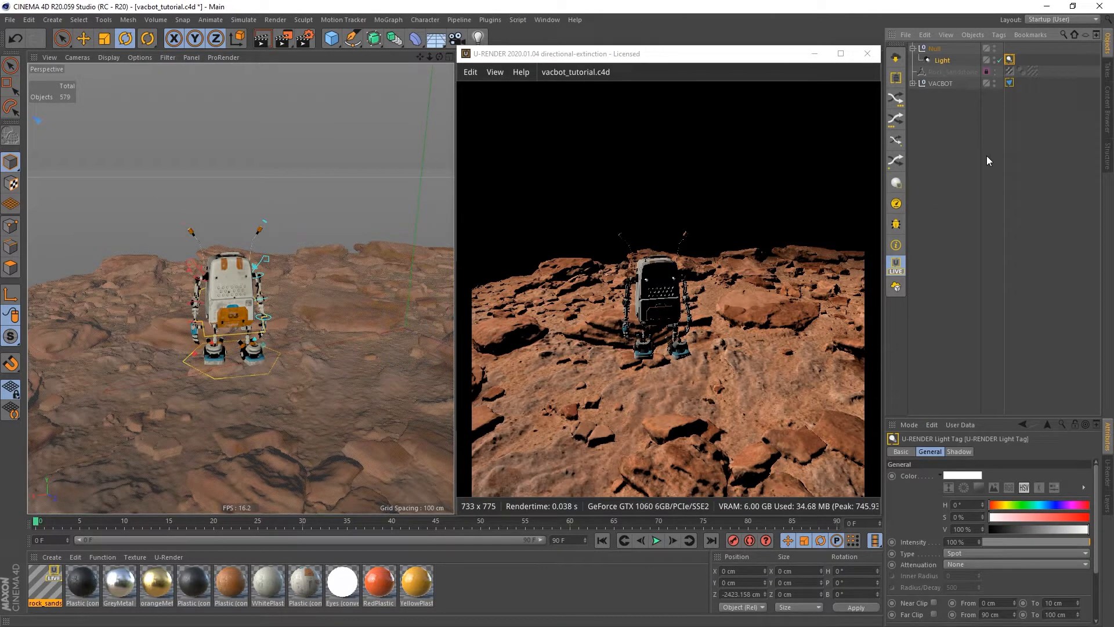
pyautogui.click(959, 452)
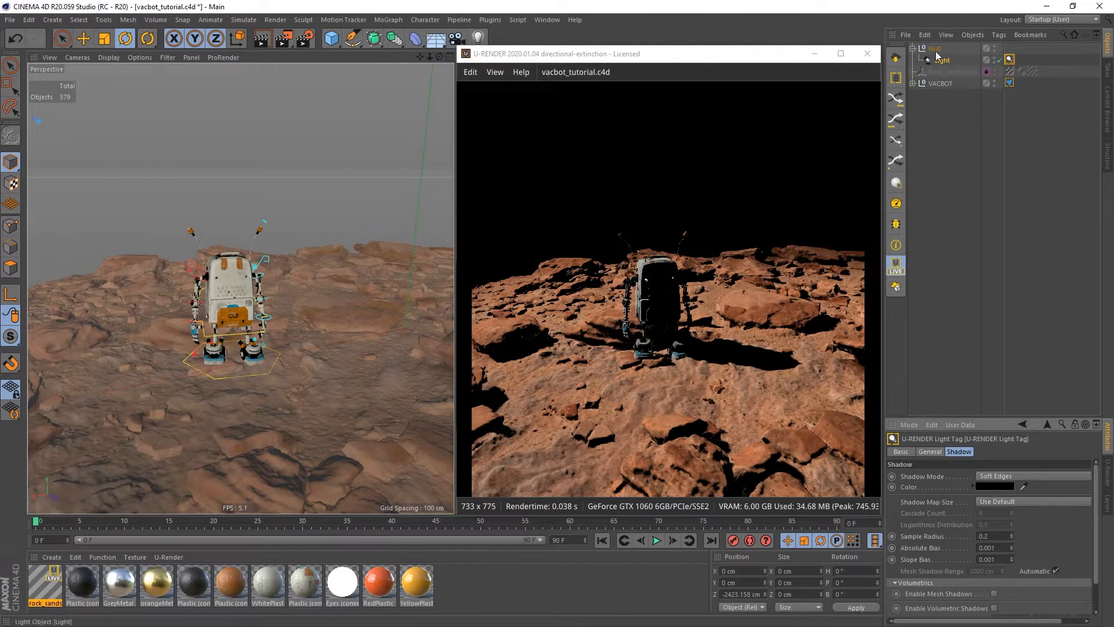
pyautogui.click(936, 48)
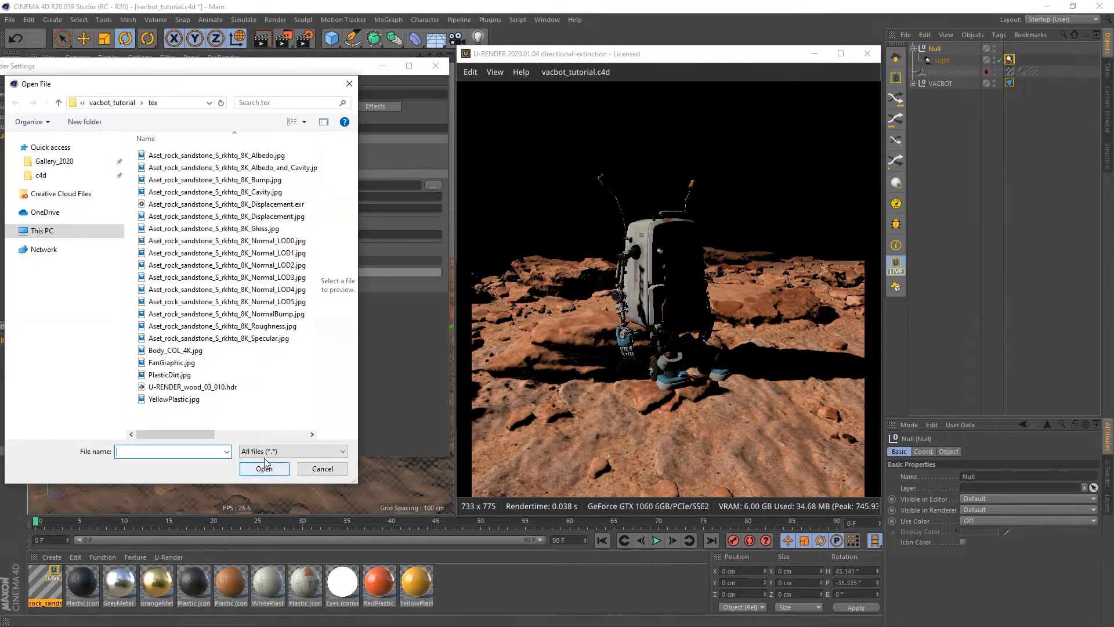
# Load U-RENDER_wood_03_010.hdr as environment map, rotated 72° and blurred 82%.
pyautogui.click(192, 387)
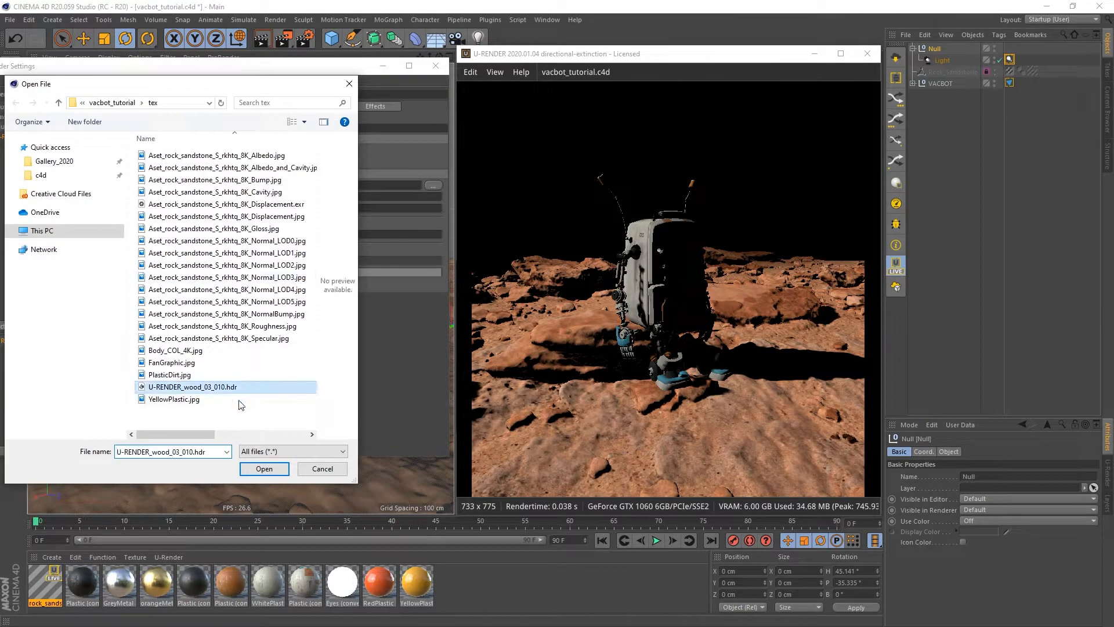
pyautogui.click(263, 469)
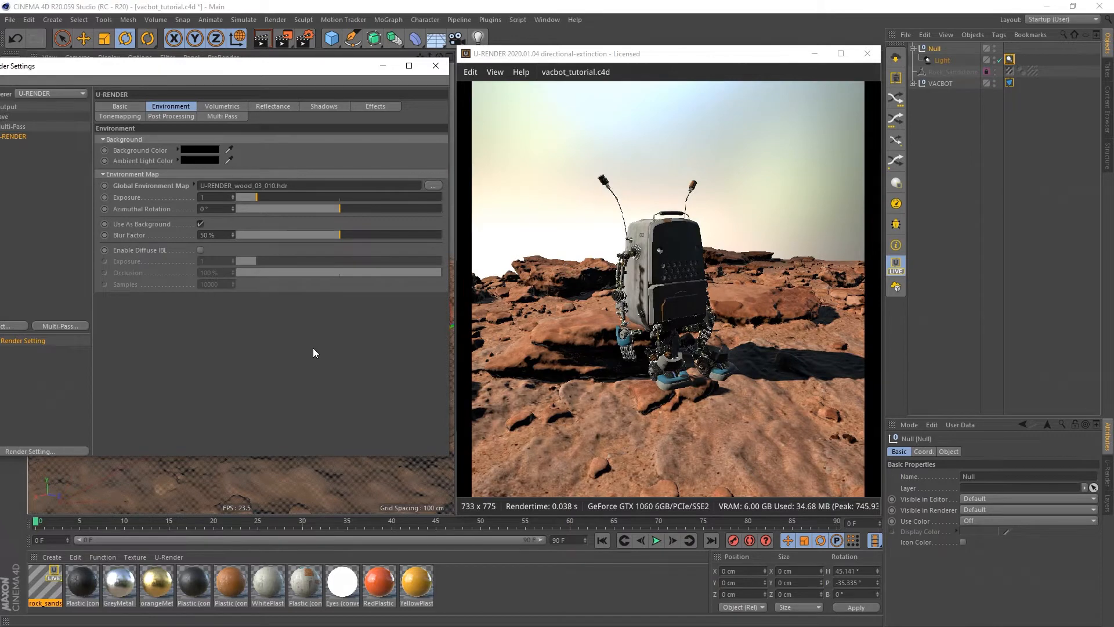
pyautogui.moveTo(339, 234); pyautogui.dragTo(397, 234)
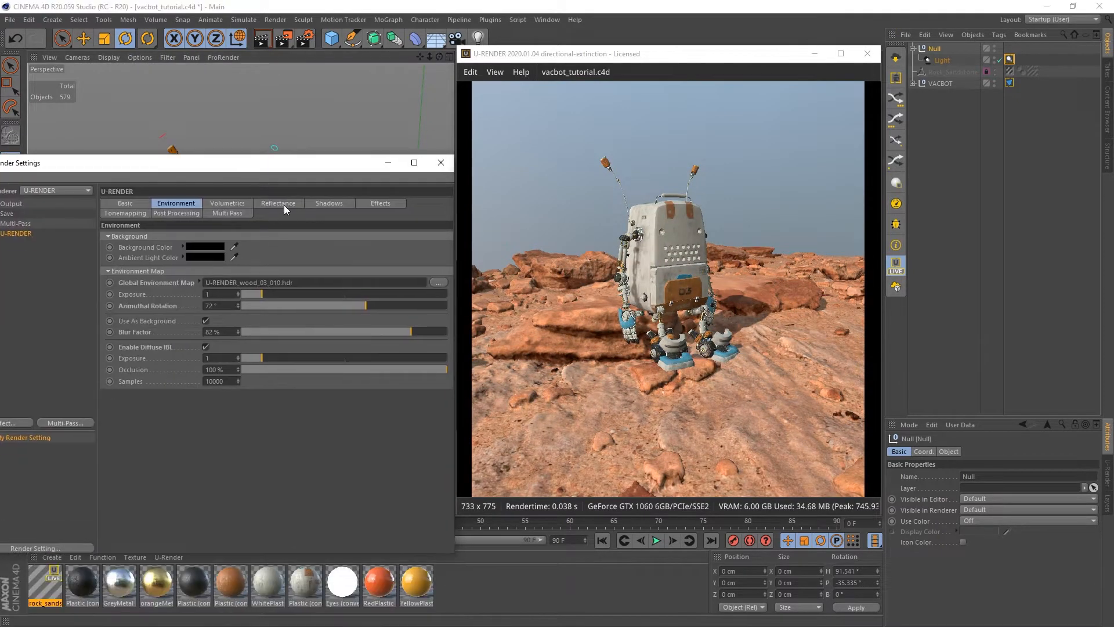
# Enable Screen Space Ambient Occlusion in Effects, comparing it off and on.
pyautogui.click(380, 203)
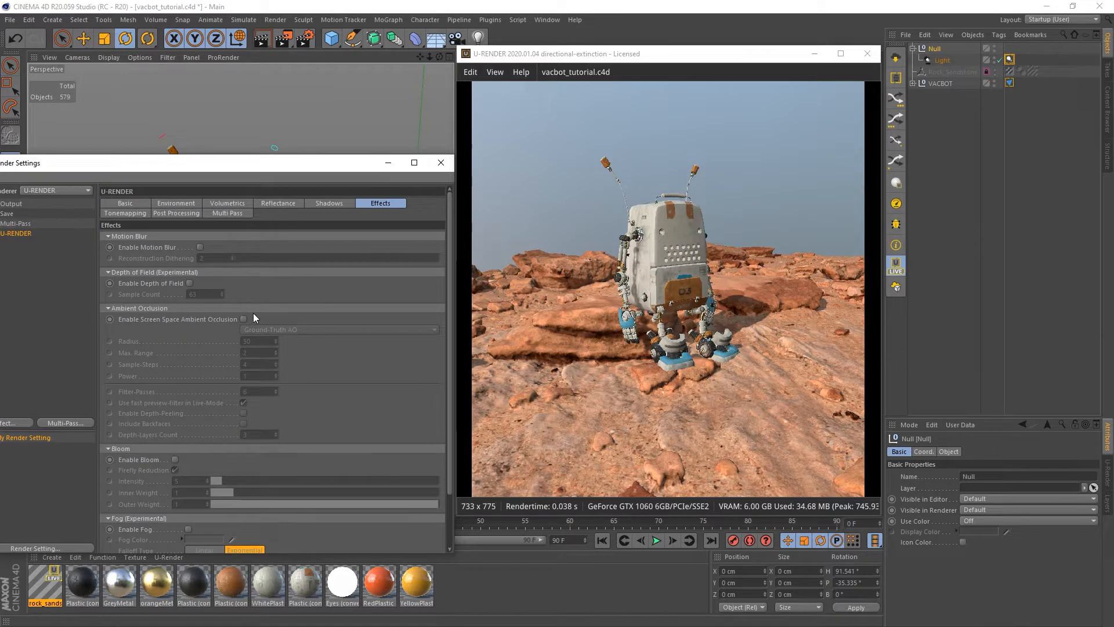
pyautogui.click(244, 319)
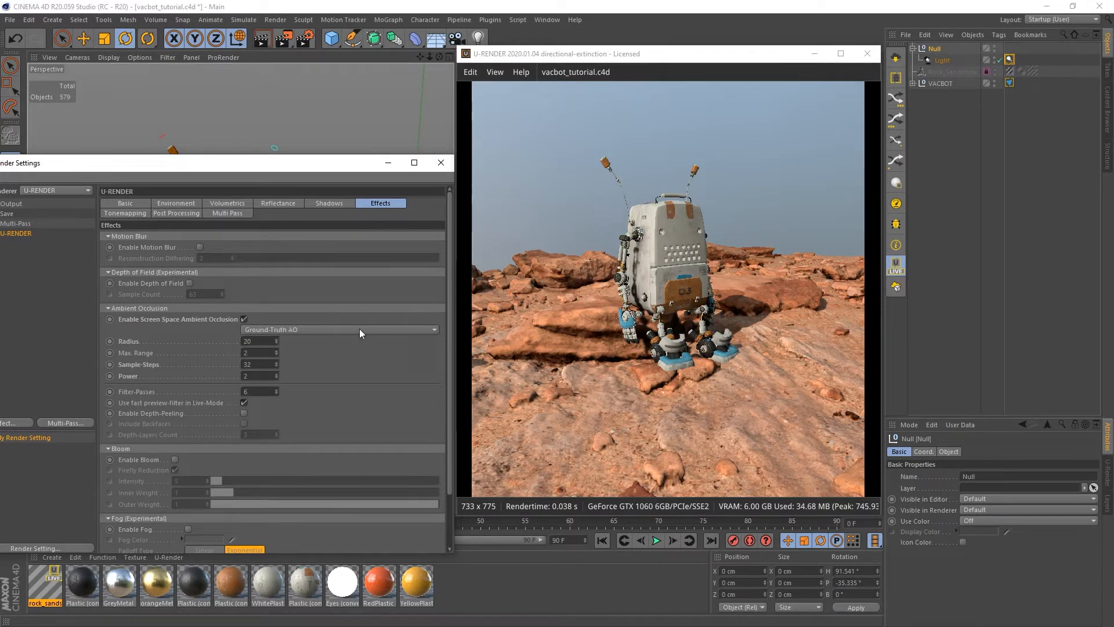
pyautogui.click(244, 319)
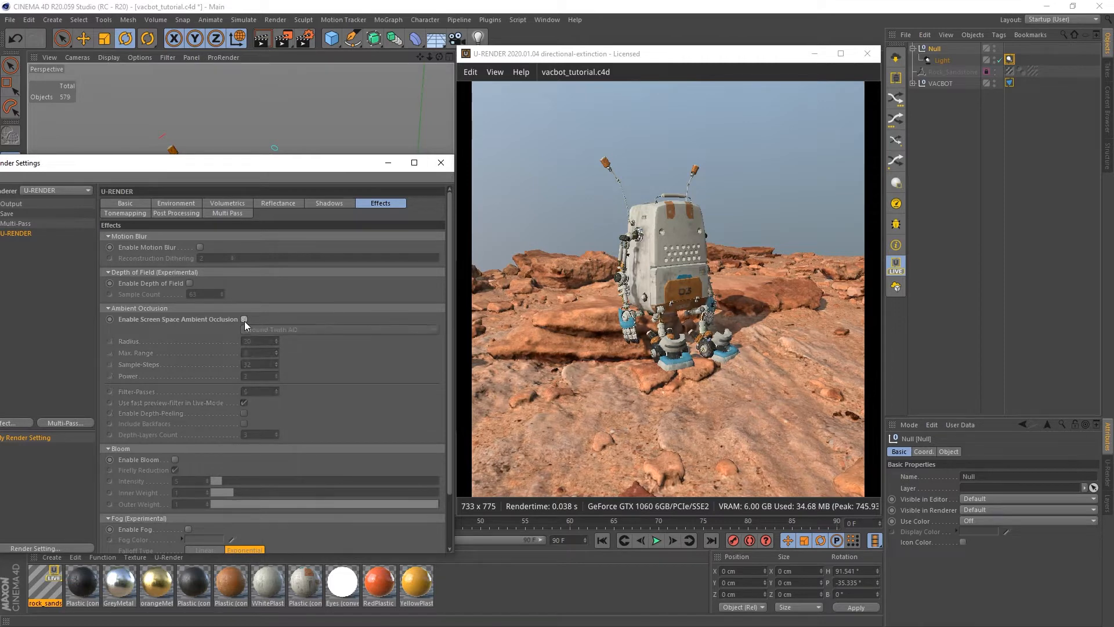
pyautogui.click(244, 319)
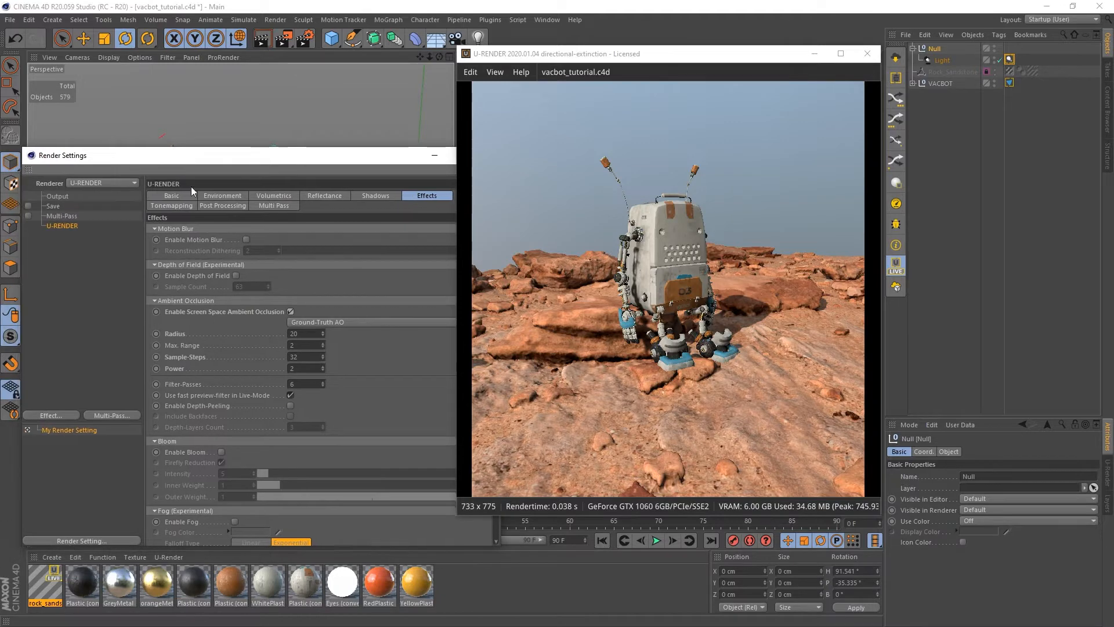
pyautogui.click(170, 196)
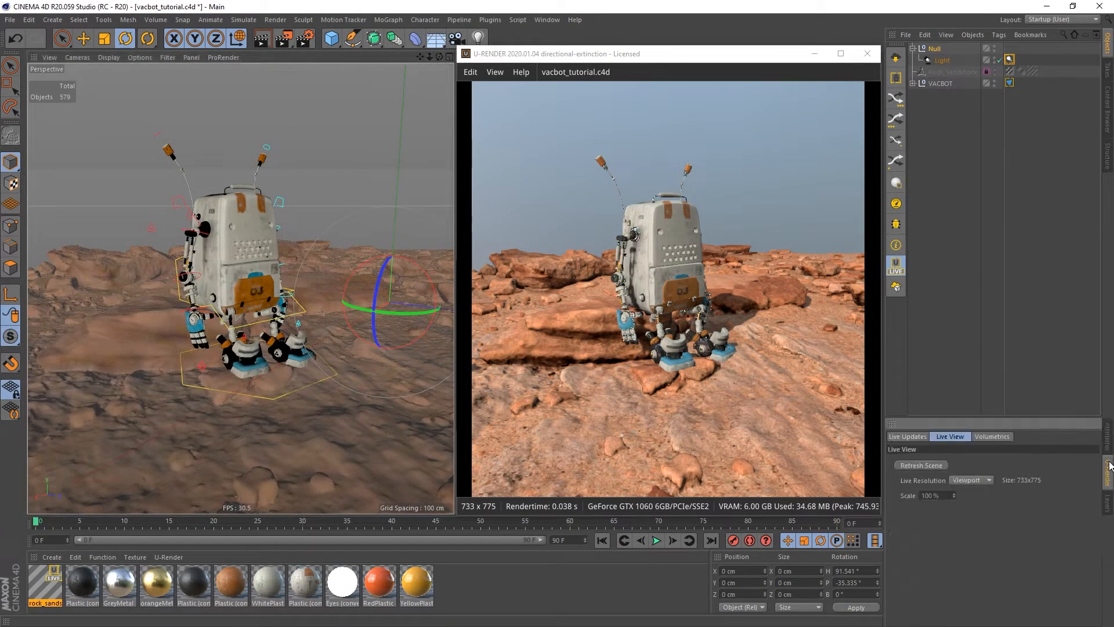
# Set the live view to Output resolution, reposition the render window, and orbit onto the robot.
pyautogui.click(971, 480)
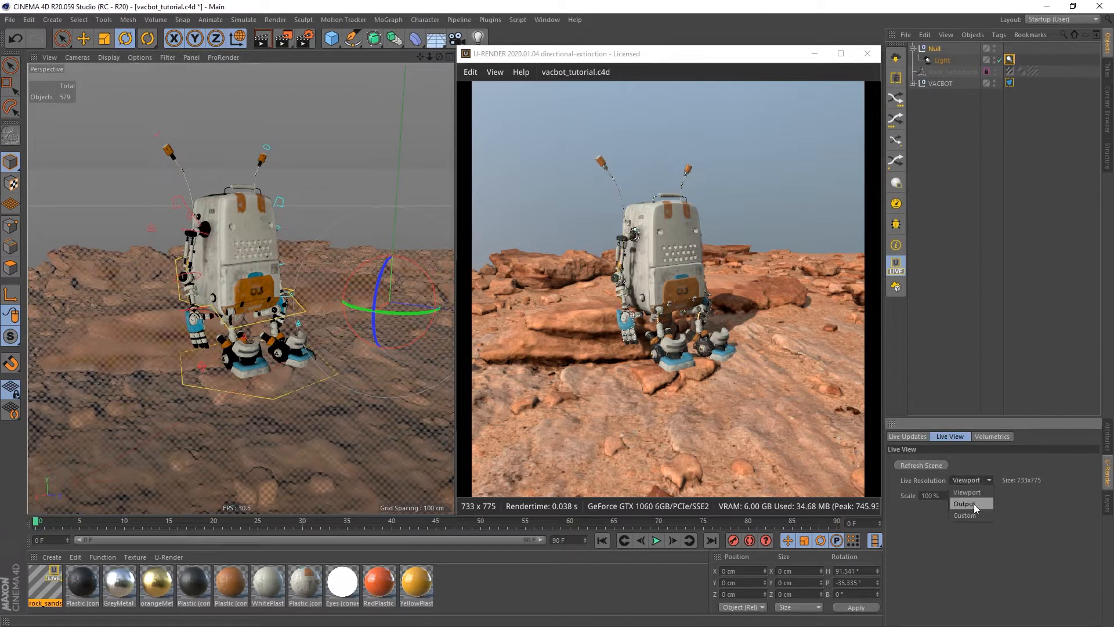
pyautogui.click(964, 504)
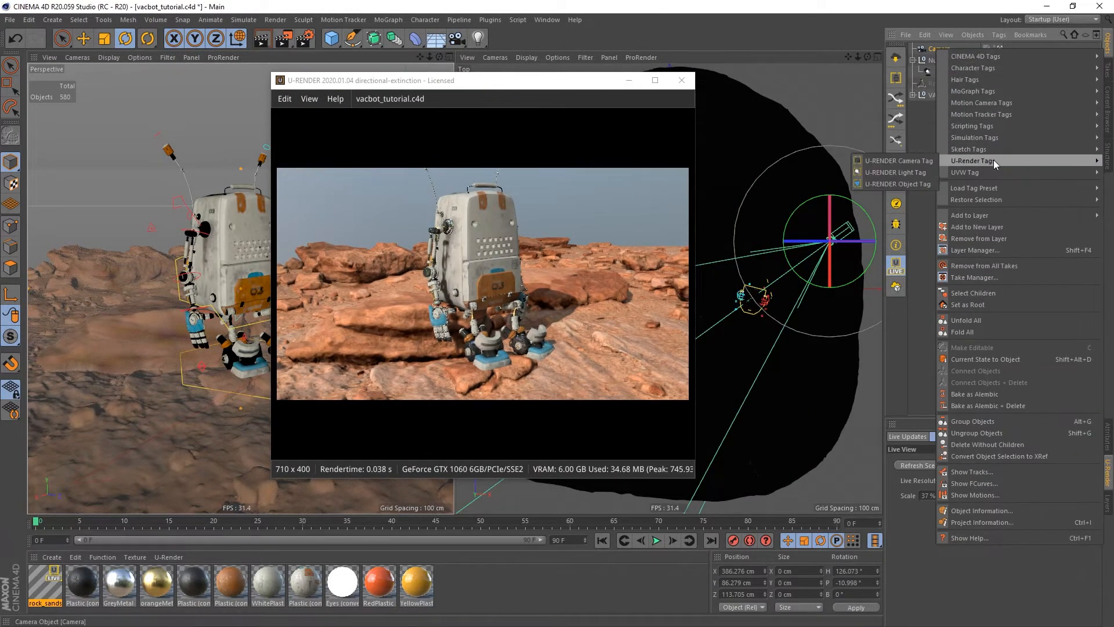
pyautogui.moveTo(483, 79); pyautogui.dragTo(625, 83)
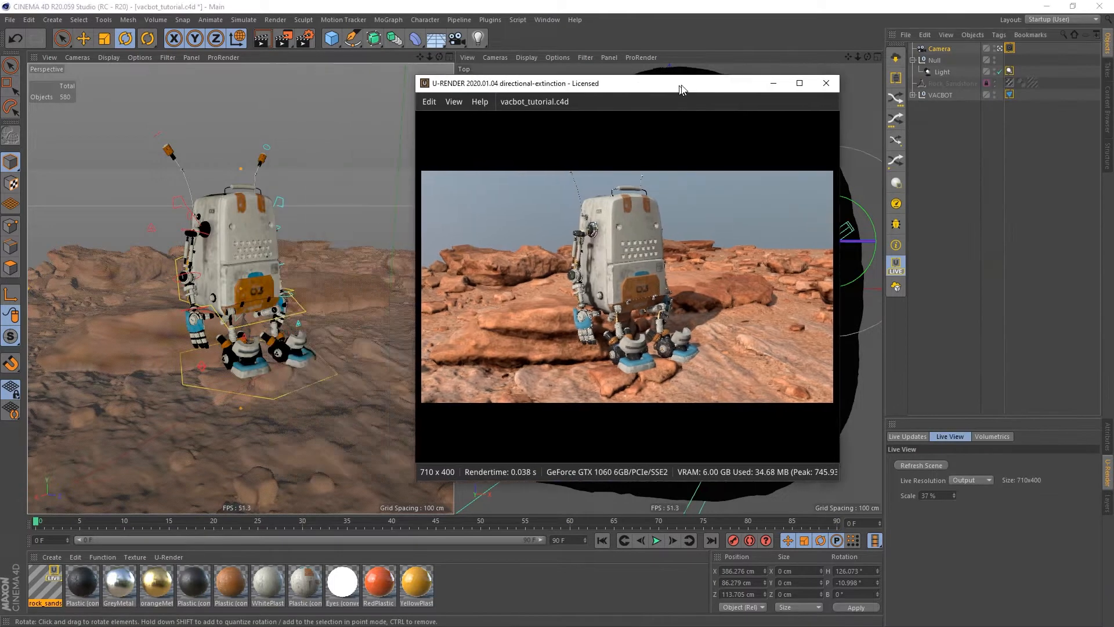
pyautogui.moveTo(681, 83); pyautogui.dragTo(720, 81)
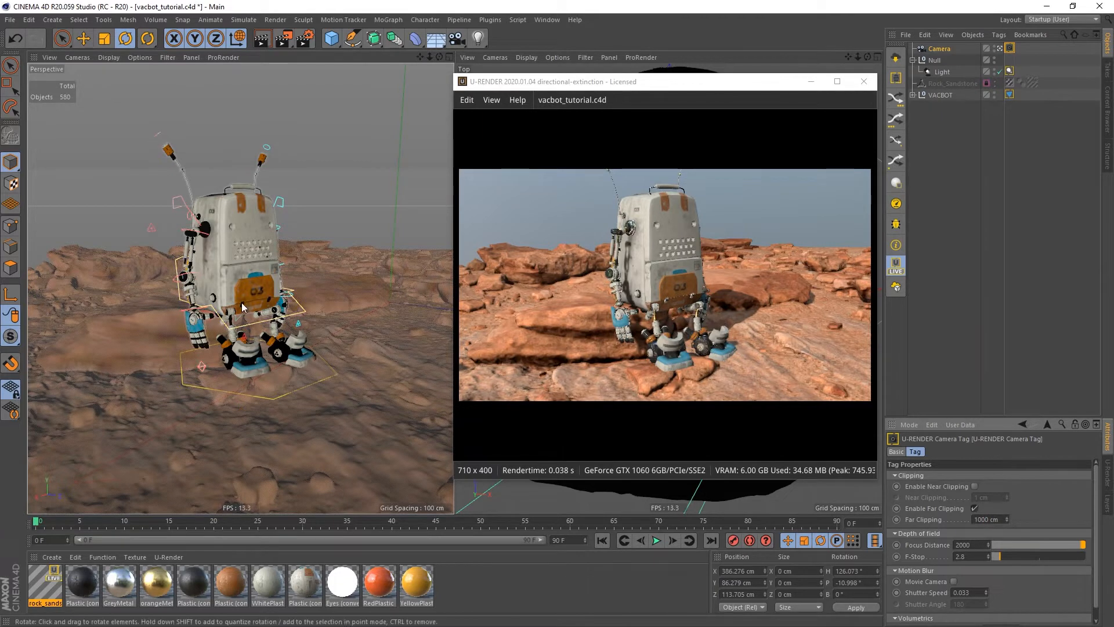
pyautogui.moveTo(242, 306); pyautogui.dragTo(245, 291)
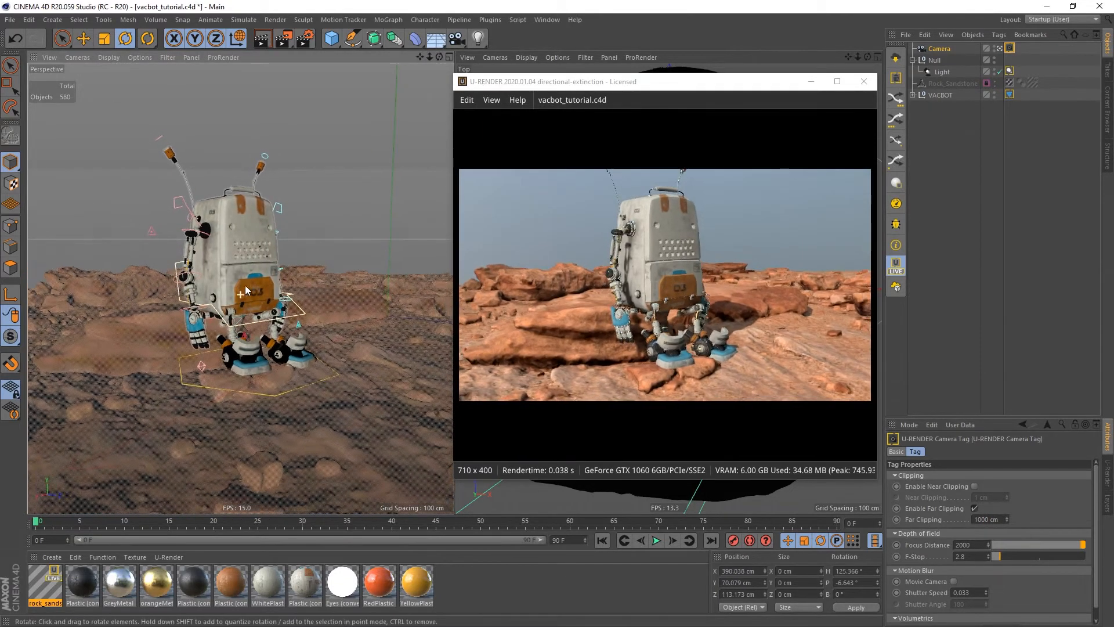
pyautogui.moveTo(245, 291); pyautogui.dragTo(228, 302)
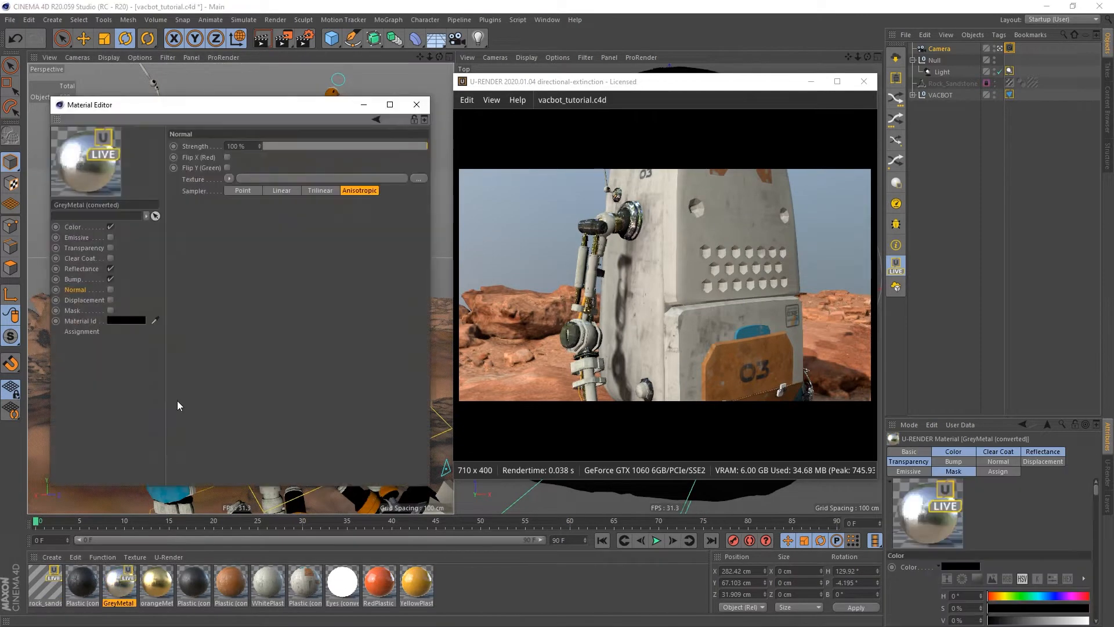
# Raise the GreyMetal material's reflectance roughness to about 56%.
pyautogui.click(82, 269)
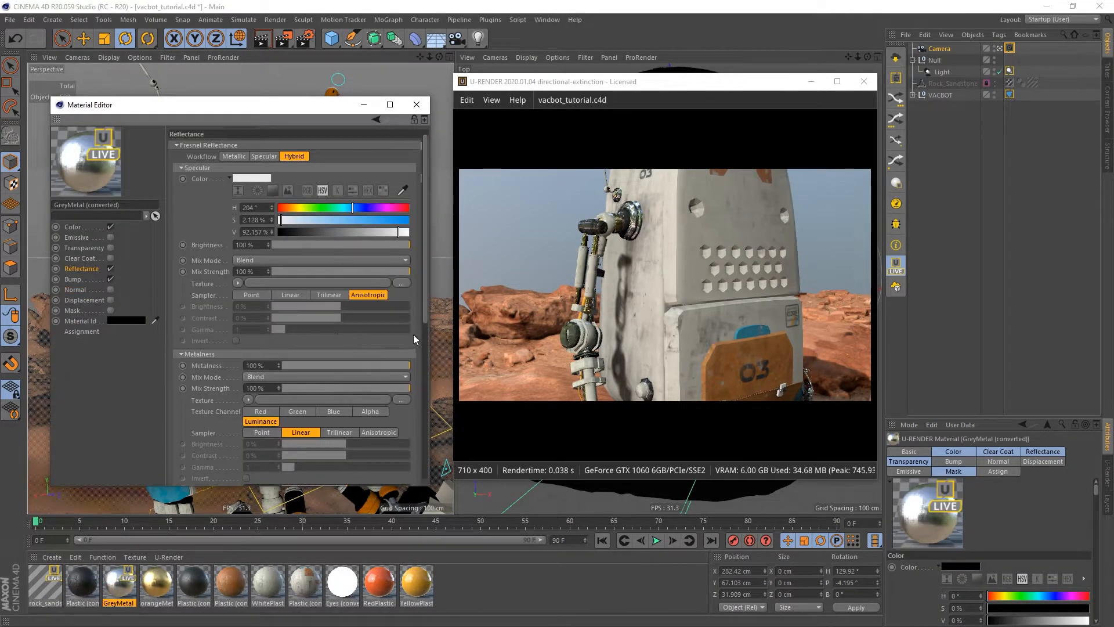
pyautogui.scroll(-3)
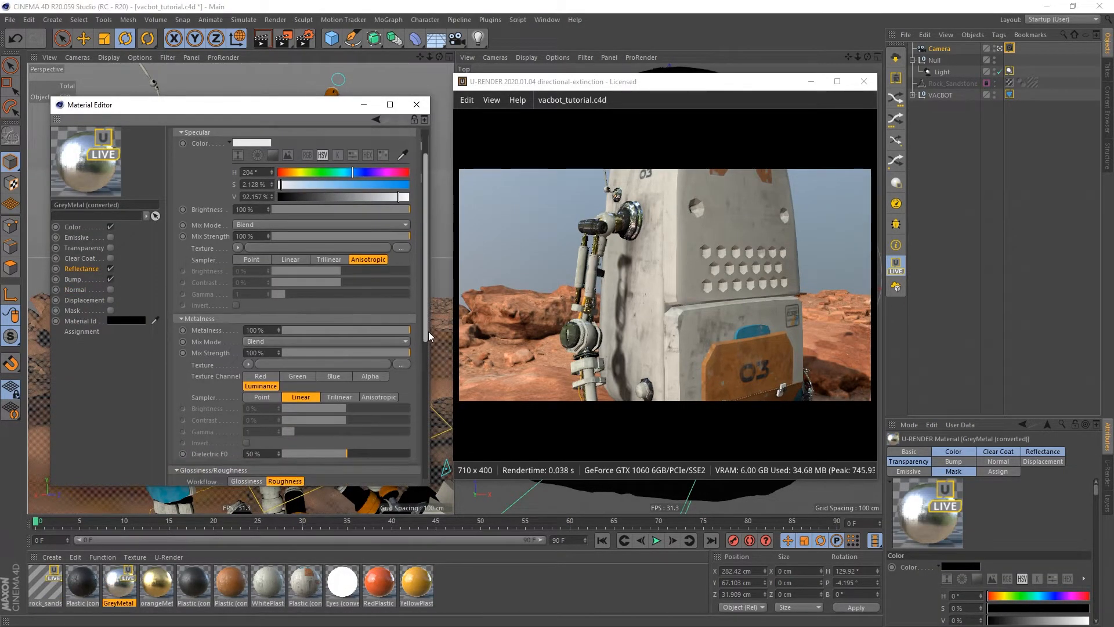
pyautogui.scroll(-3)
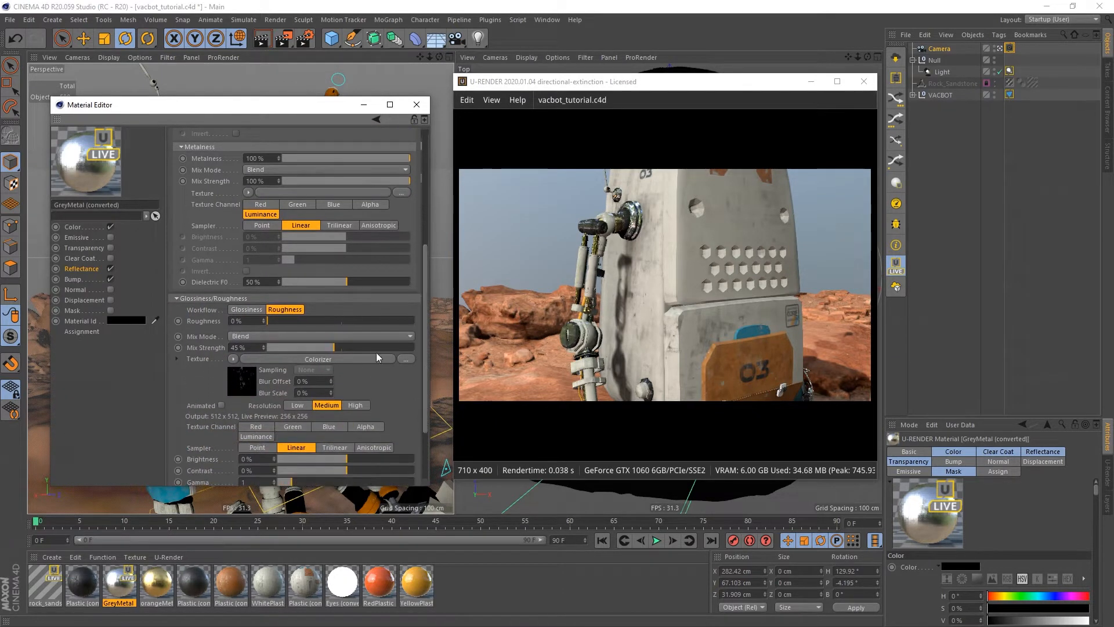
pyautogui.moveTo(291, 320); pyautogui.dragTo(320, 321)
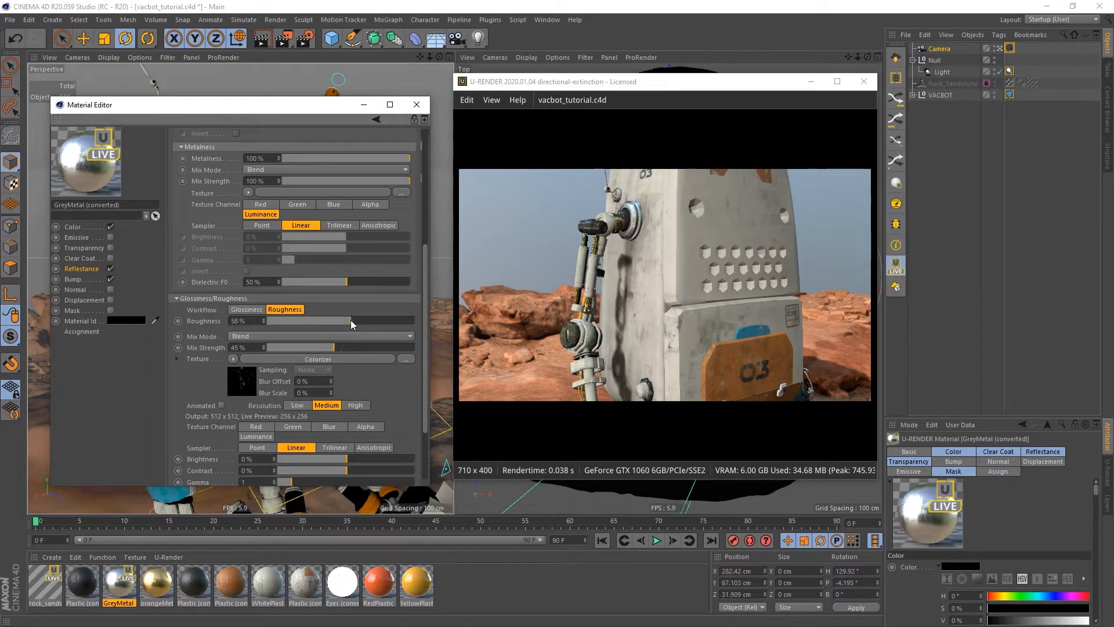
# Set the orangeMetal material's roughness to 62%.
pyautogui.click(156, 582)
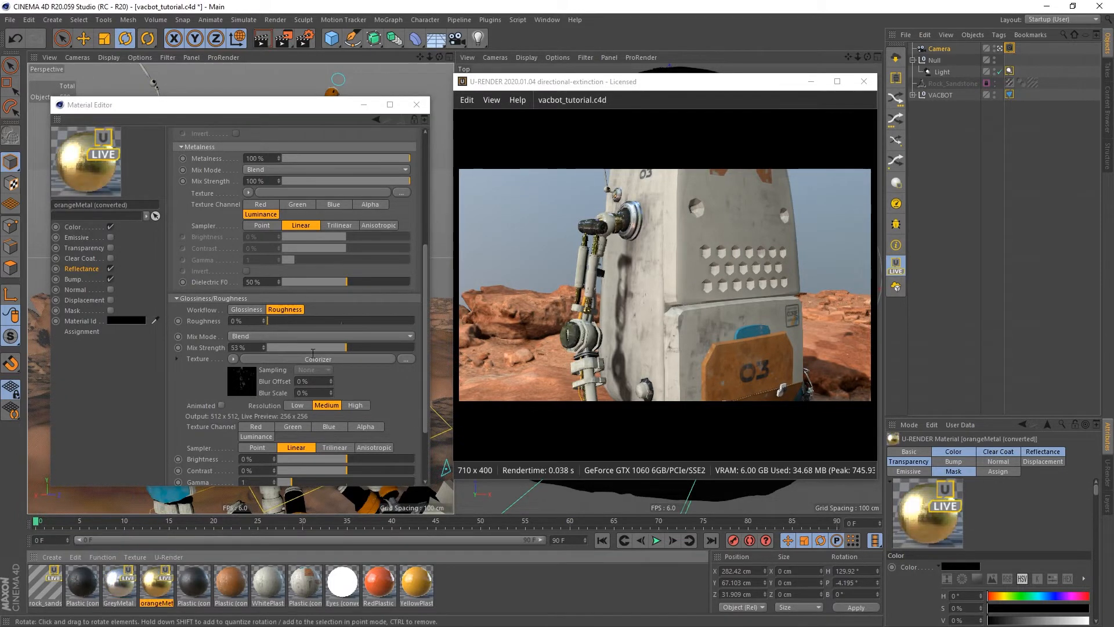
pyautogui.moveTo(291, 320); pyautogui.dragTo(361, 321)
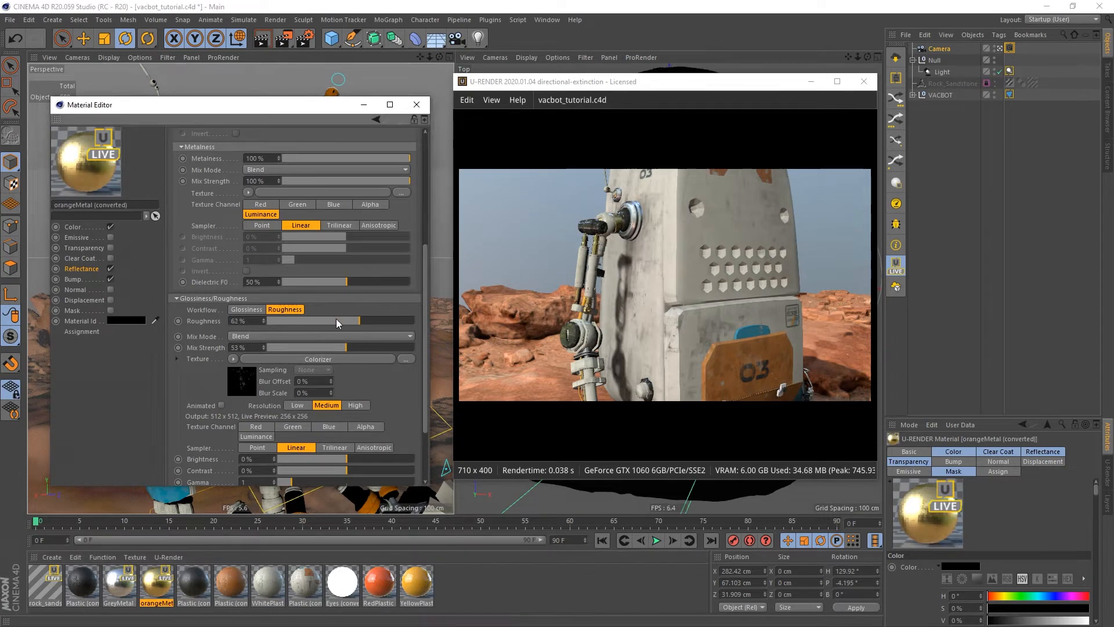
pyautogui.moveTo(359, 320); pyautogui.dragTo(335, 321)
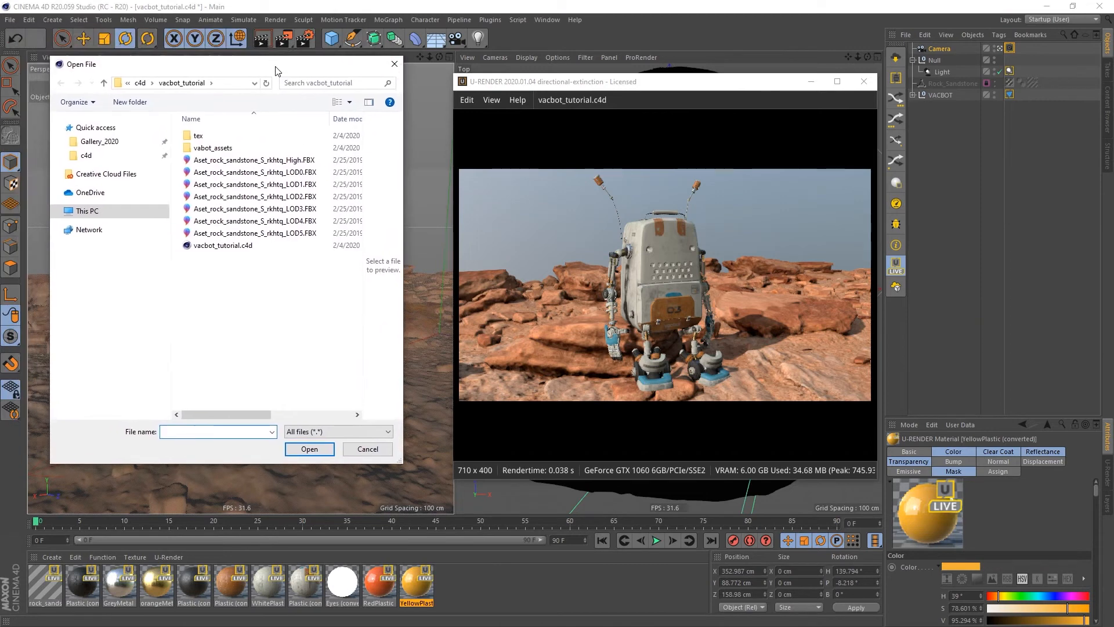
# Import Aset_rock_sandstone_S_rkhtq_LOD0.FBX and set the second viewport to Perspective.
pyautogui.click(254, 172)
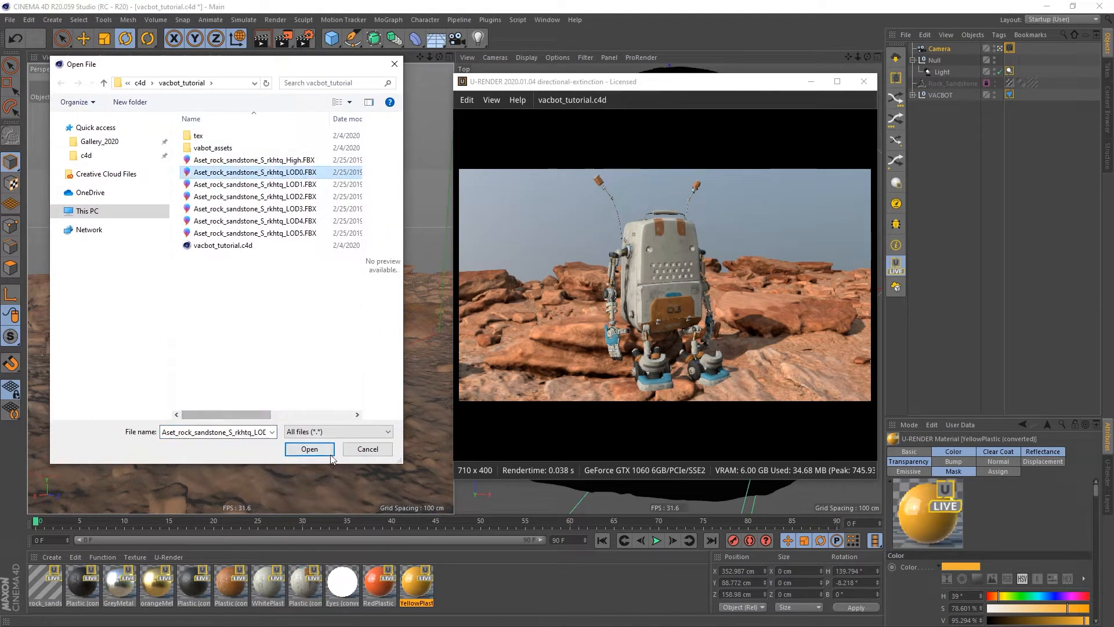
pyautogui.click(309, 449)
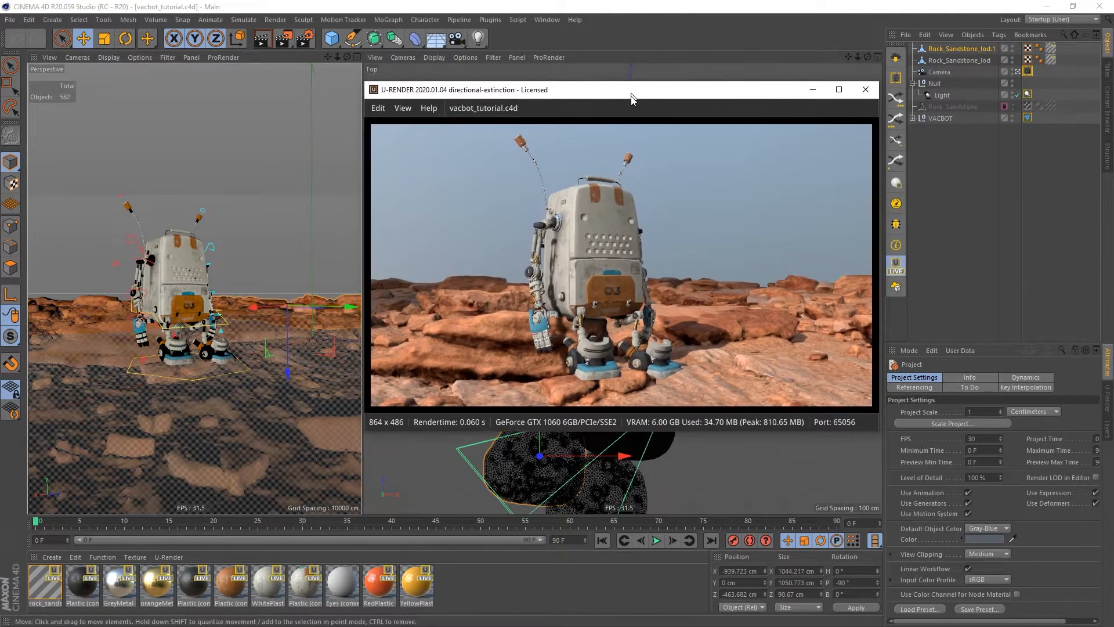
pyautogui.click(402, 58)
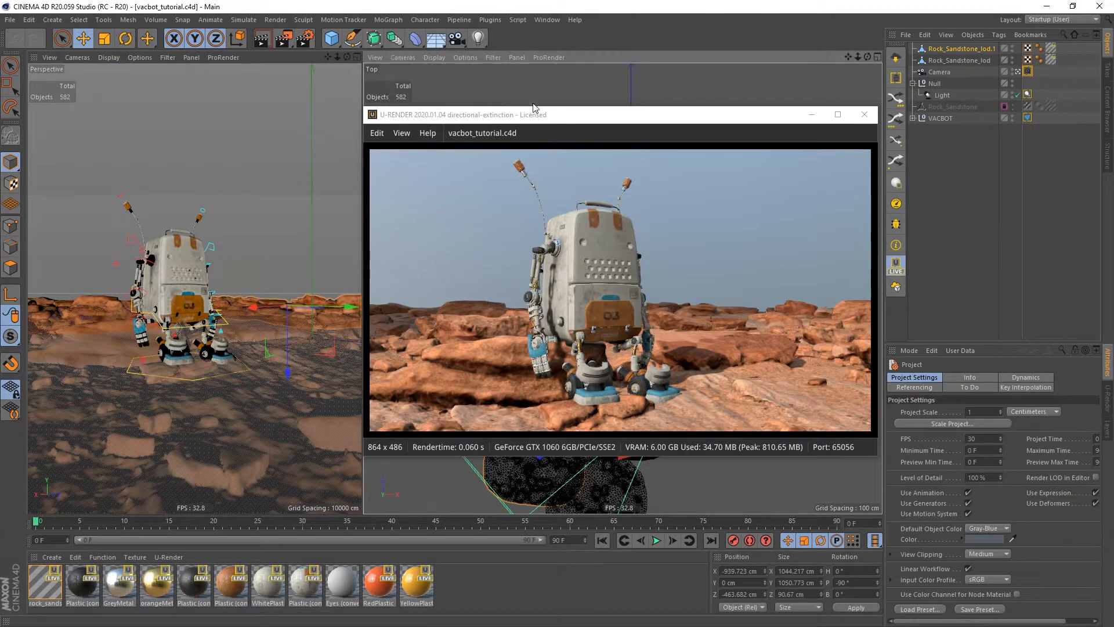
pyautogui.click(375, 57)
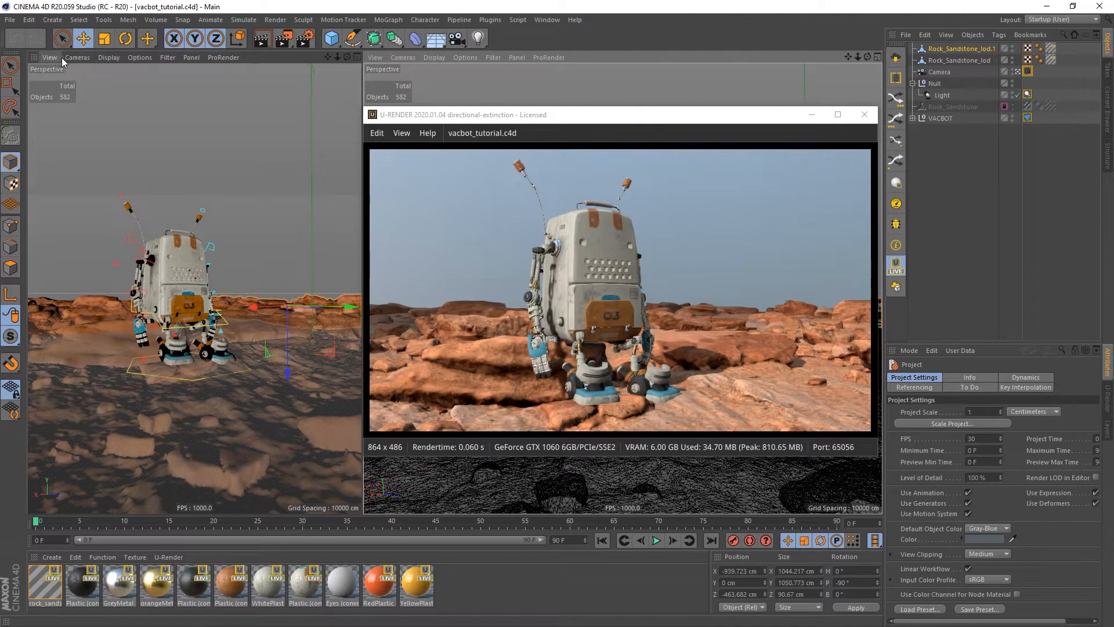
pyautogui.click(76, 57)
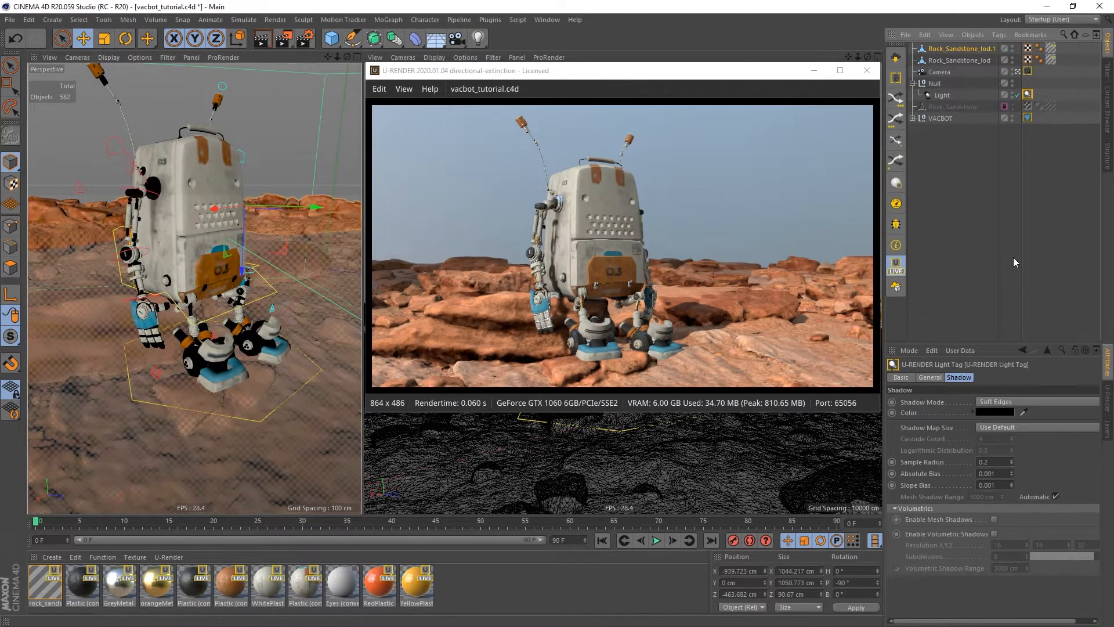
# Set the U-RENDER light tag's Shadow Map Size to 4096x4096.
pyautogui.click(929, 377)
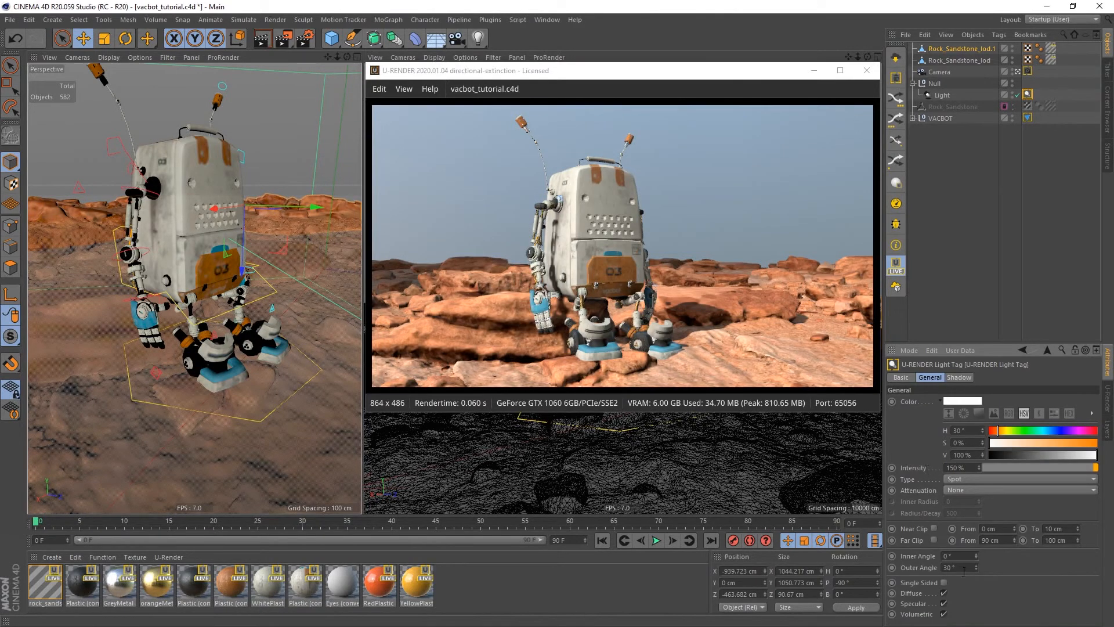
pyautogui.click(959, 376)
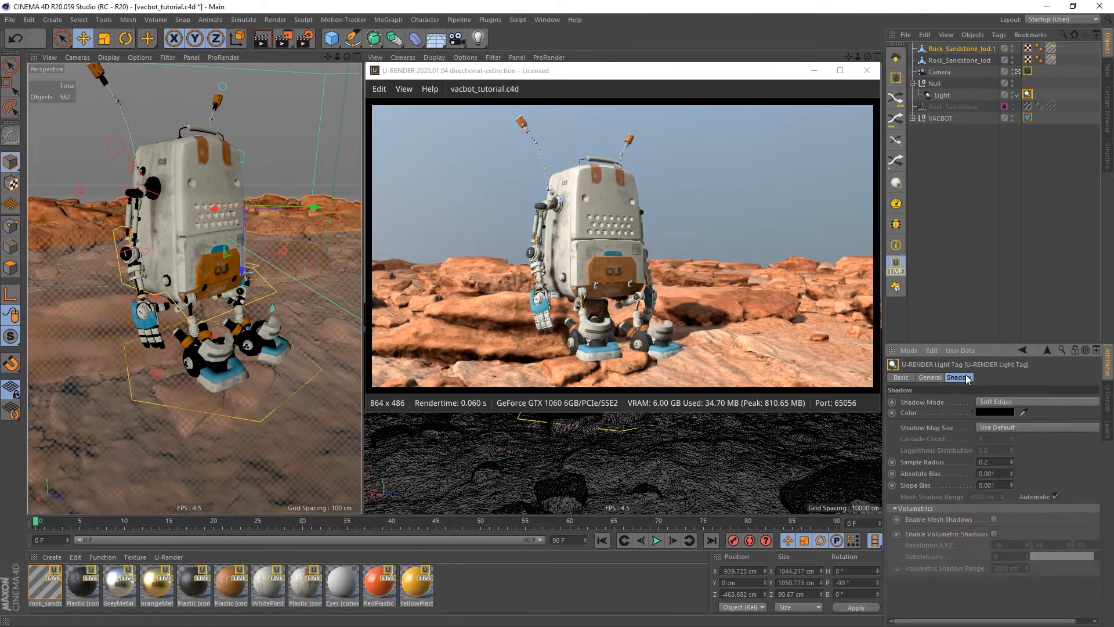
pyautogui.click(1035, 427)
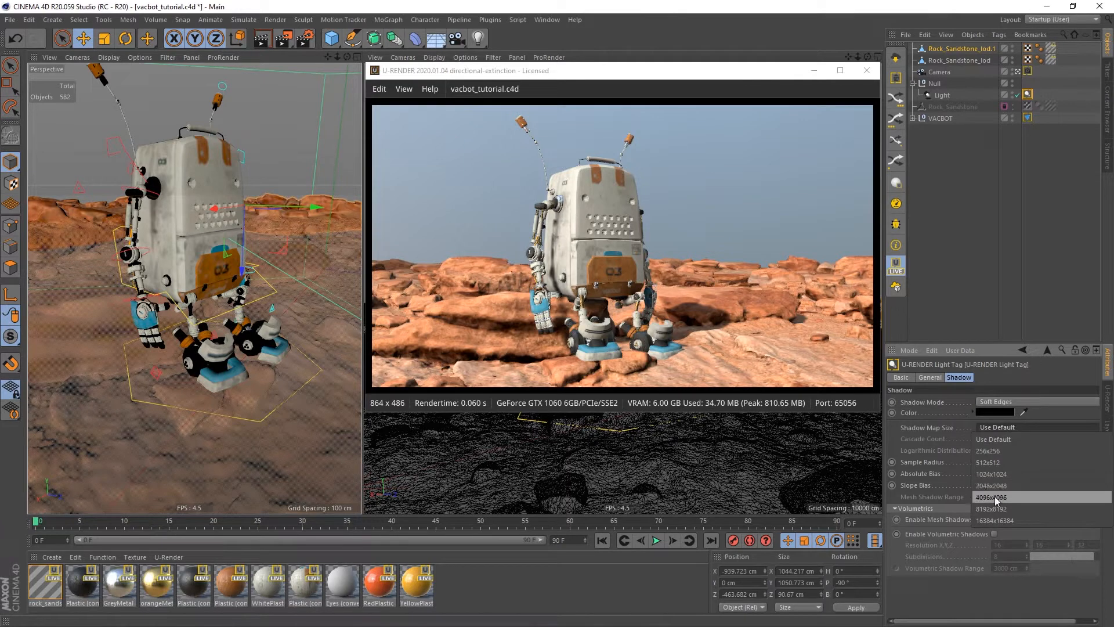
pyautogui.click(988, 509)
pyautogui.write('Light_grp')
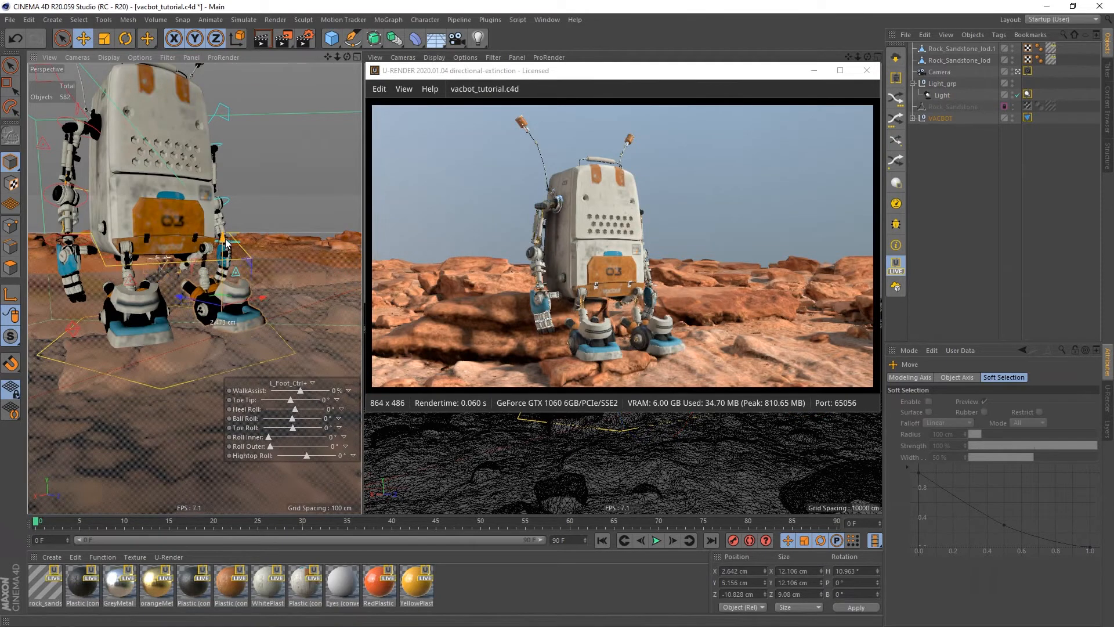
# Drag the L_Foot_Ctrl controller in the viewport to repose the left foot.
pyautogui.moveTo(299, 428); pyautogui.dragTo(288, 428)
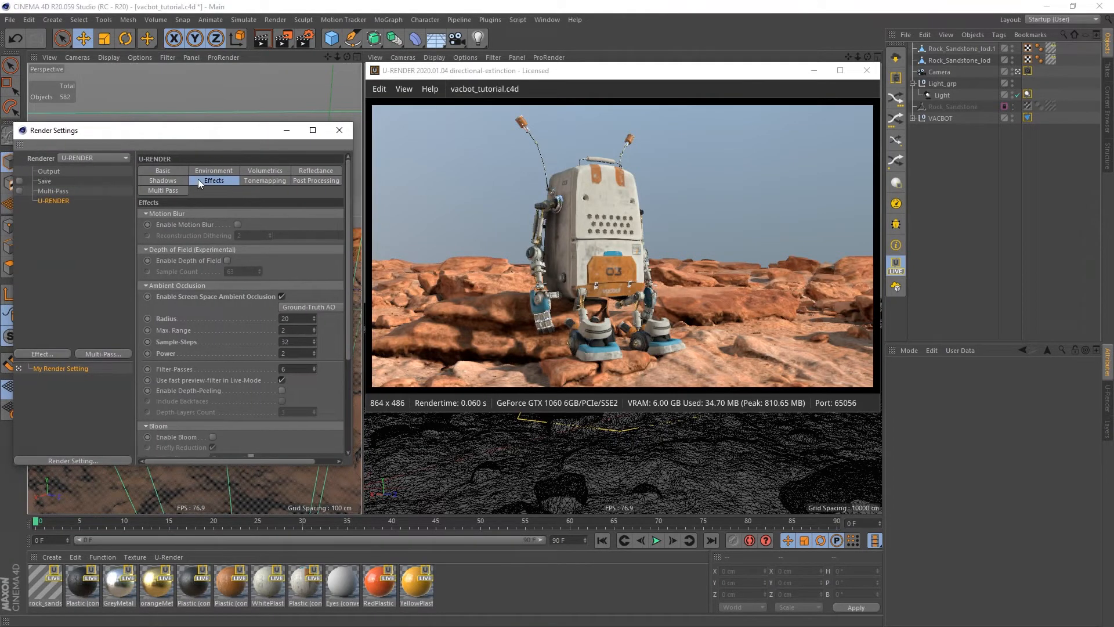
# Tick Enable Volumetrics on the U-RENDER Volumetrics tab of Render Settings.
pyautogui.click(265, 171)
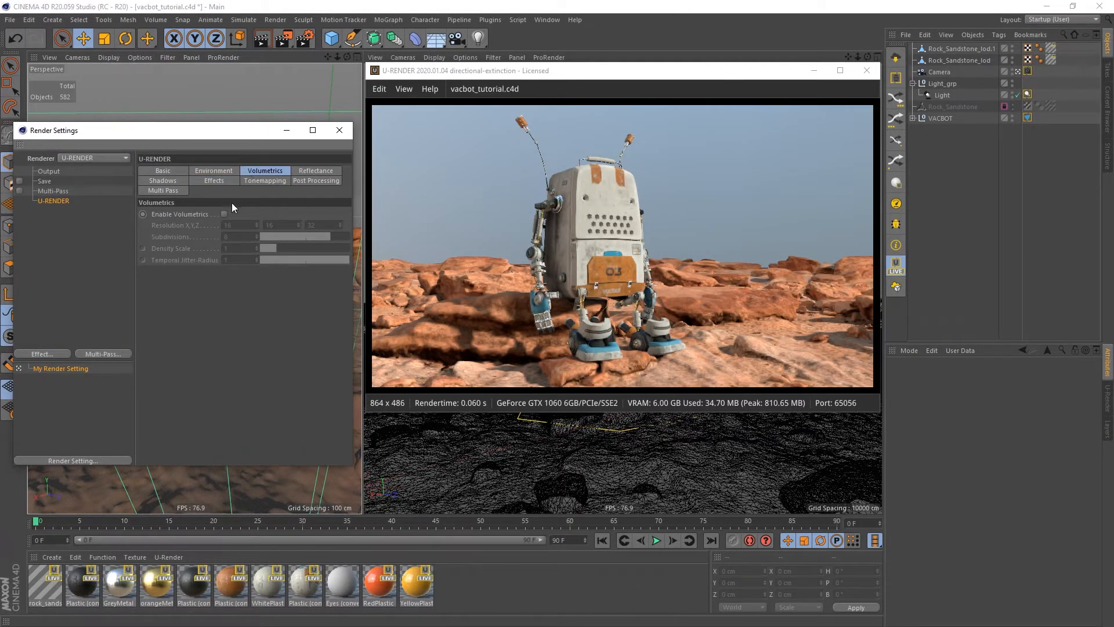
pyautogui.click(224, 214)
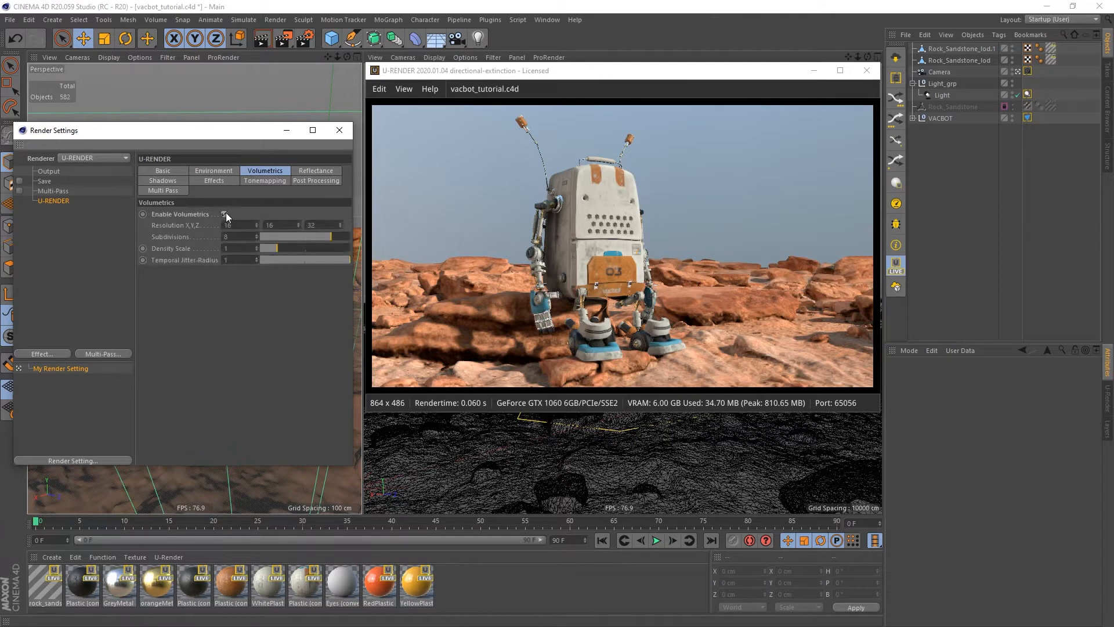
pyautogui.click(338, 130)
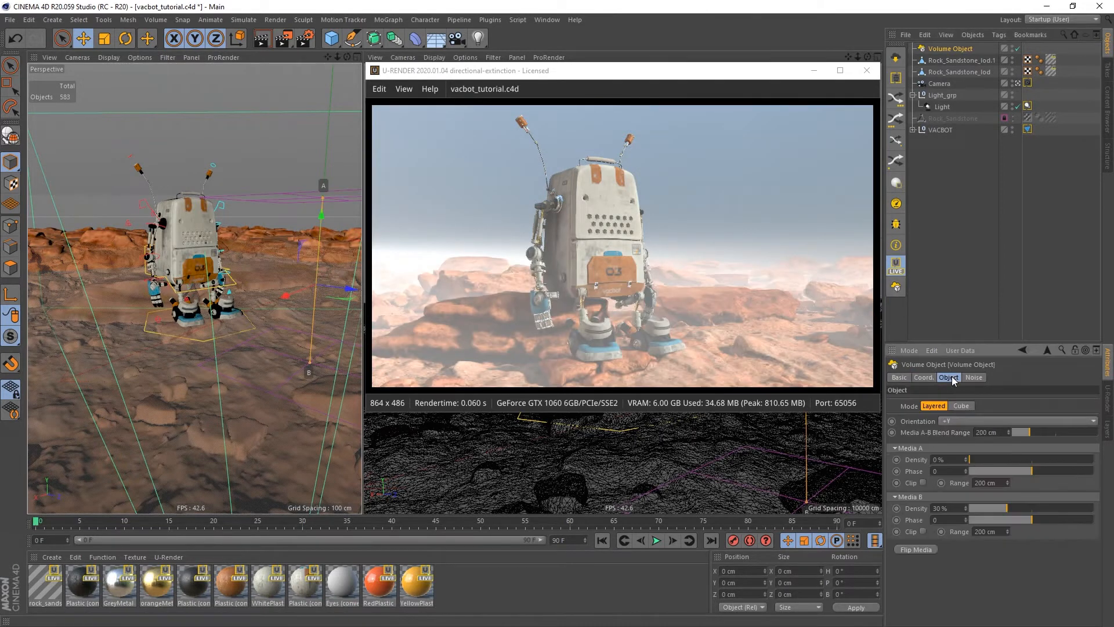
# Review the Volume Object's media settings and toggle Live-Mode Anti-aliasing for volumetrics.
pyautogui.click(961, 405)
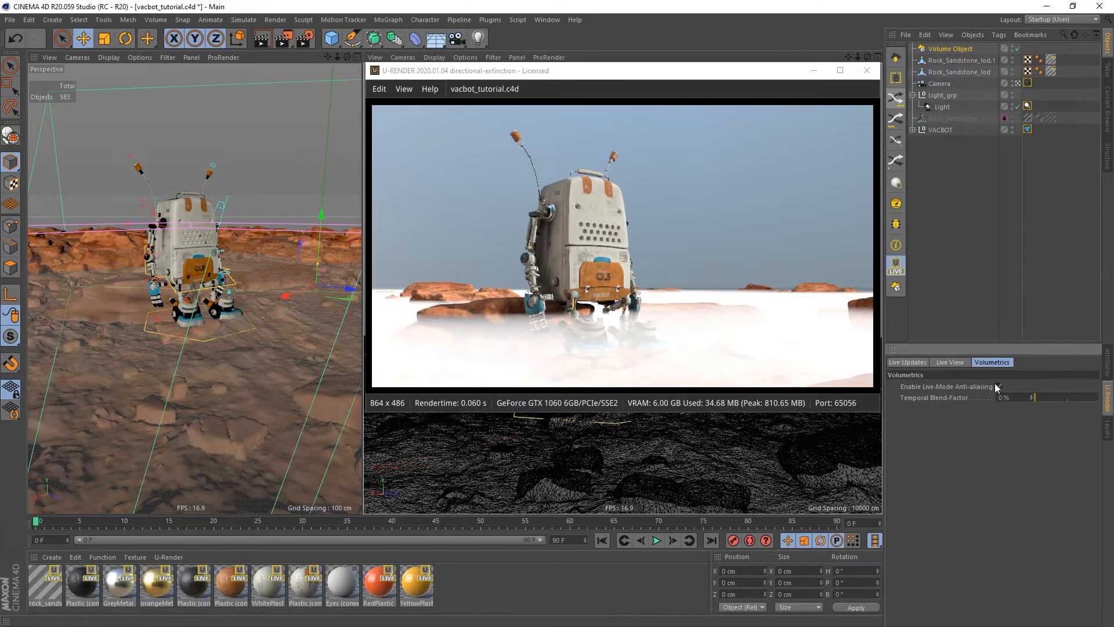
pyautogui.click(999, 386)
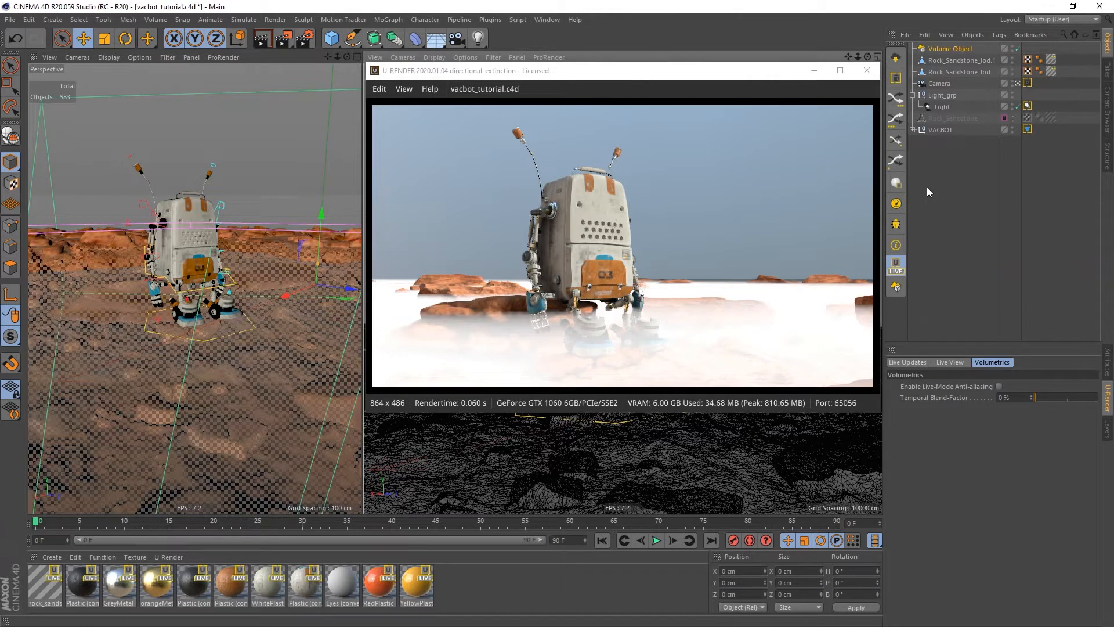
pyautogui.moveTo(949, 50)
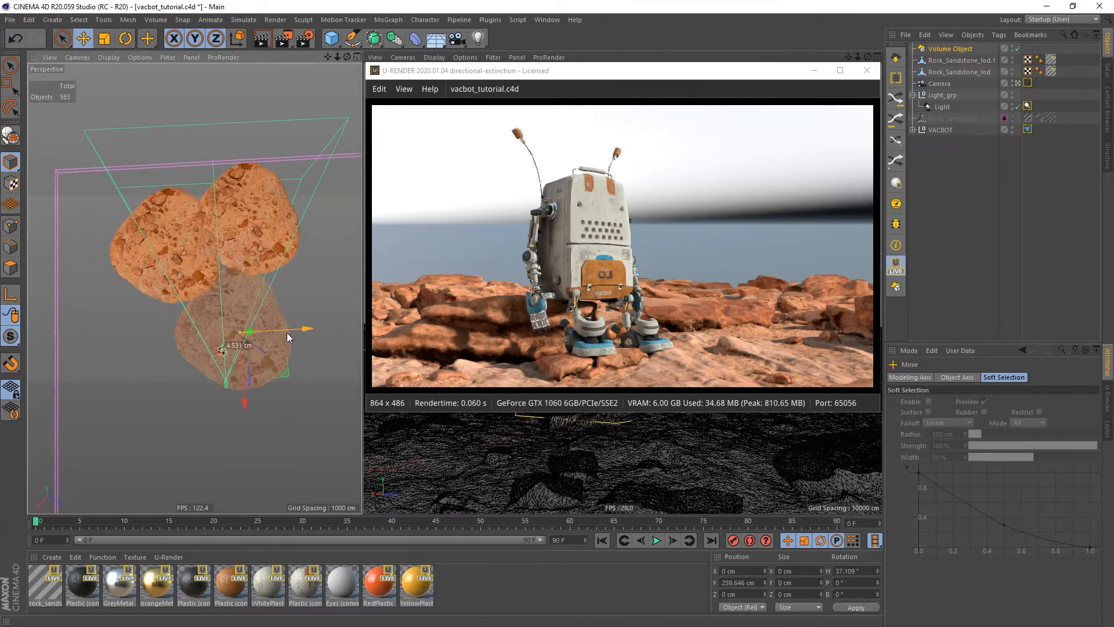
# Enable noise on the Volume Object, lower Low Clip to 6%, and review its 3000/100/3000 cube size.
pyautogui.click(950, 48)
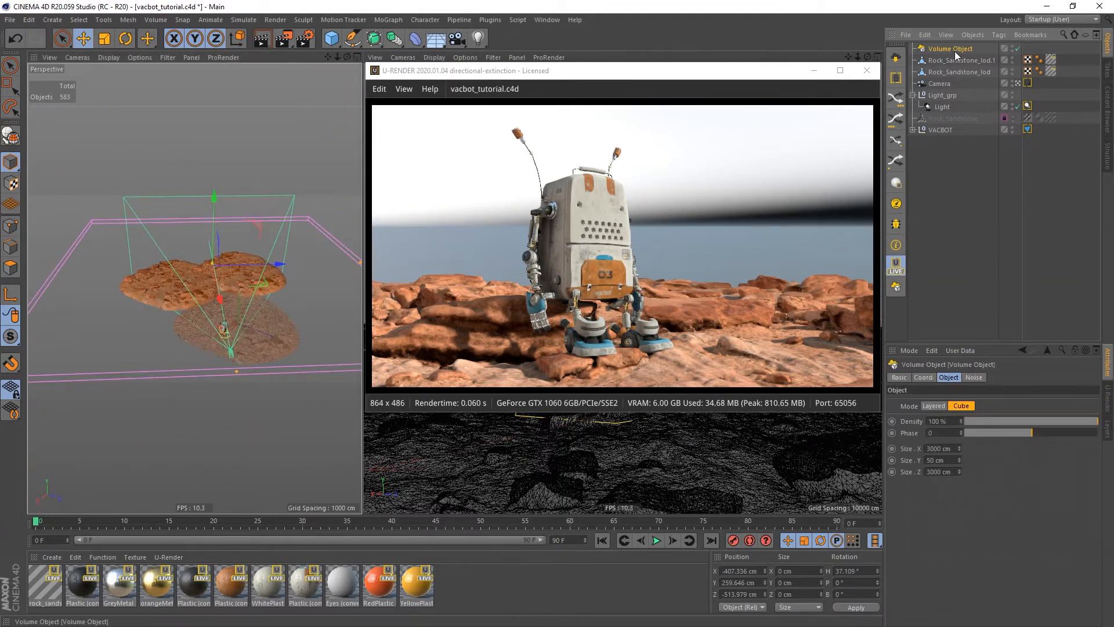
pyautogui.click(972, 377)
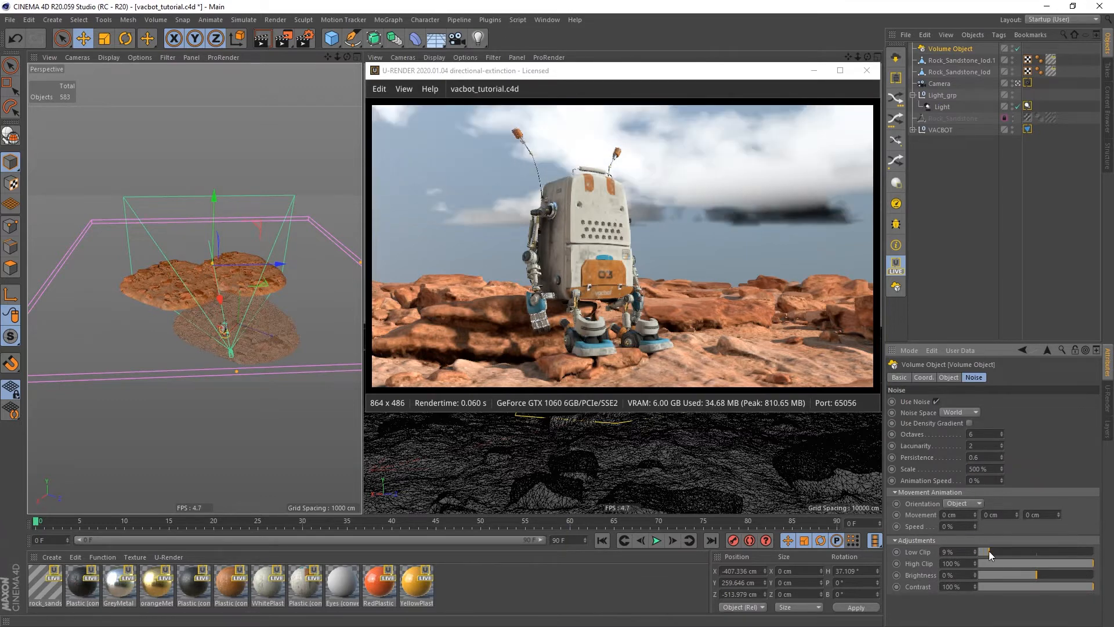
pyautogui.moveTo(991, 552); pyautogui.dragTo(987, 552)
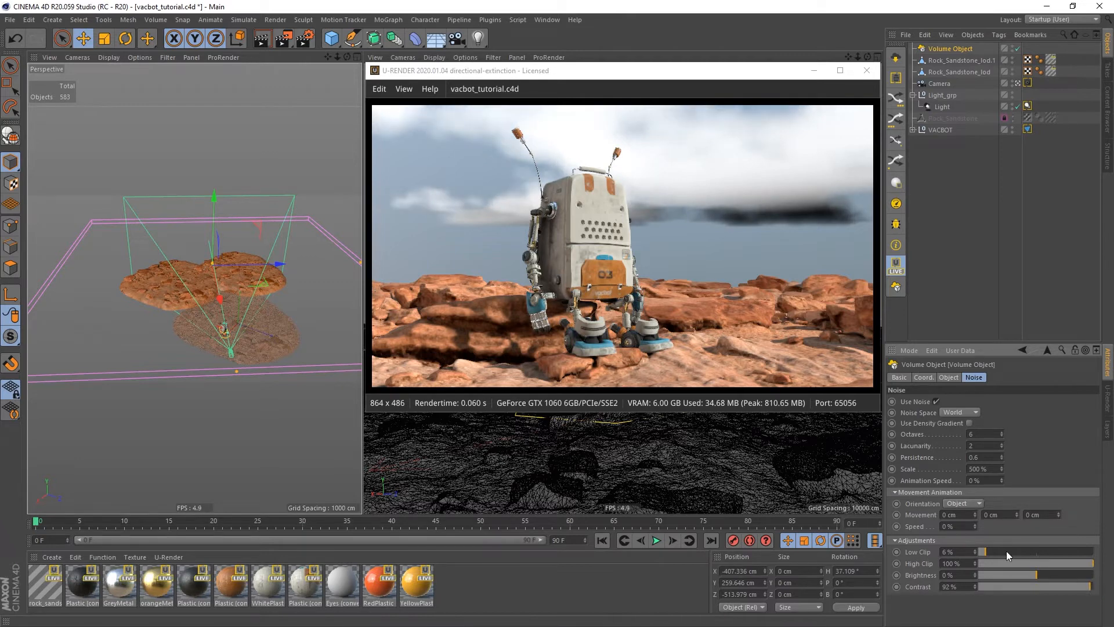
pyautogui.moveTo(952, 384)
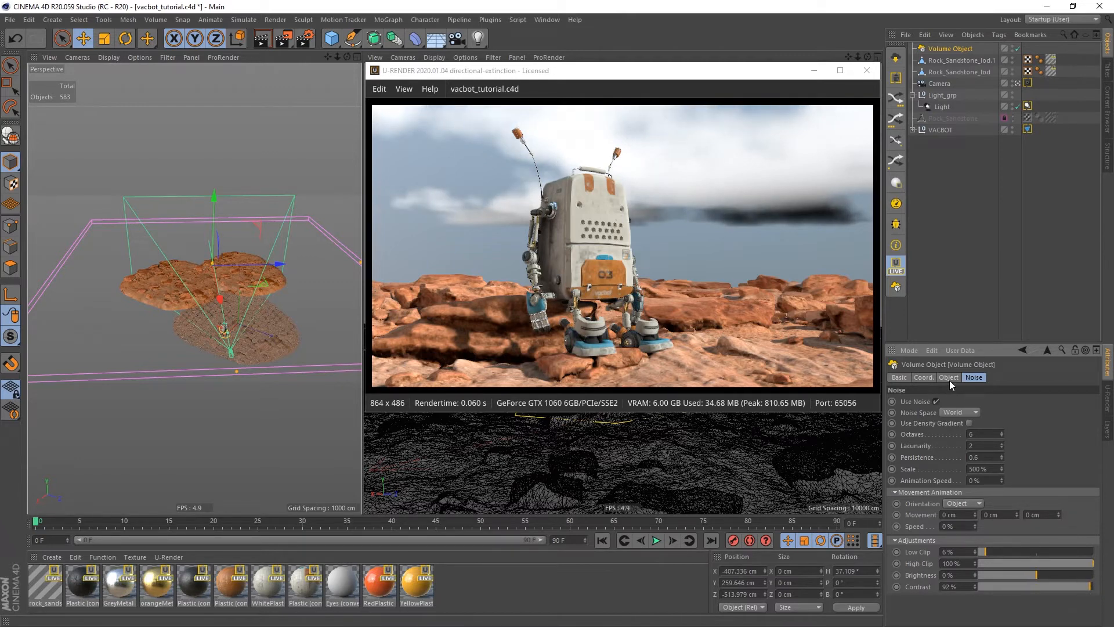
pyautogui.click(949, 377)
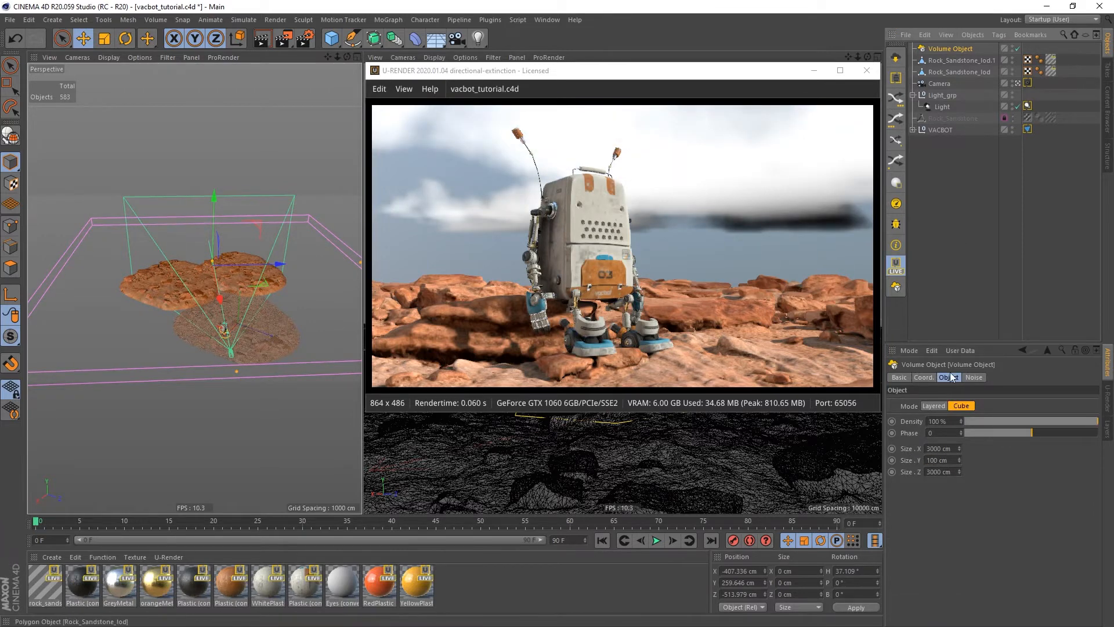
pyautogui.click(923, 377)
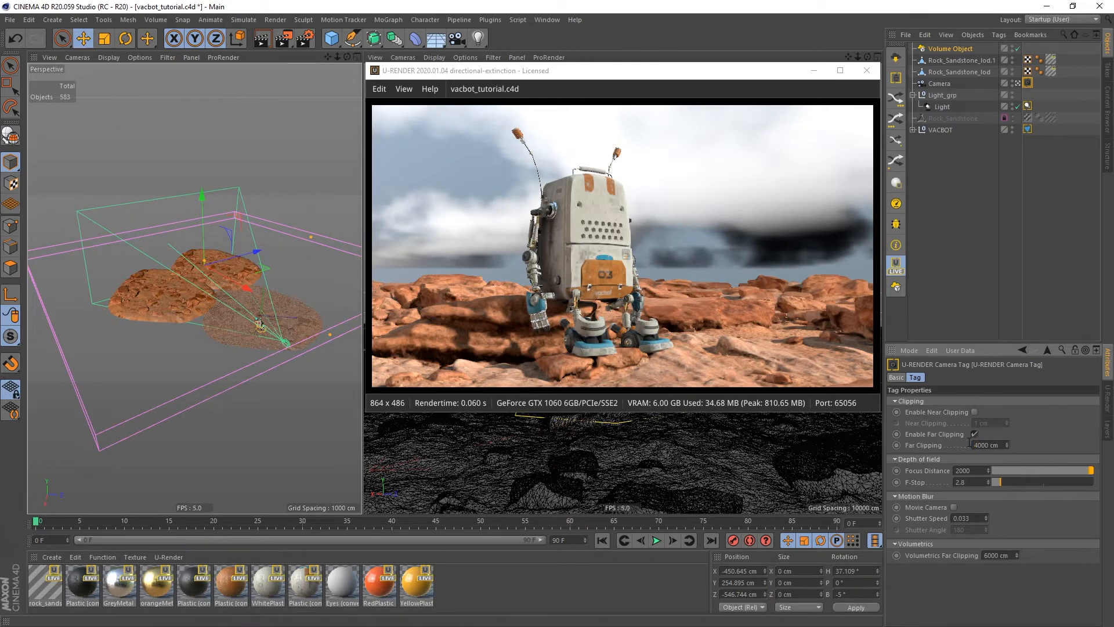
pyautogui.moveTo(510, 144)
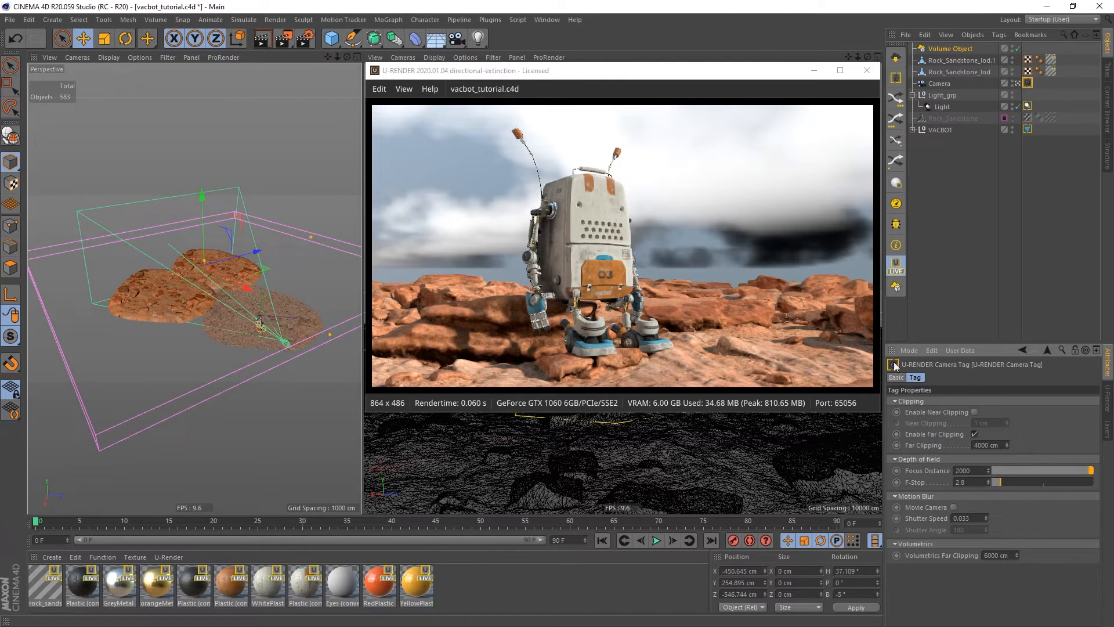
pyautogui.moveTo(968, 444)
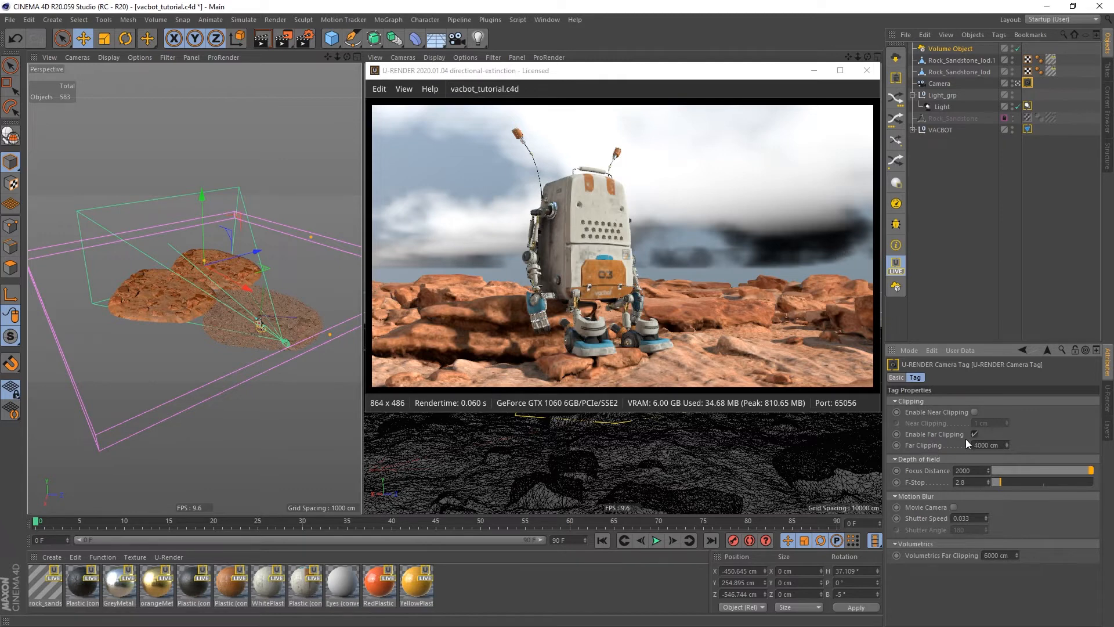
pyautogui.moveTo(970, 452)
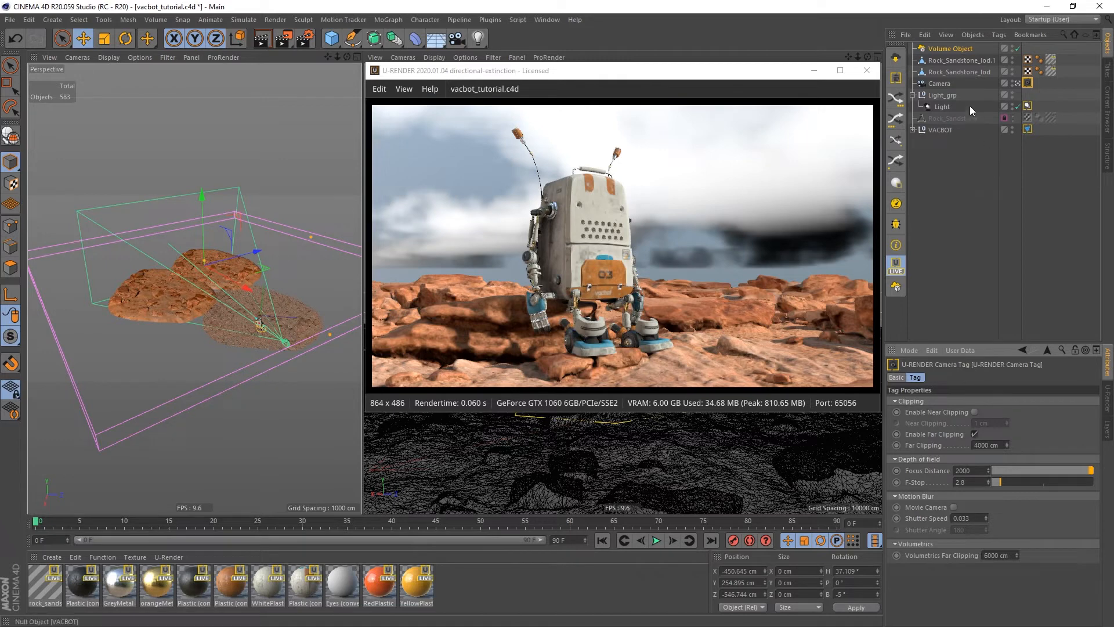
# Lower the Volume Object density to about 25.6%.
pyautogui.click(950, 49)
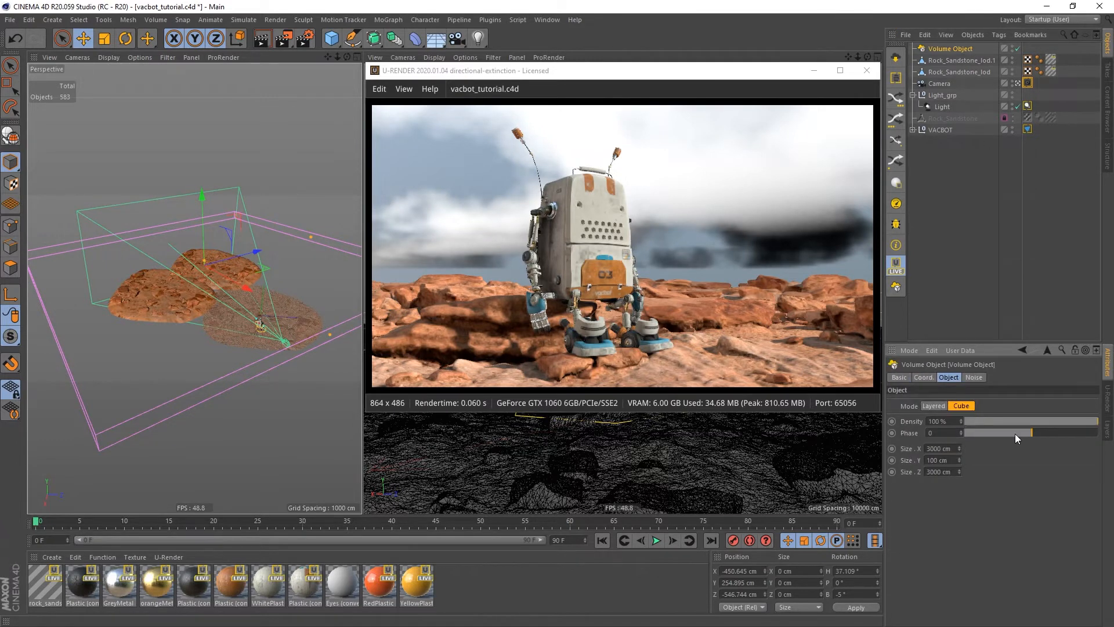
pyautogui.moveTo(1058, 421); pyautogui.dragTo(1002, 420)
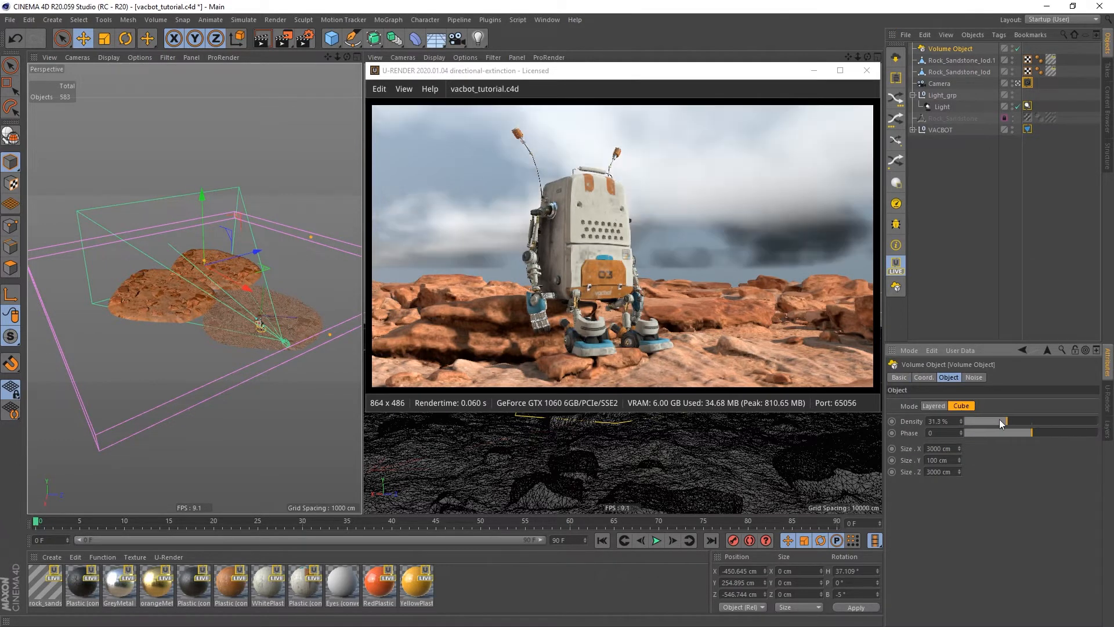
pyautogui.moveTo(1002, 421); pyautogui.dragTo(980, 421)
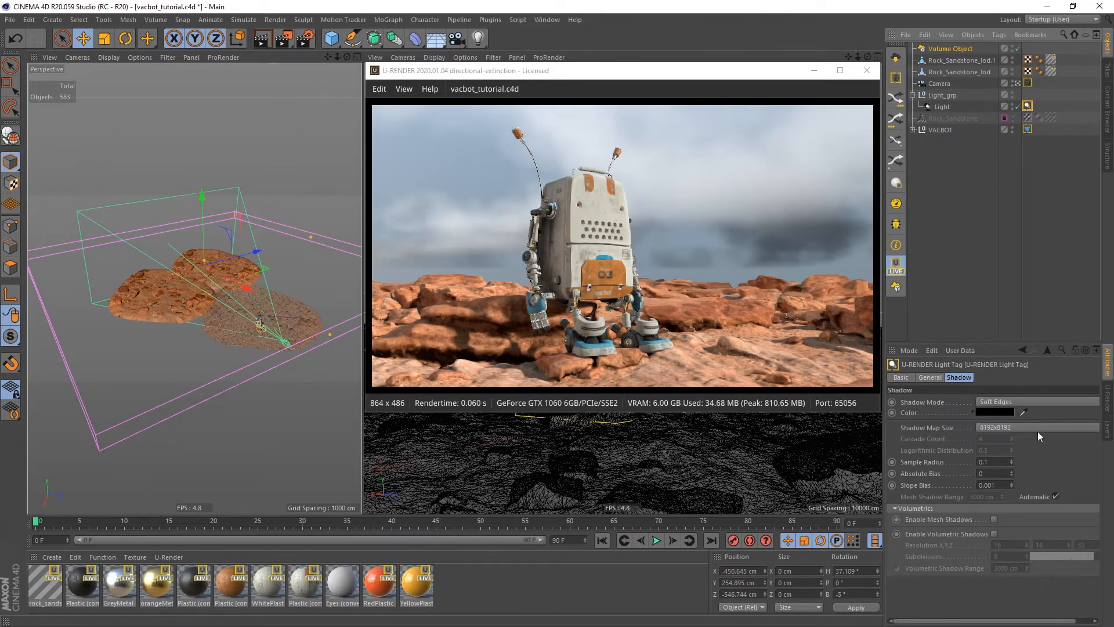
# Try mesh shadows on the light, then adjust the cloud noise low clip.
pyautogui.click(995, 519)
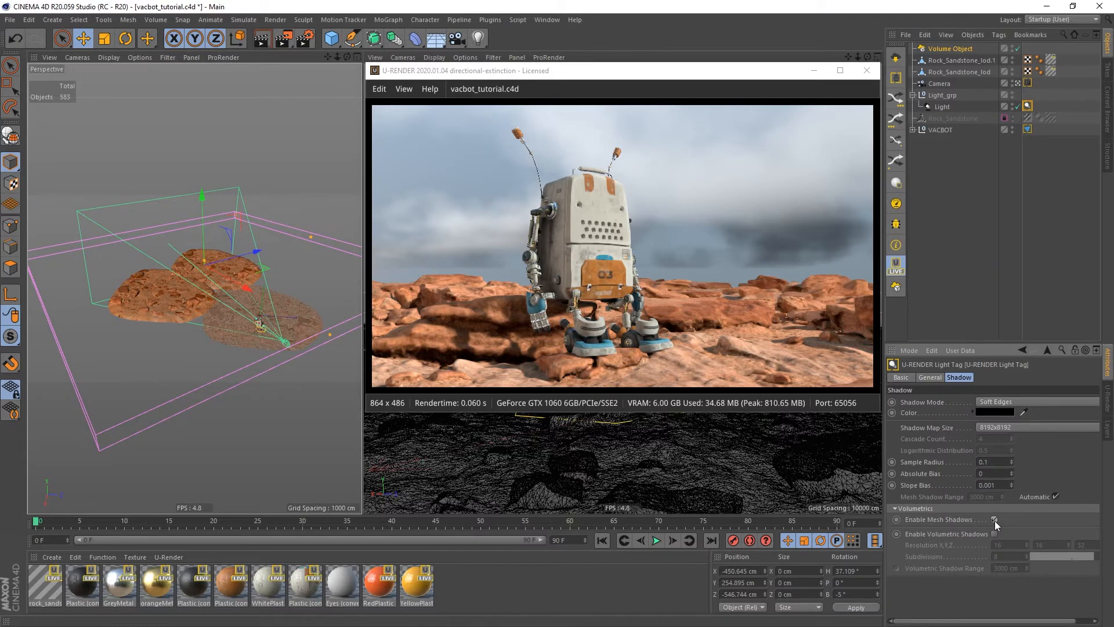
pyautogui.click(994, 534)
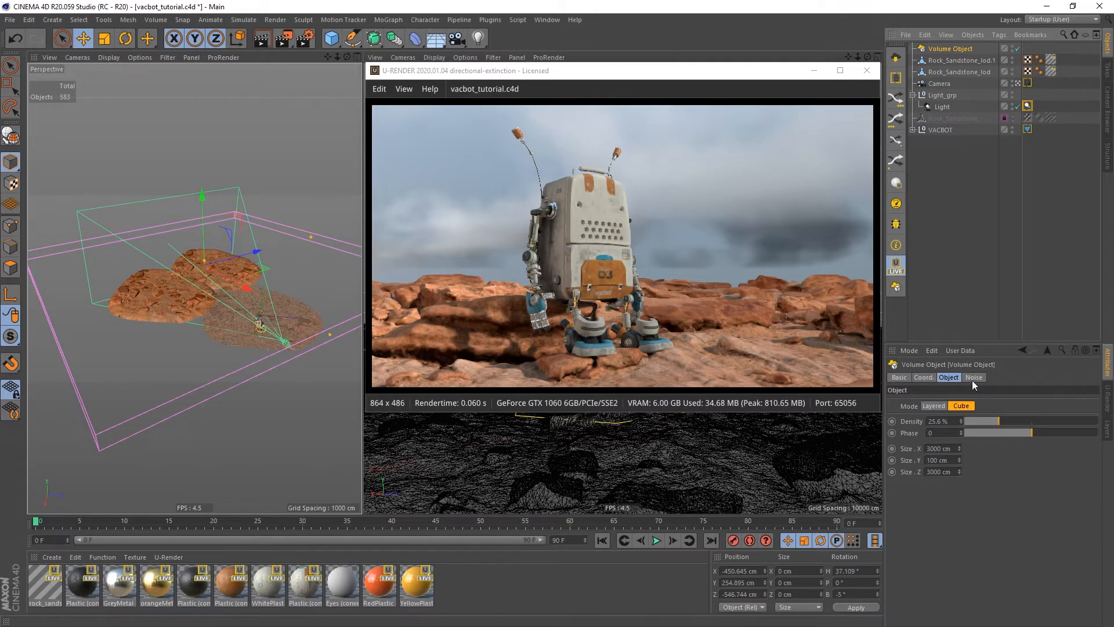
pyautogui.click(973, 376)
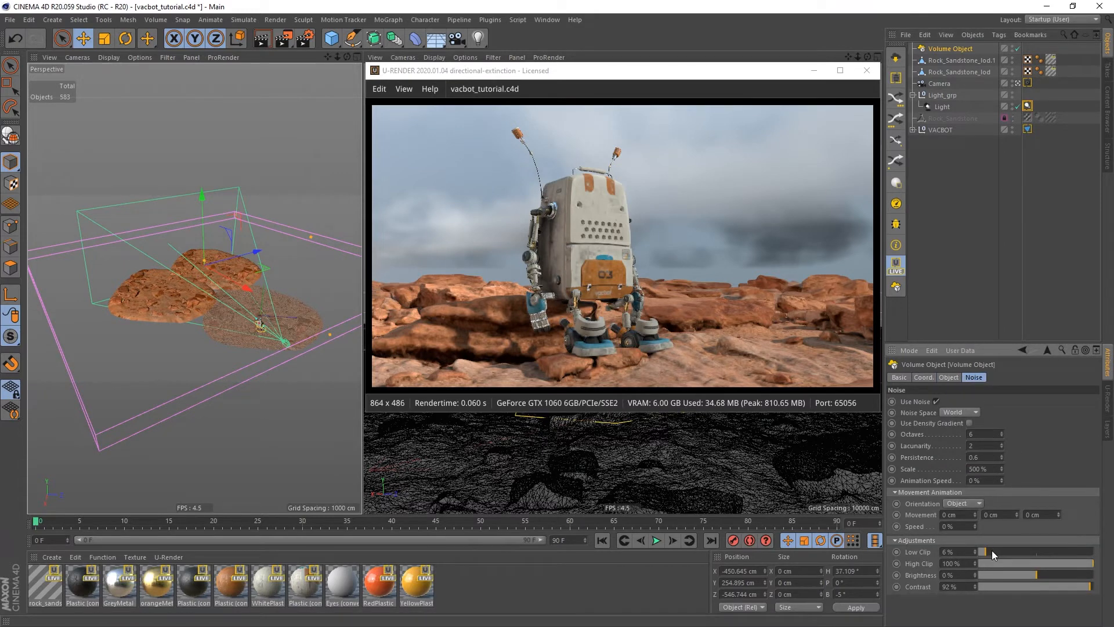
pyautogui.moveTo(980, 552); pyautogui.dragTo(986, 552)
pyautogui.write('_clouds')
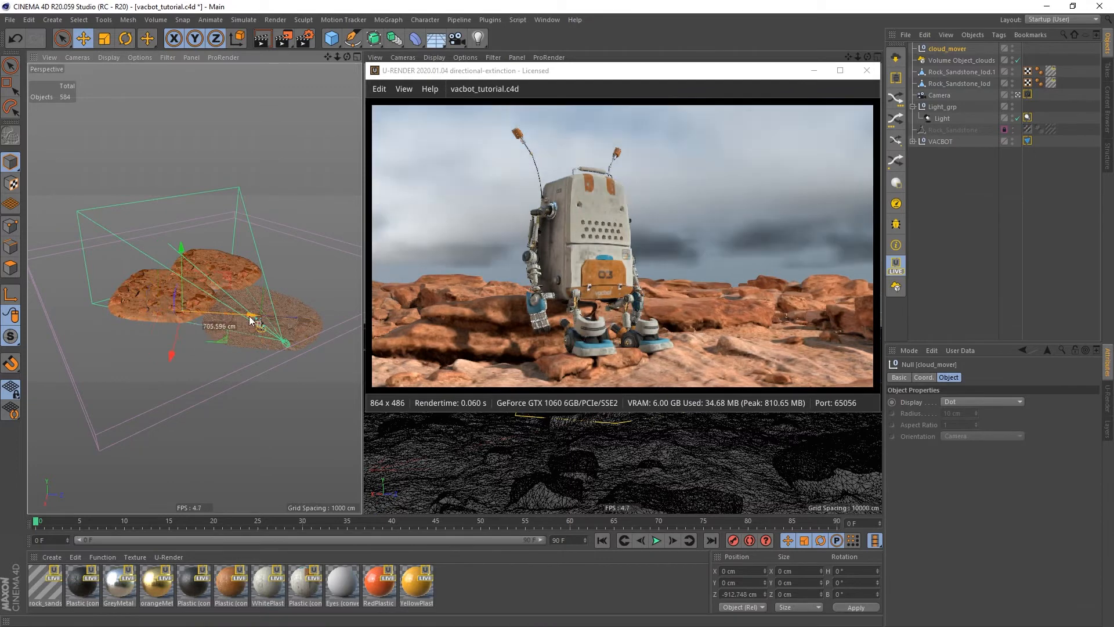
# Drag the cloud_mover null over the rocks in the viewport.
pyautogui.moveTo(252, 318); pyautogui.dragTo(174, 334)
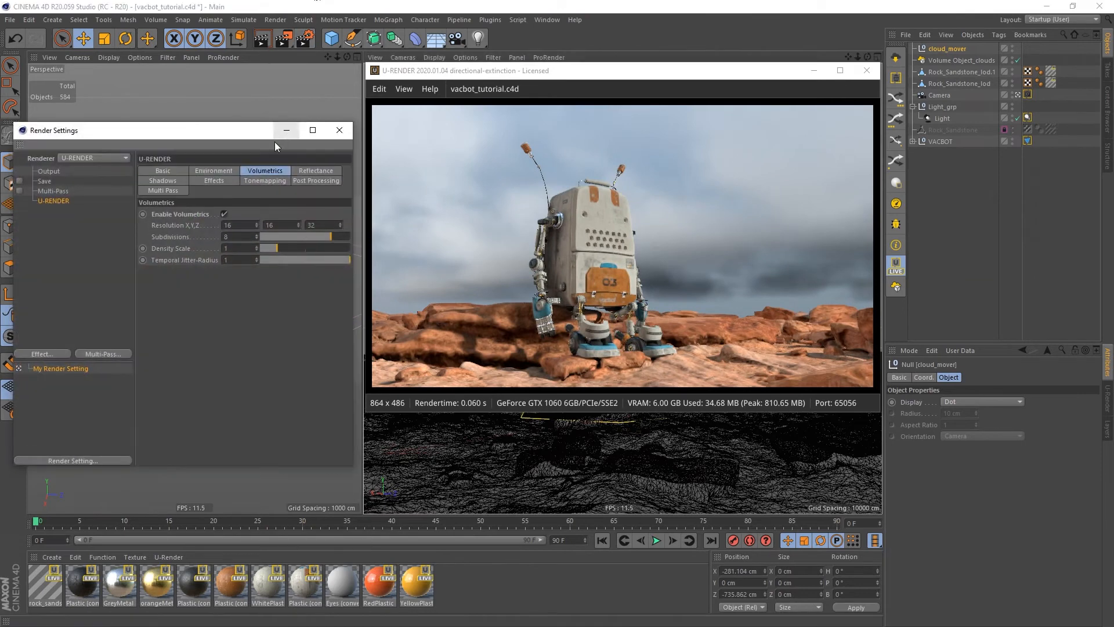
# Rotate the environment map to 102° with a 71% blur factor.
pyautogui.click(213, 171)
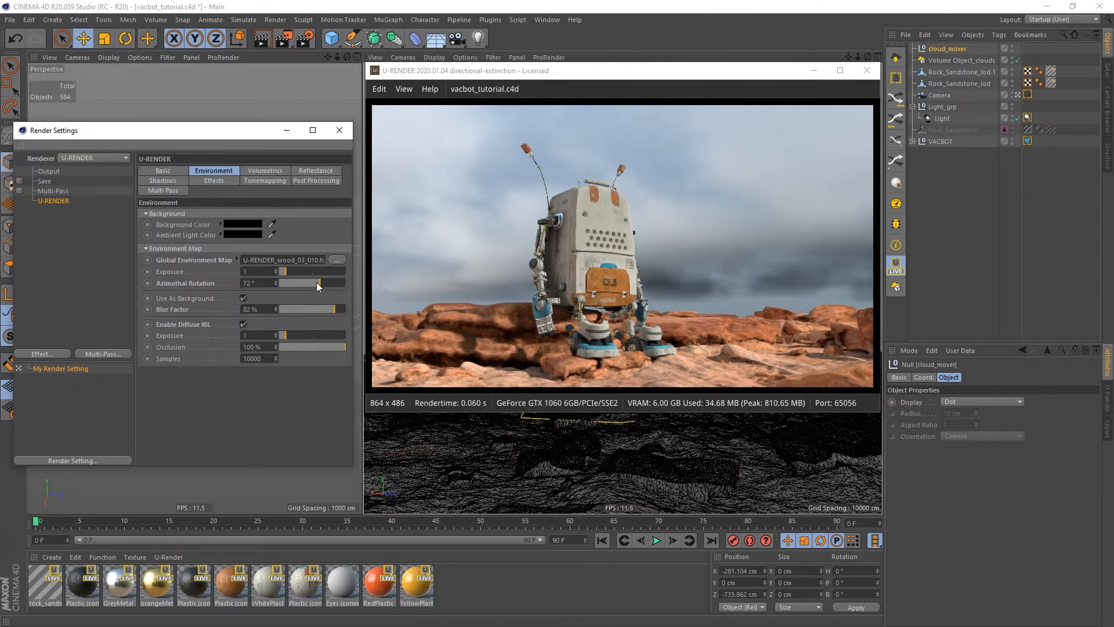
pyautogui.moveTo(316, 282); pyautogui.dragTo(302, 283)
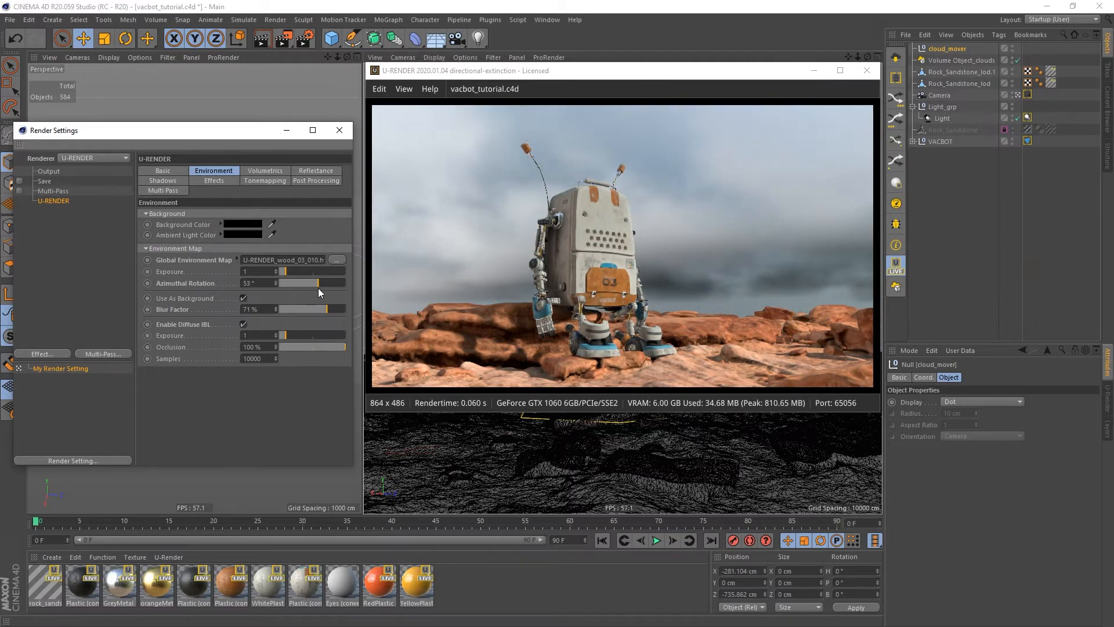
pyautogui.moveTo(298, 283); pyautogui.dragTo(324, 282)
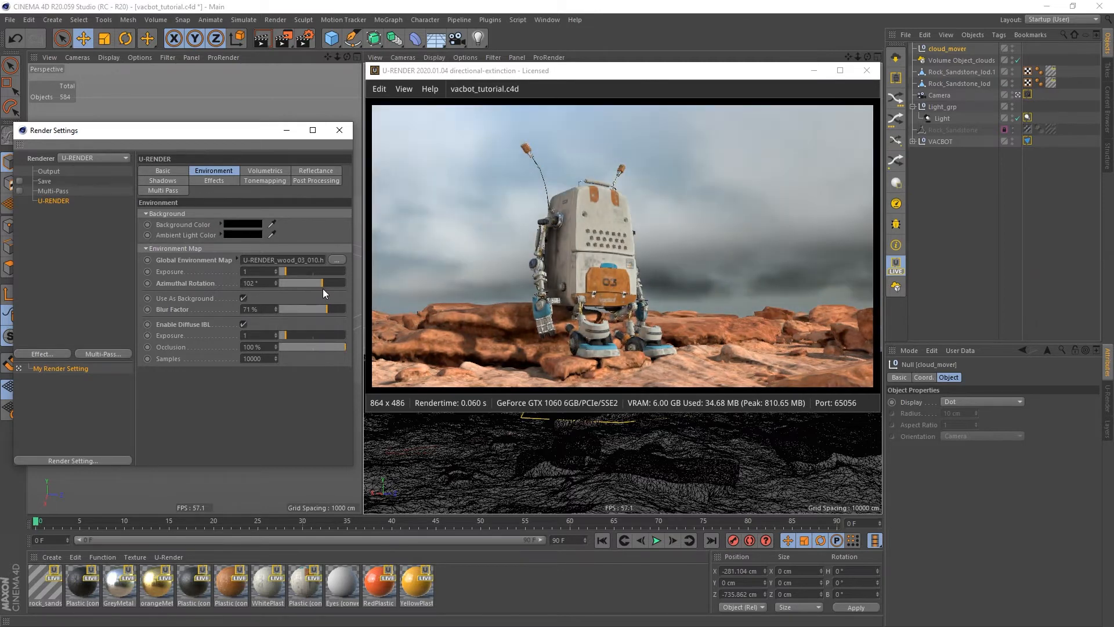
pyautogui.click(213, 171)
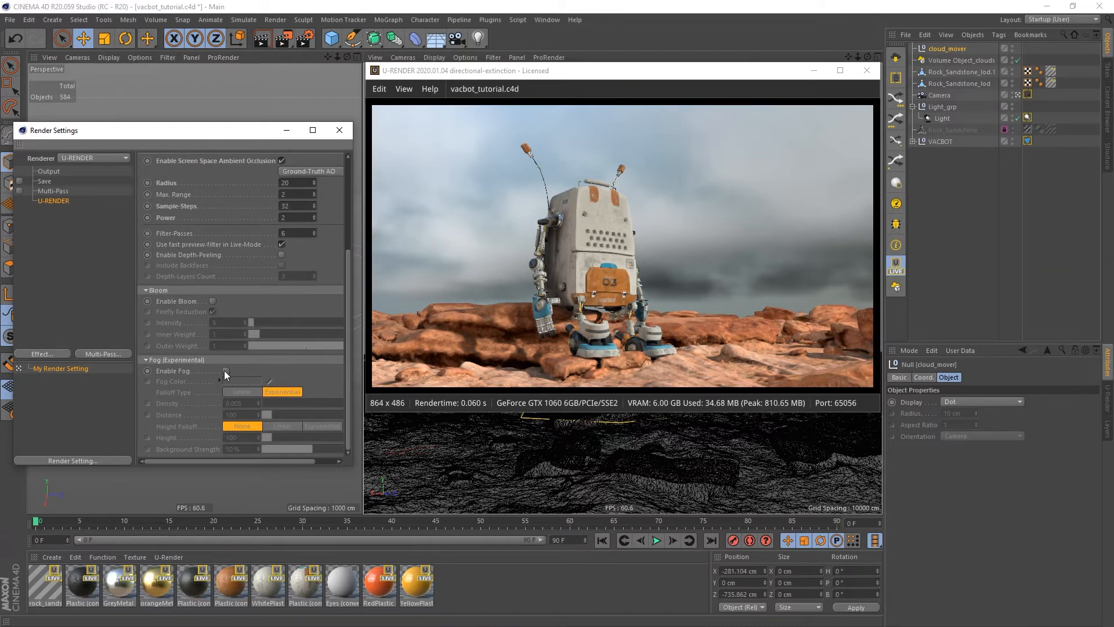
# Enable pale blue fog with 0.018 density and 15% background strength.
pyautogui.click(225, 381)
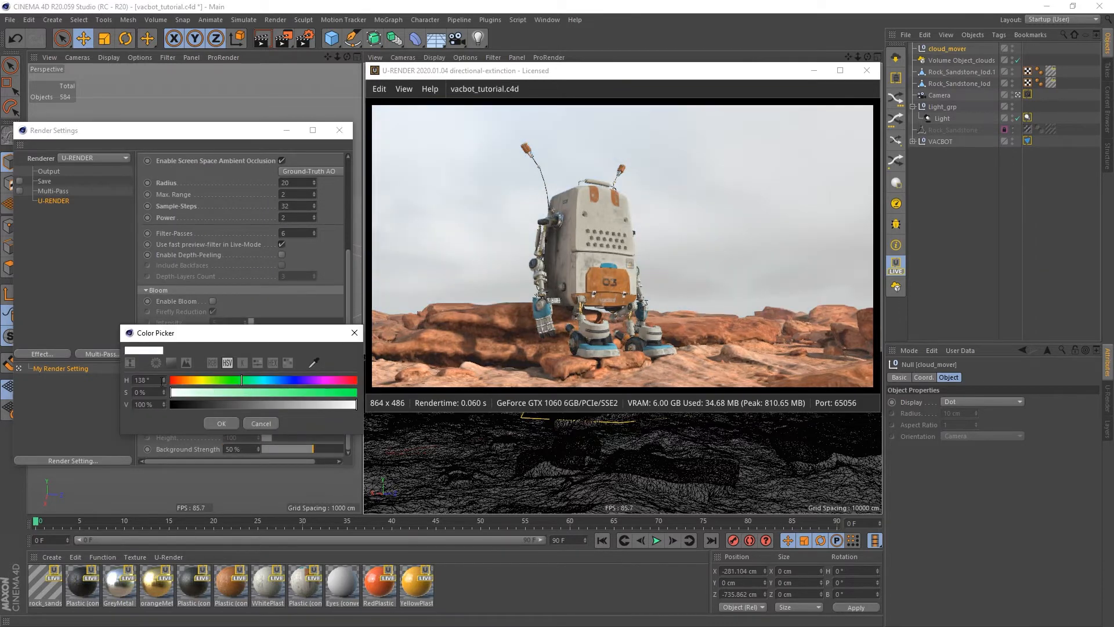
pyautogui.click(265, 392)
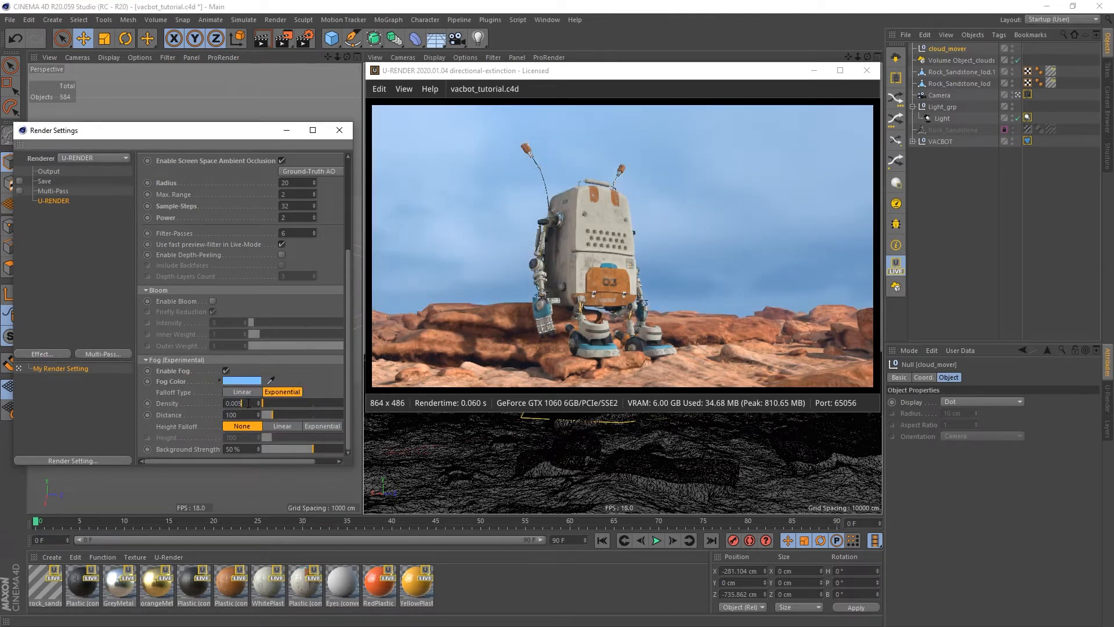
pyautogui.moveTo(309, 449); pyautogui.dragTo(292, 448)
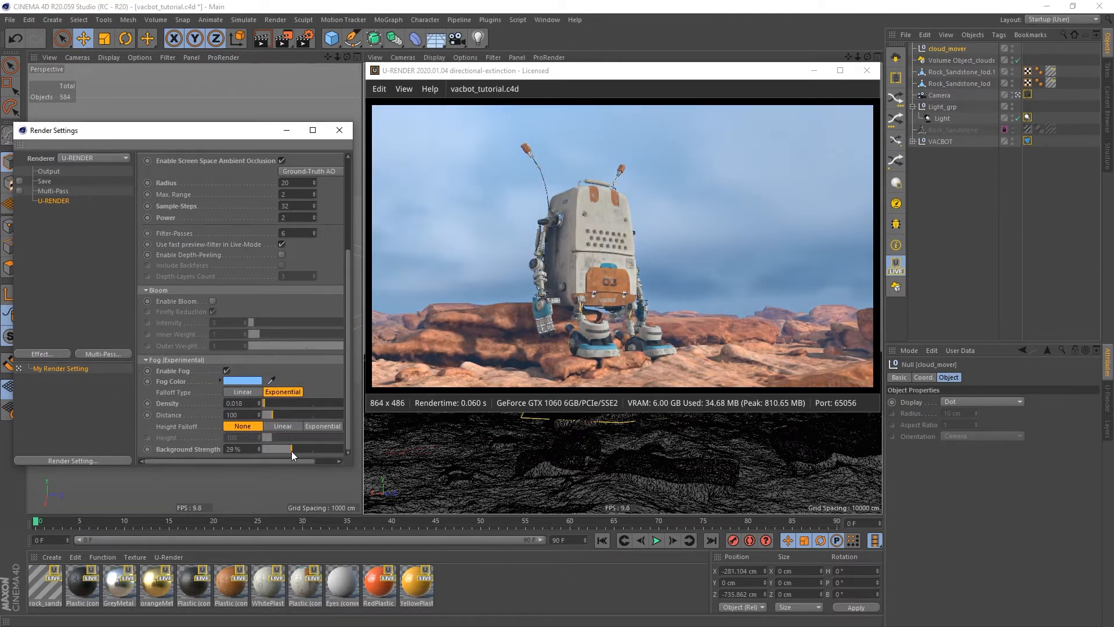
pyautogui.moveTo(281, 449); pyautogui.dragTo(269, 449)
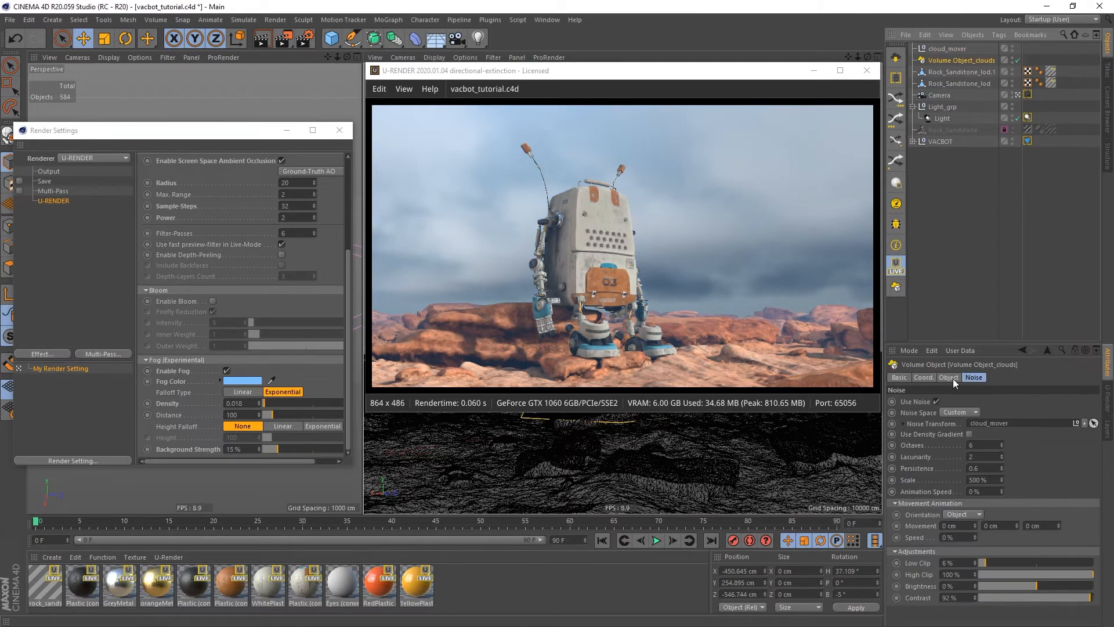
pyautogui.click(949, 377)
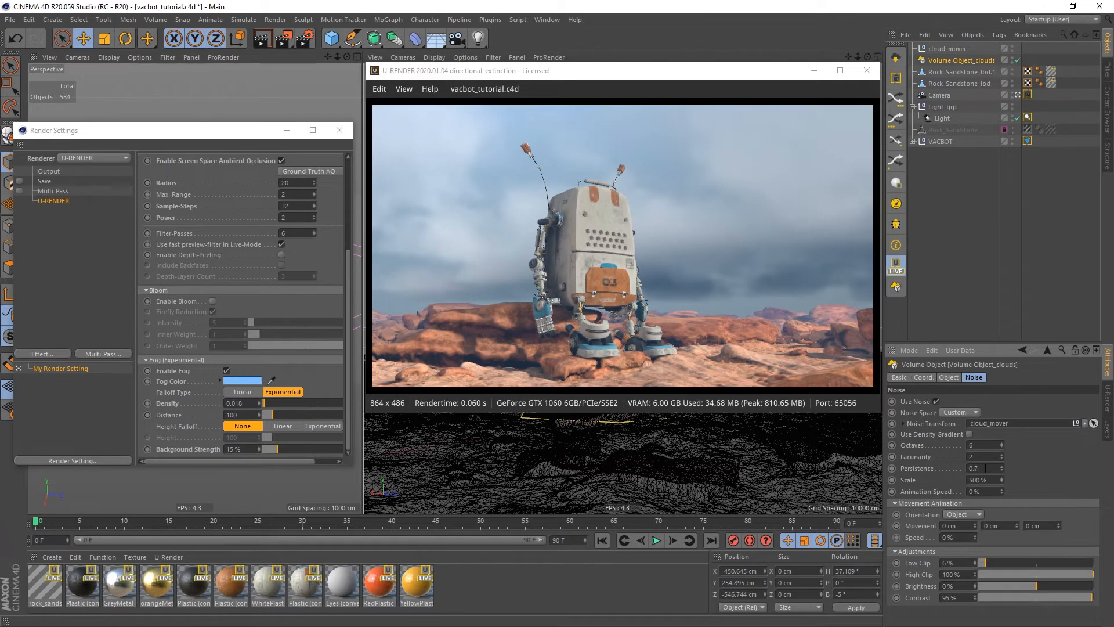
pyautogui.click(974, 468)
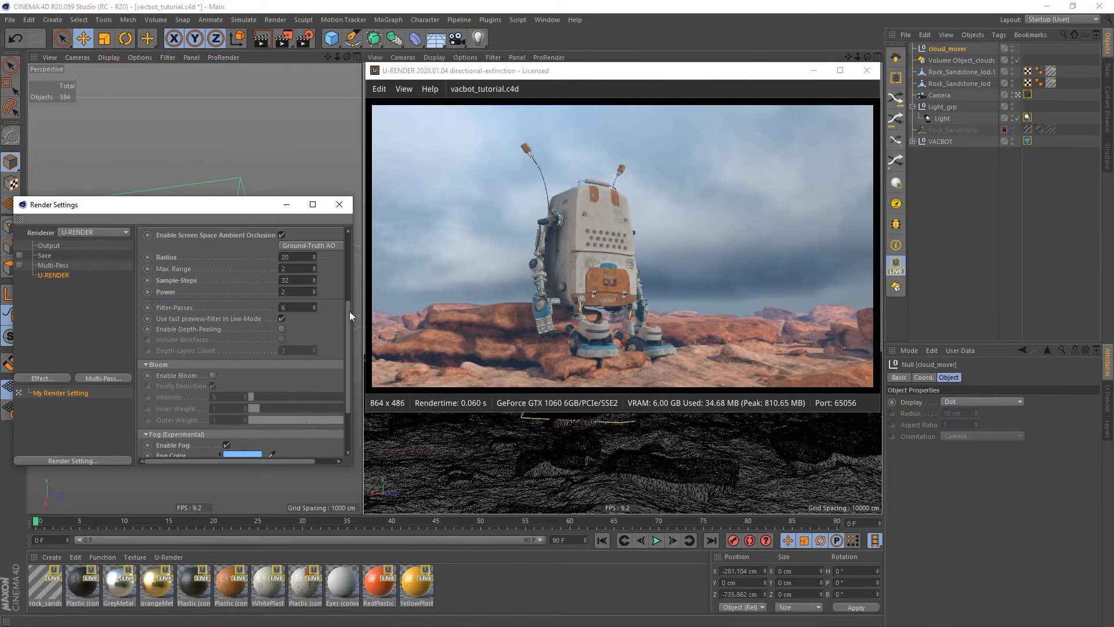
# In Basic render settings, enable 16-sample Multi-Frame Sampling with Anti-Aliasing Mode None.
pyautogui.click(265, 254)
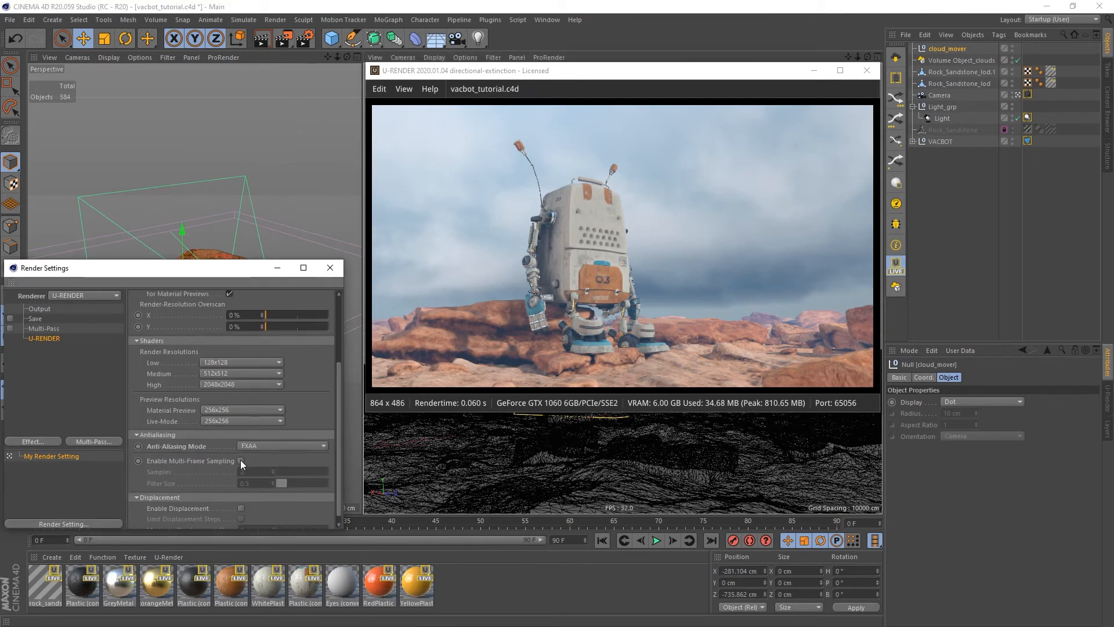
pyautogui.click(242, 460)
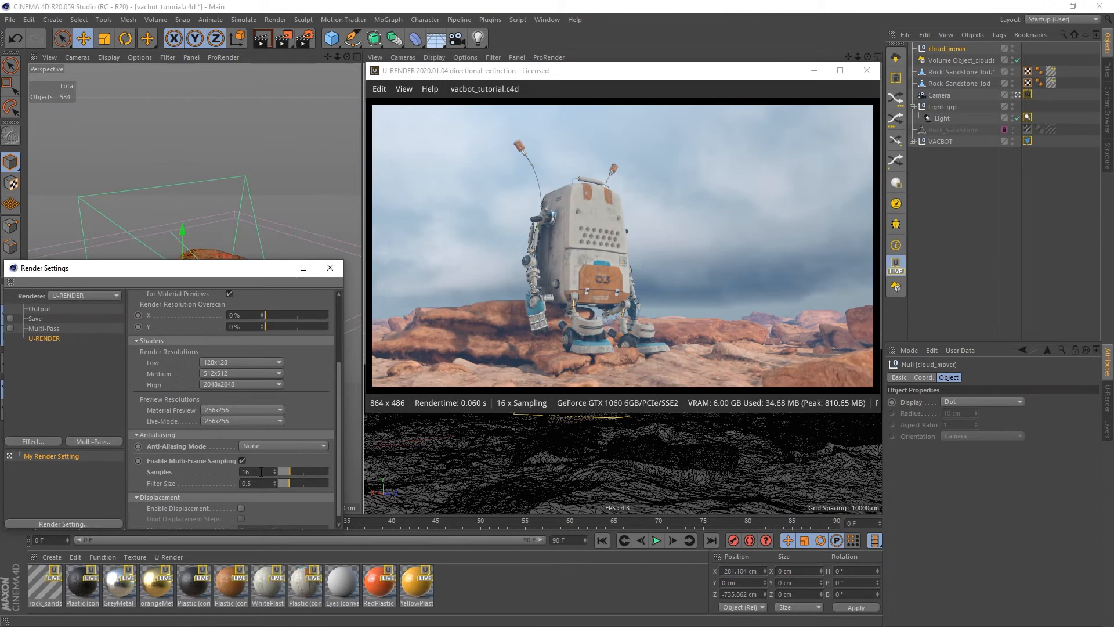
pyautogui.click(307, 317)
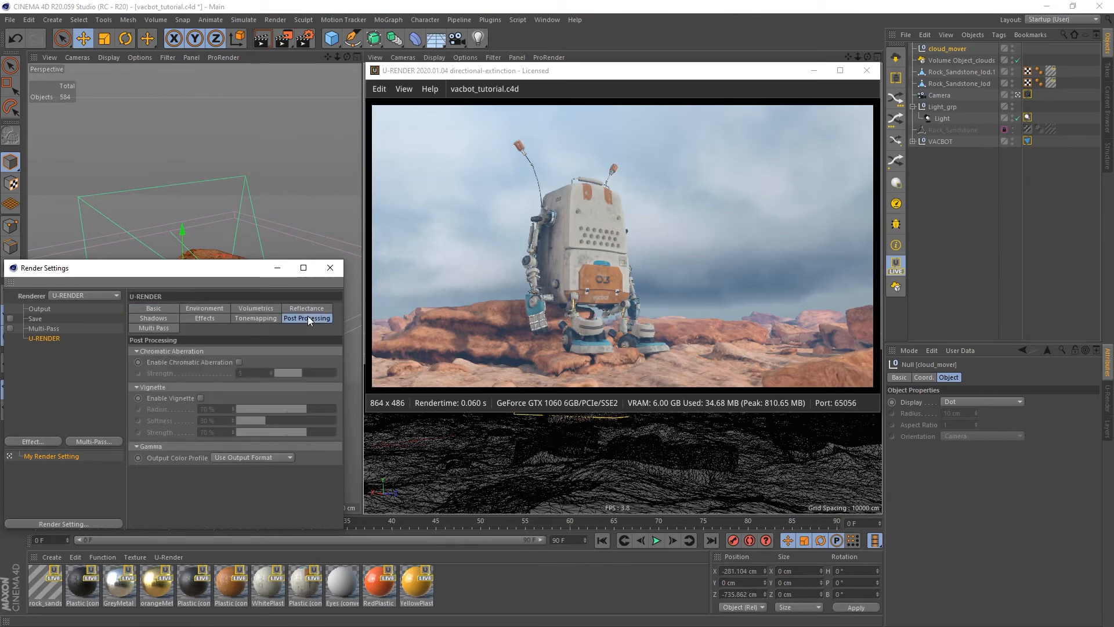
# Enable chromatic aberration at strength 3 and a vignette with 70% radius, 40% softness.
pyautogui.click(239, 362)
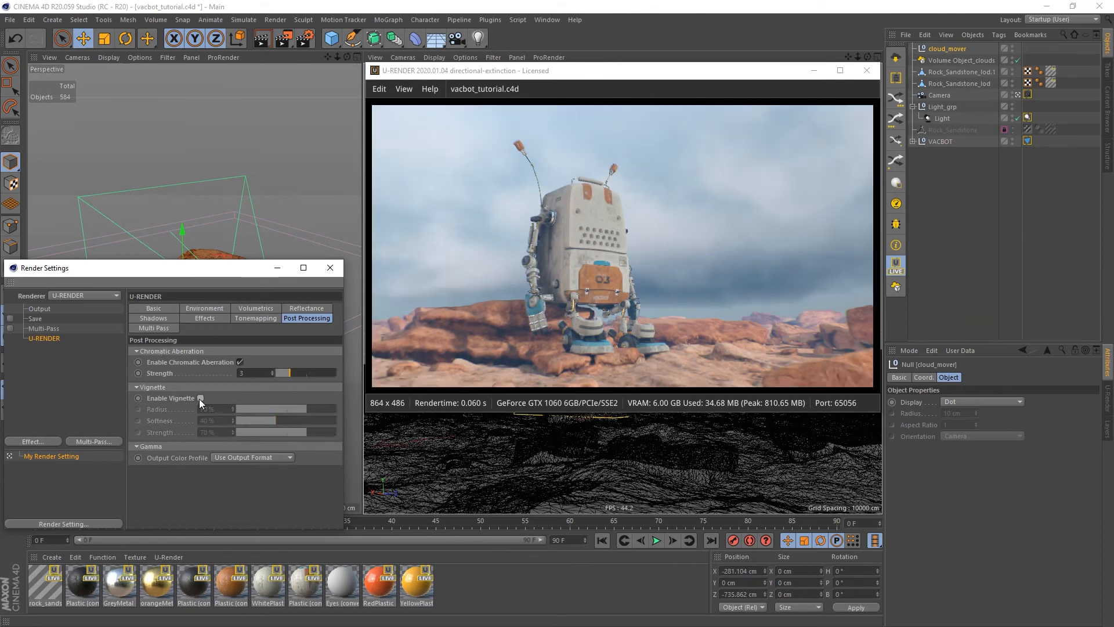
pyautogui.click(200, 398)
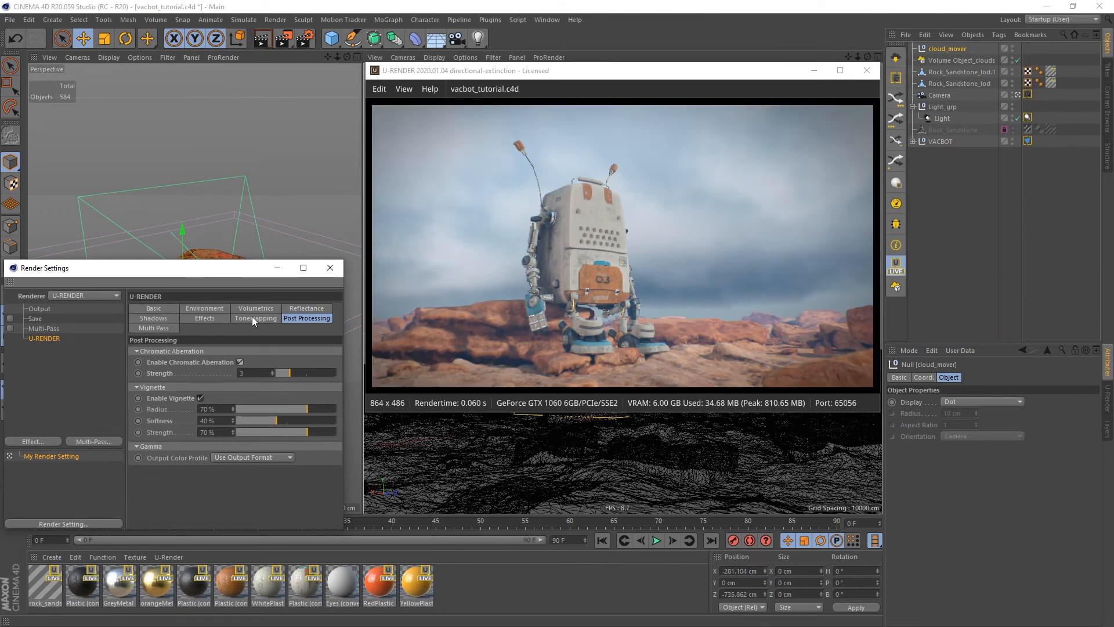
pyautogui.click(255, 317)
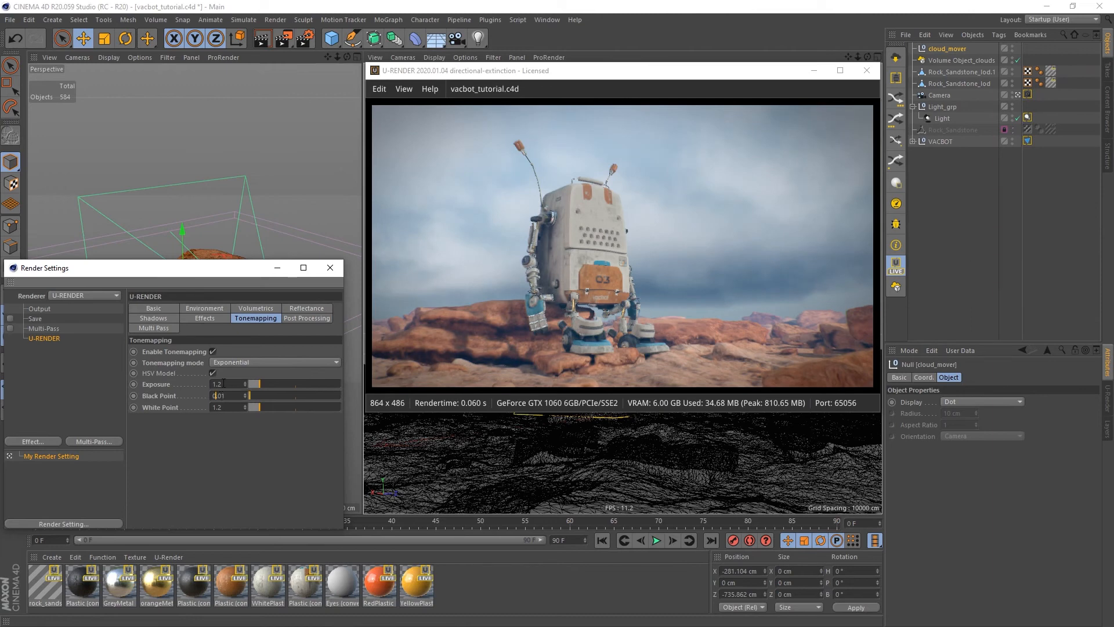
# Set tonemapping exposure to 1.5 with white point 1.1.
pyautogui.write('1.5')
pyautogui.click(229, 406)
pyautogui.write('1.1')
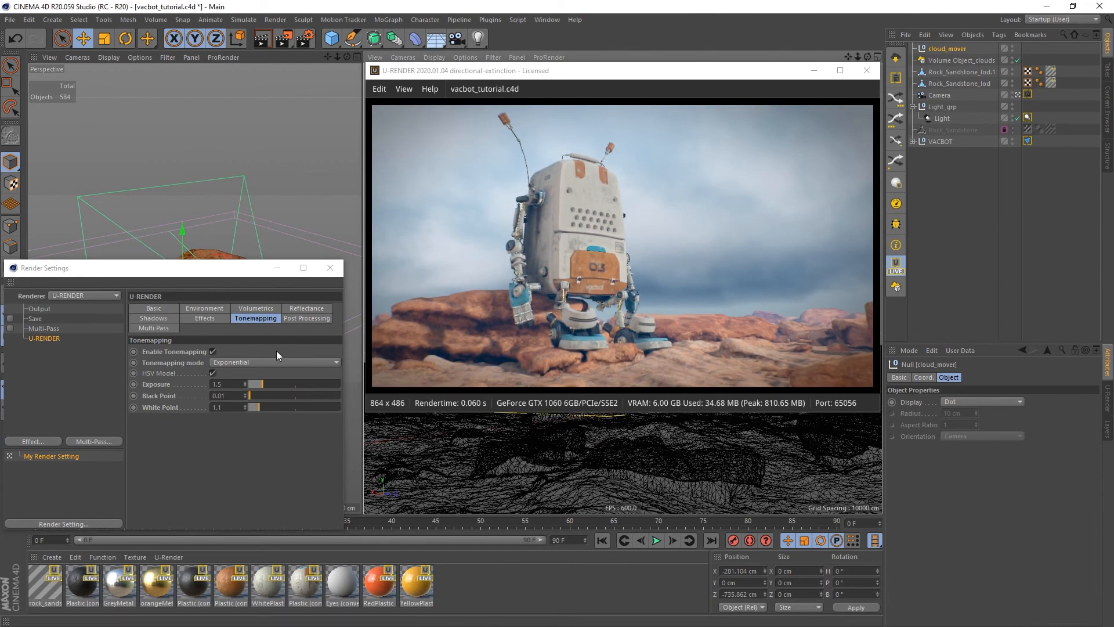
pyautogui.click(256, 308)
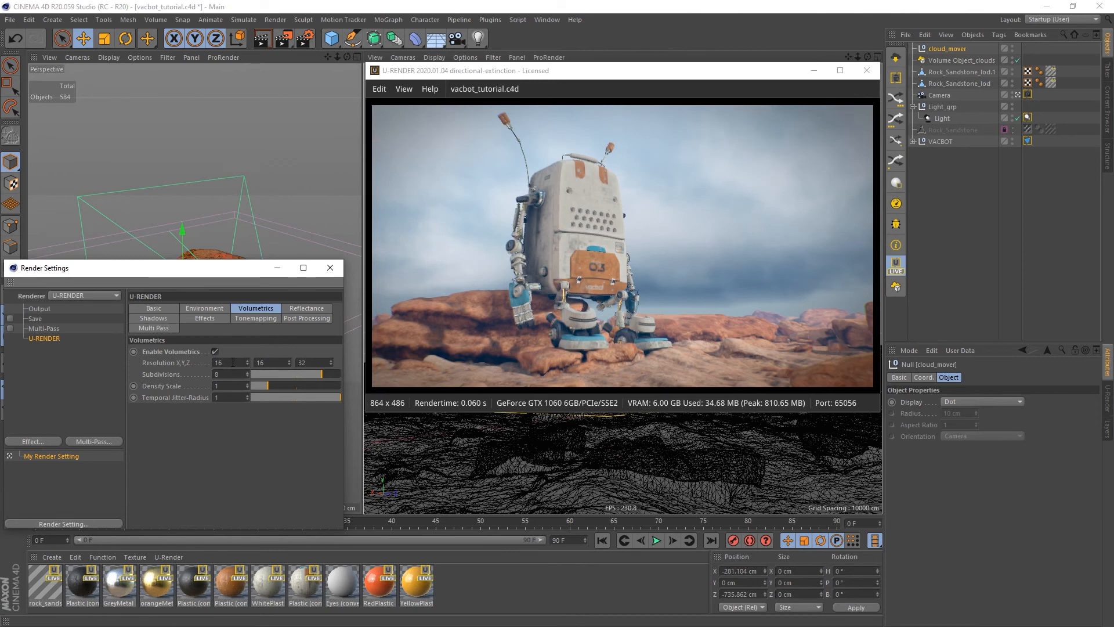